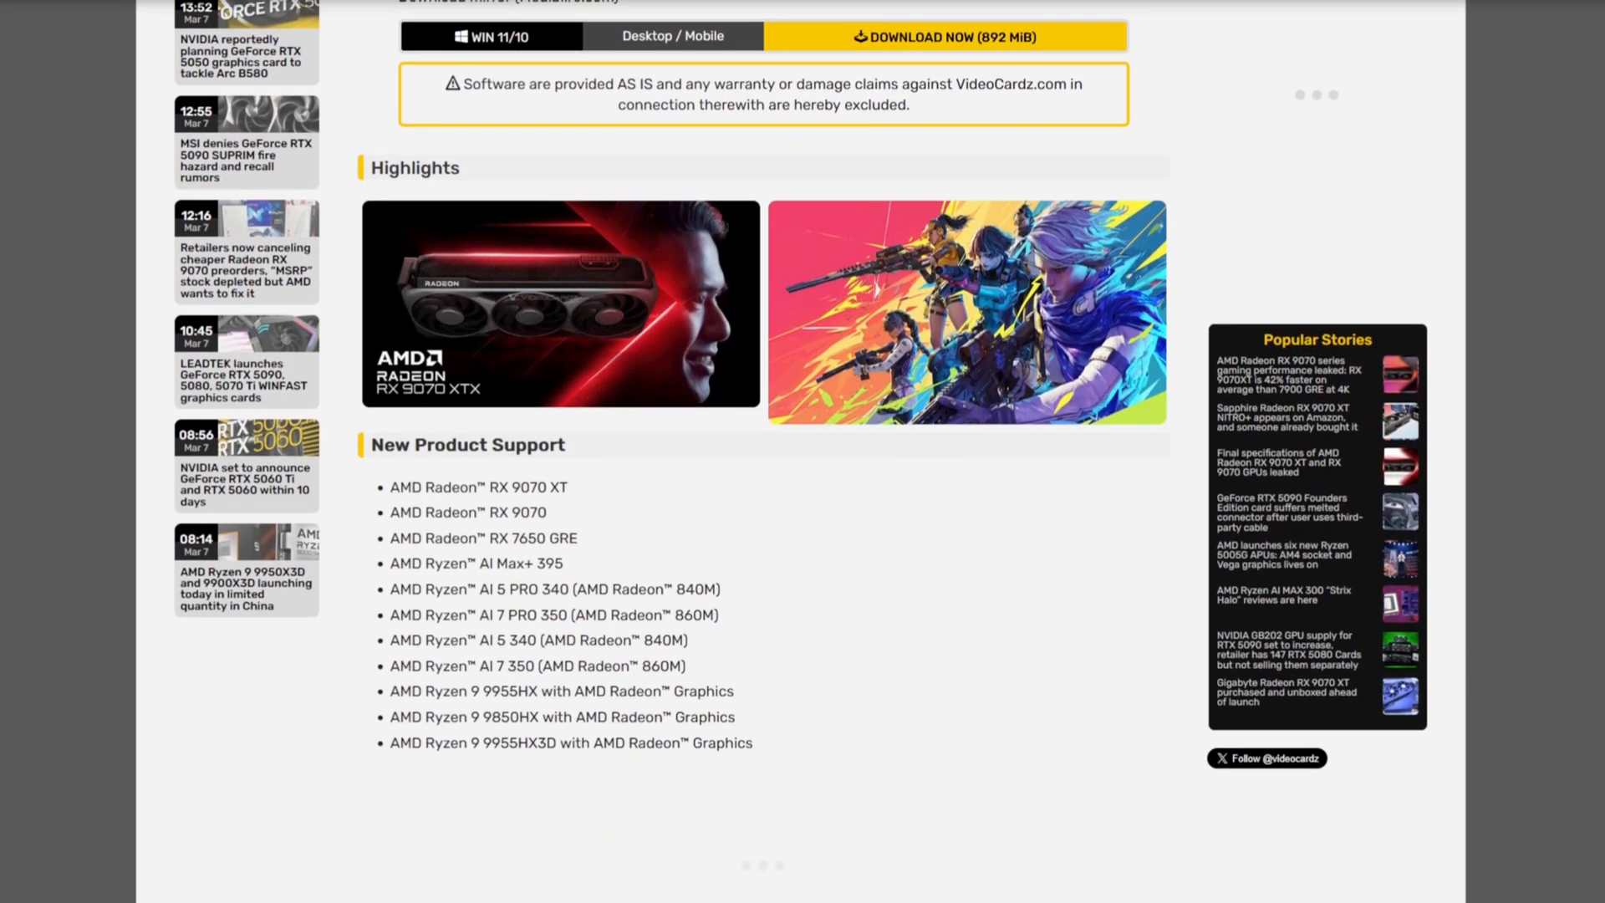
Download the Display Driver Uninstaller zip from guru3d and check its progress in Downloads
scroll(down, 3)
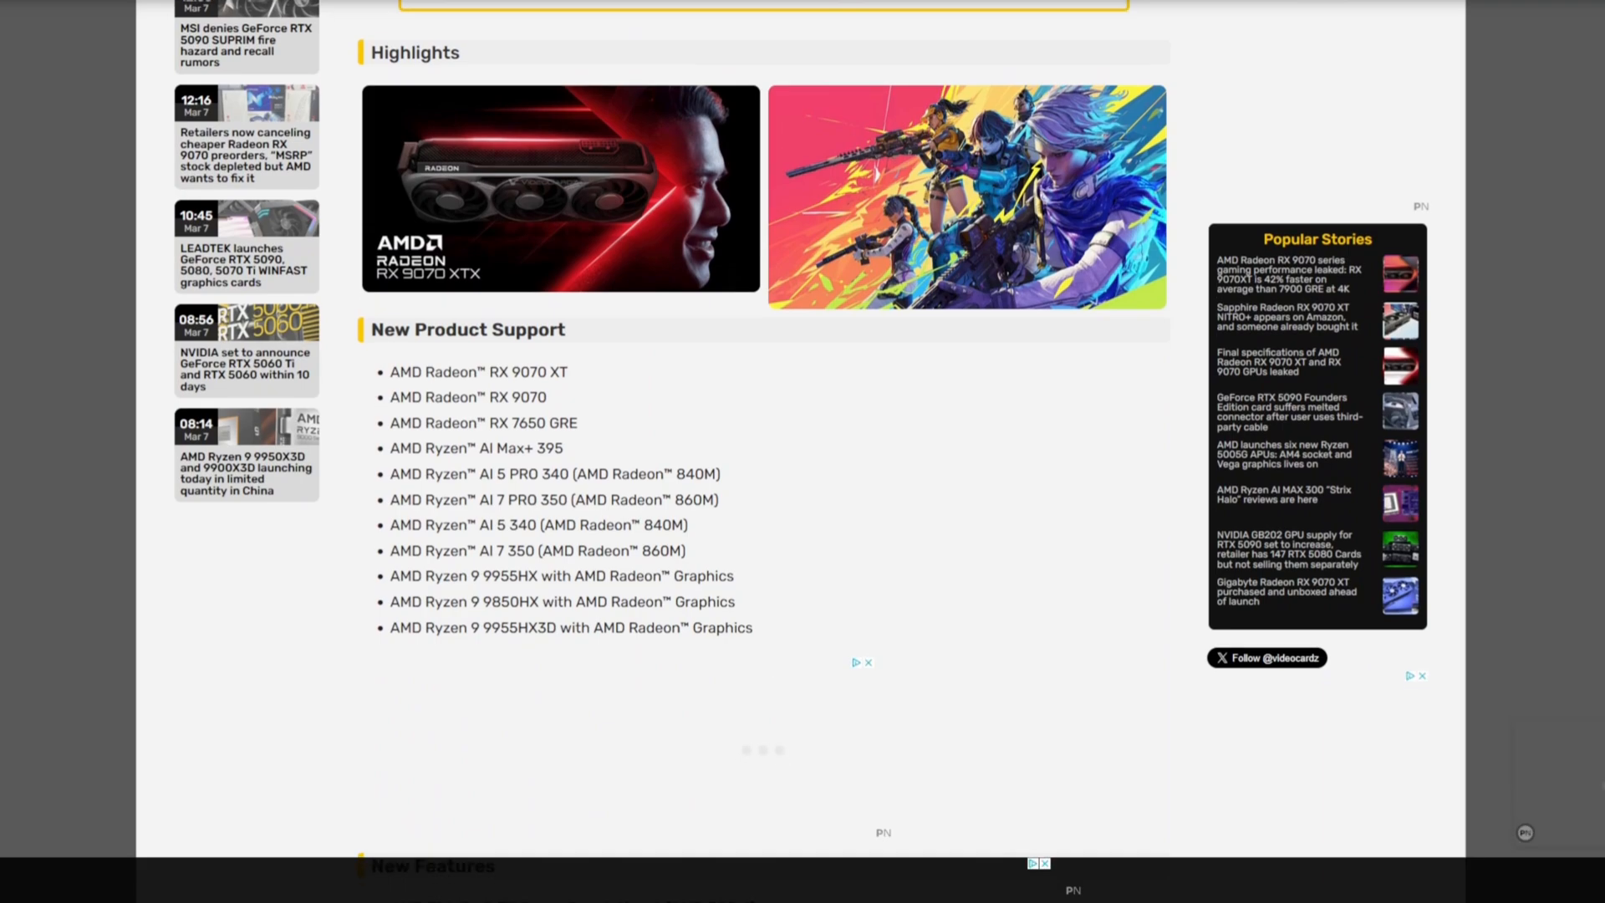
scroll(down, 3)
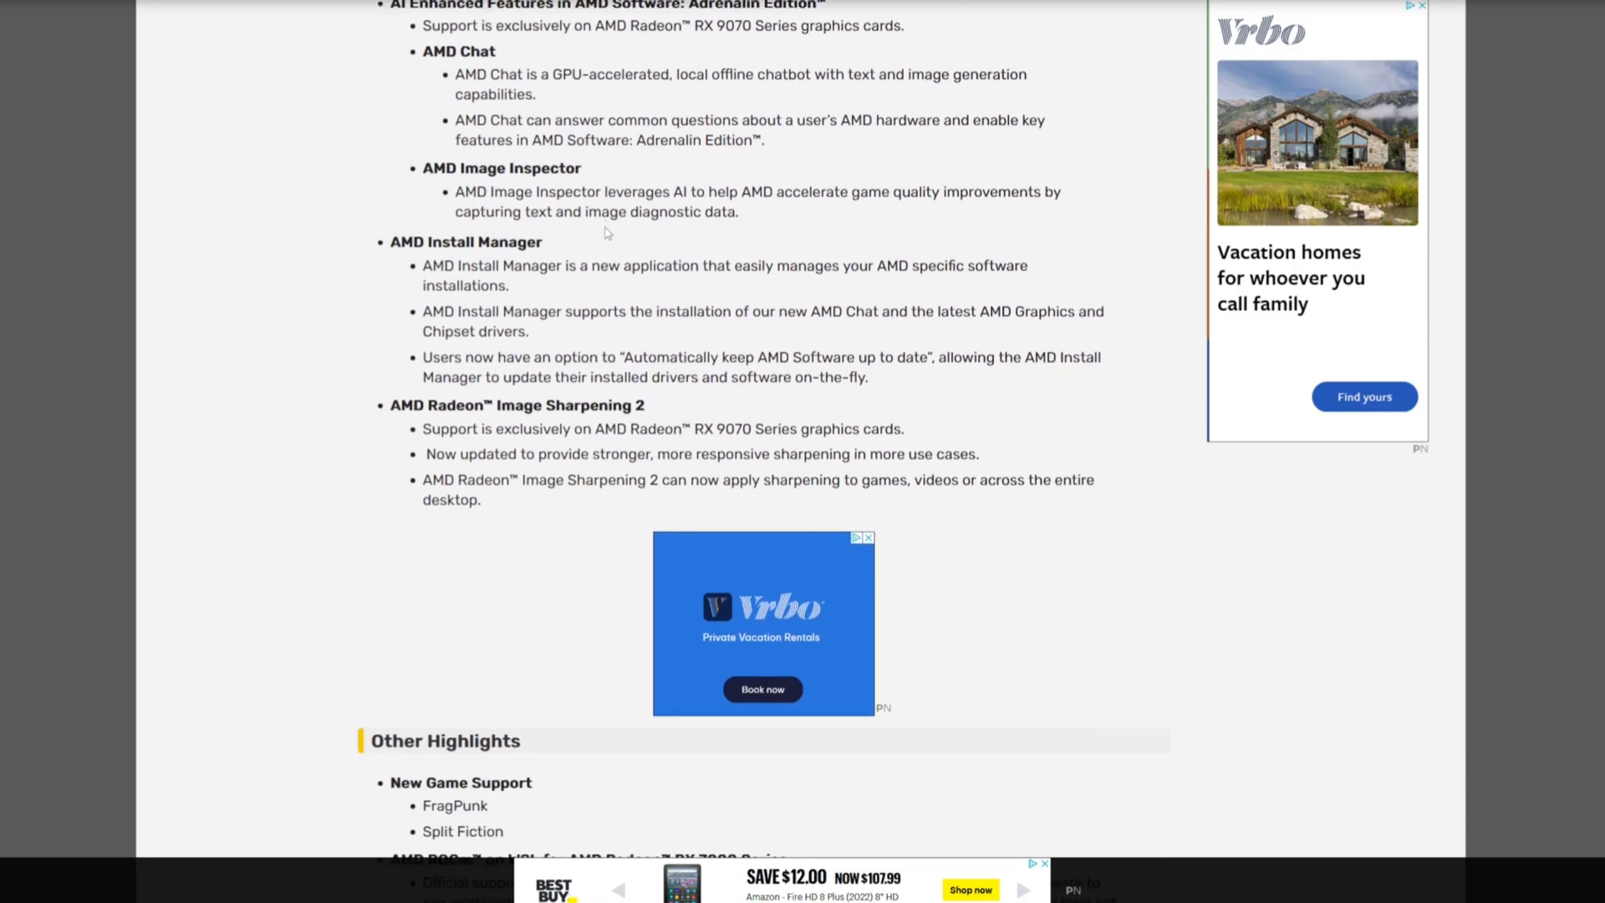
scroll(down, 3)
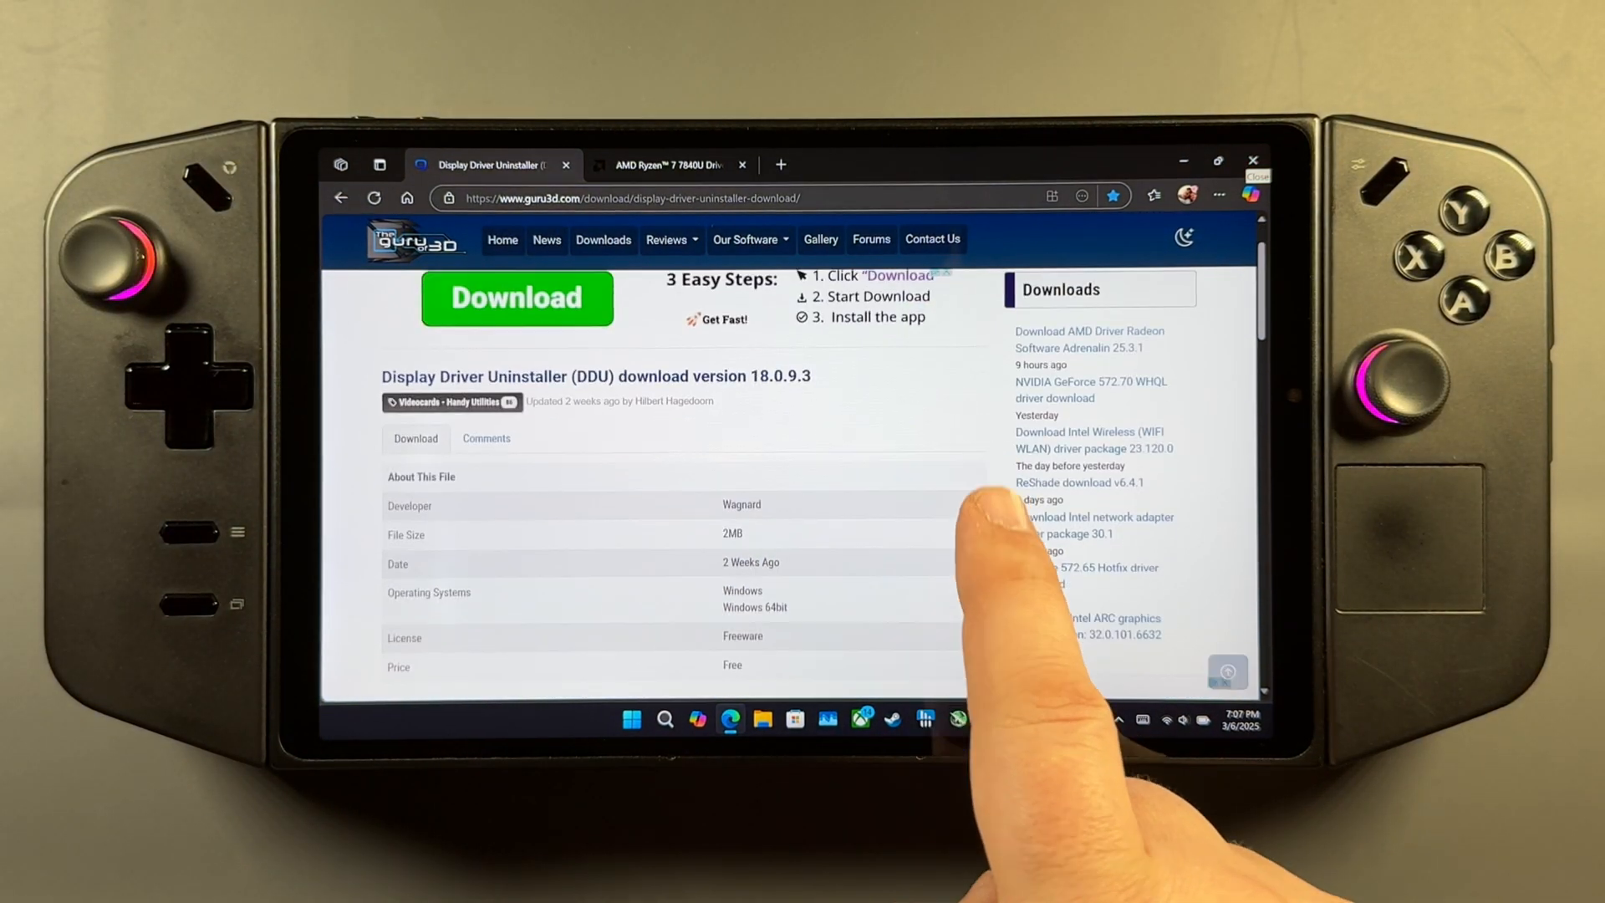
click(517, 297)
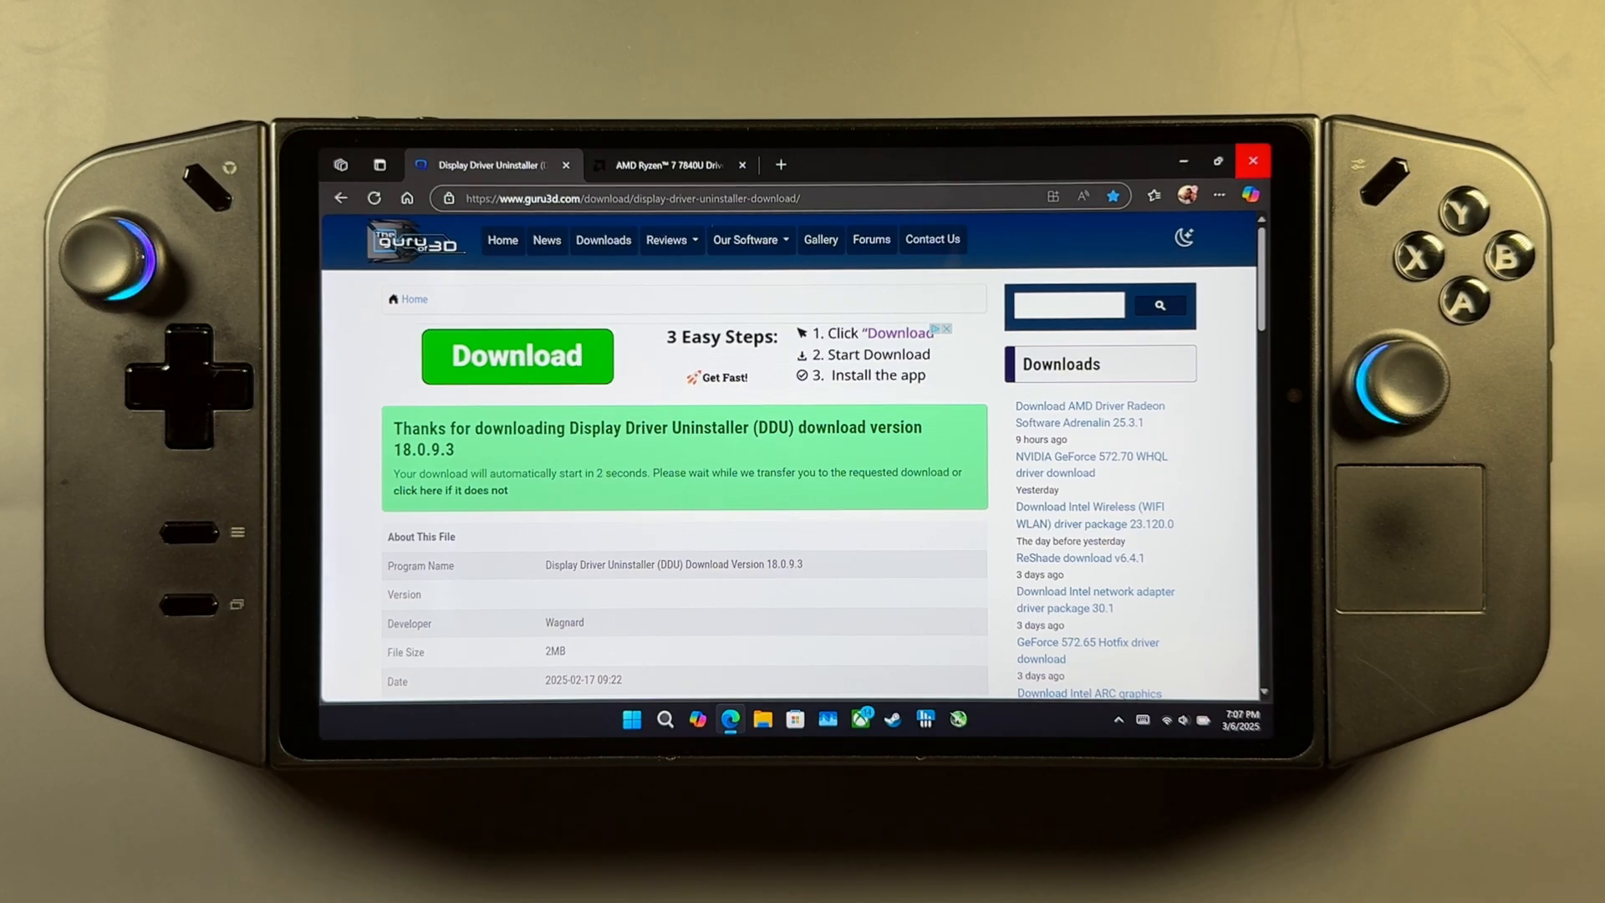
click(1154, 194)
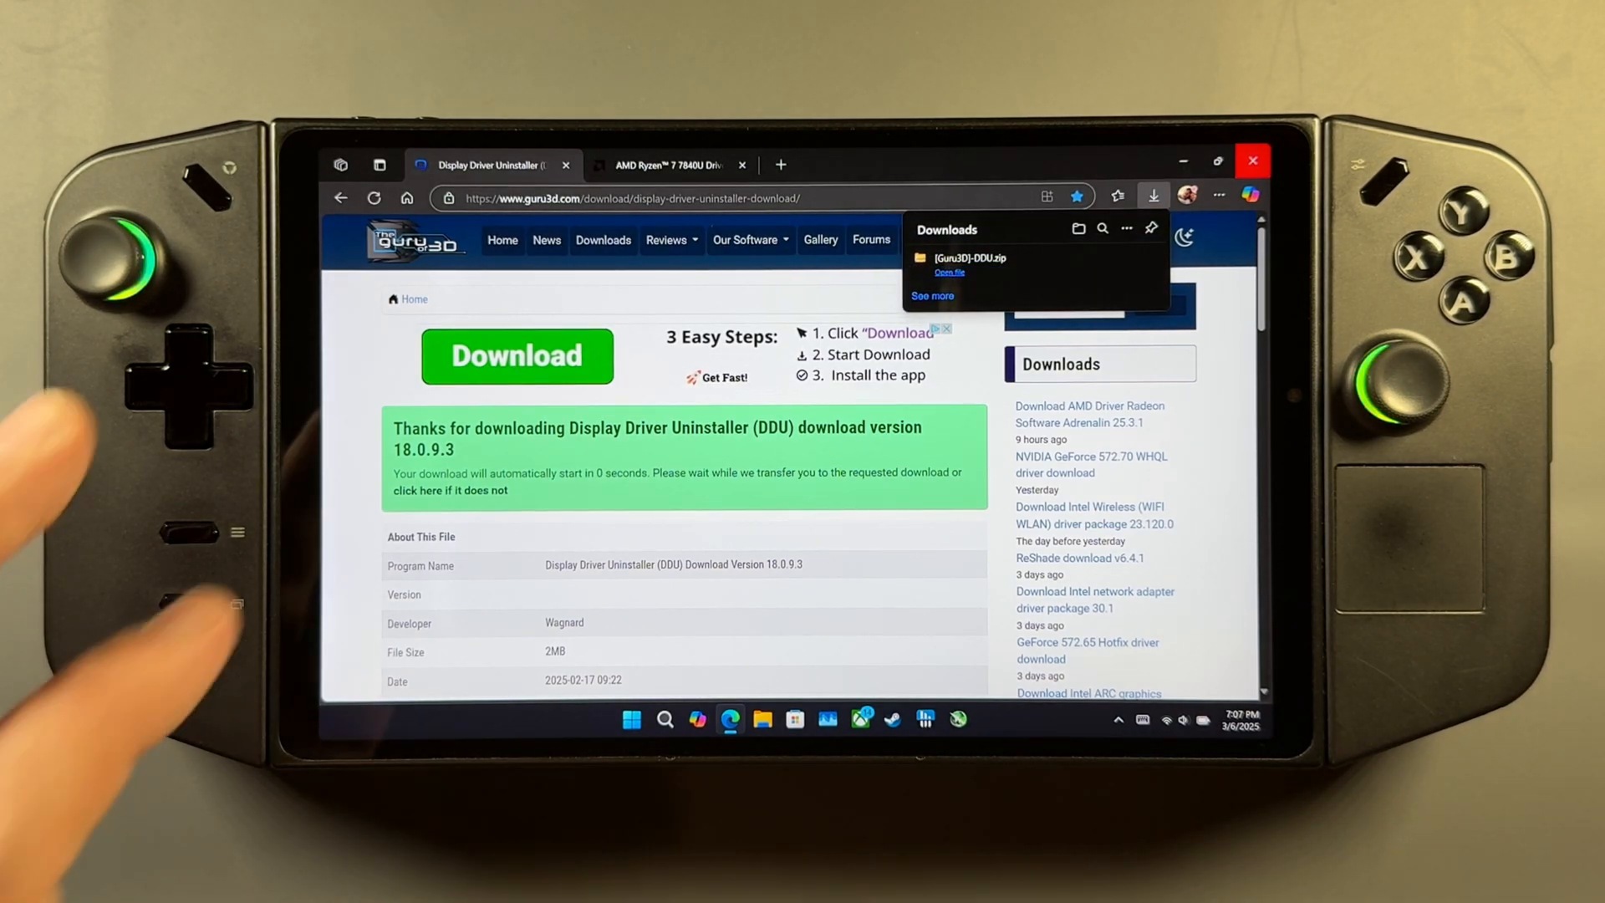
Switch to the AMD Adrenalin 25.3.1 driver page for the 7840U on Windows 11
click(666, 164)
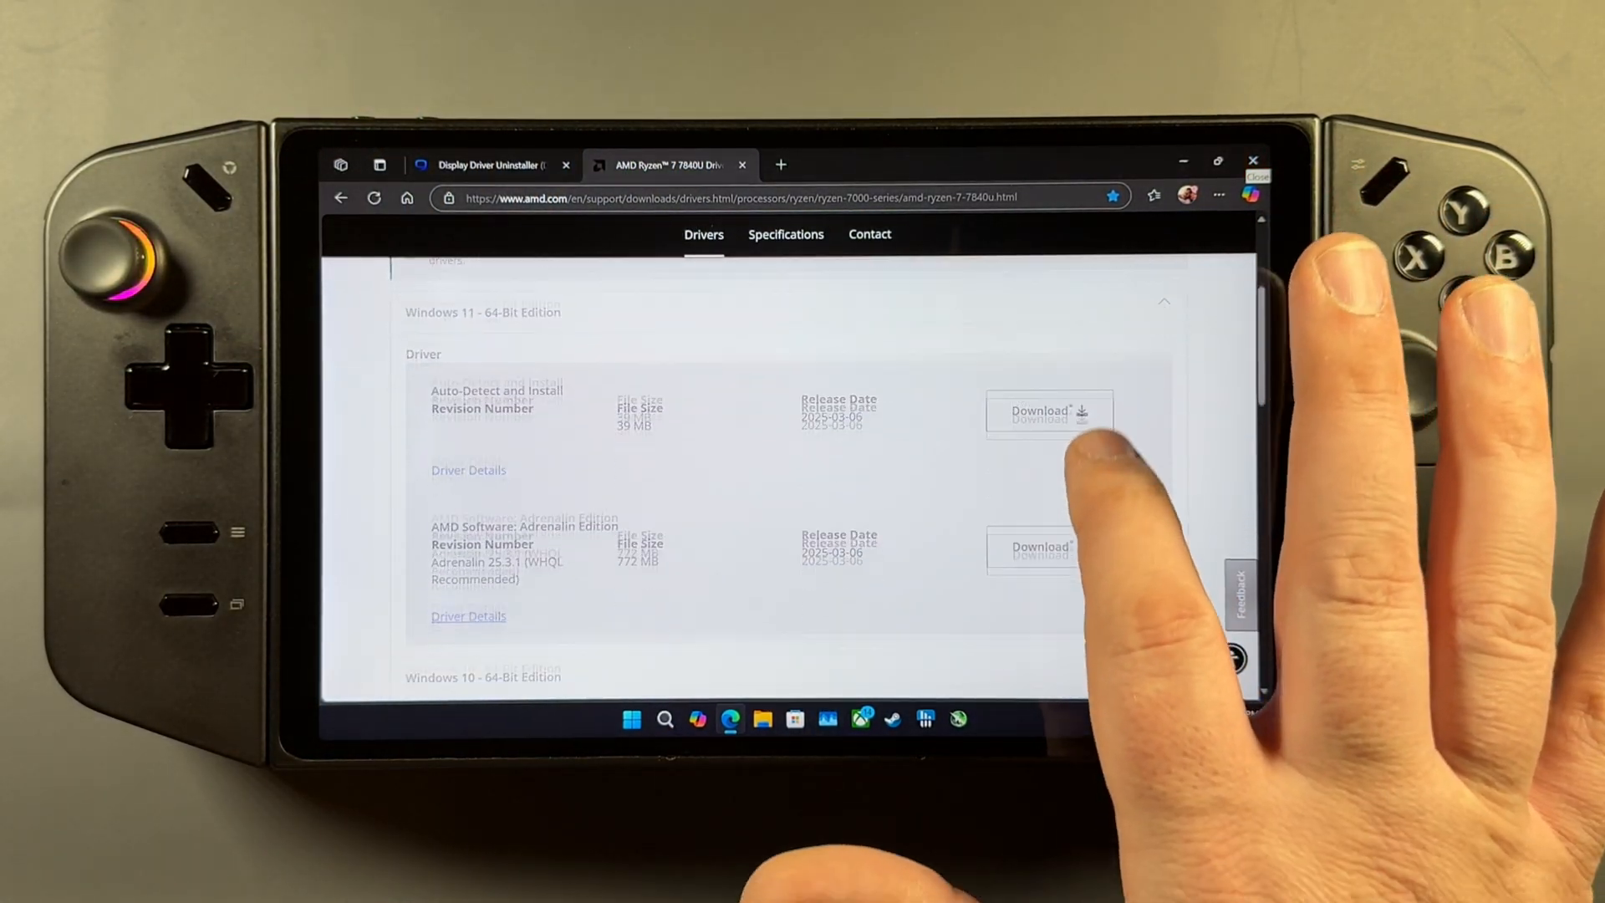
scroll(down, 3)
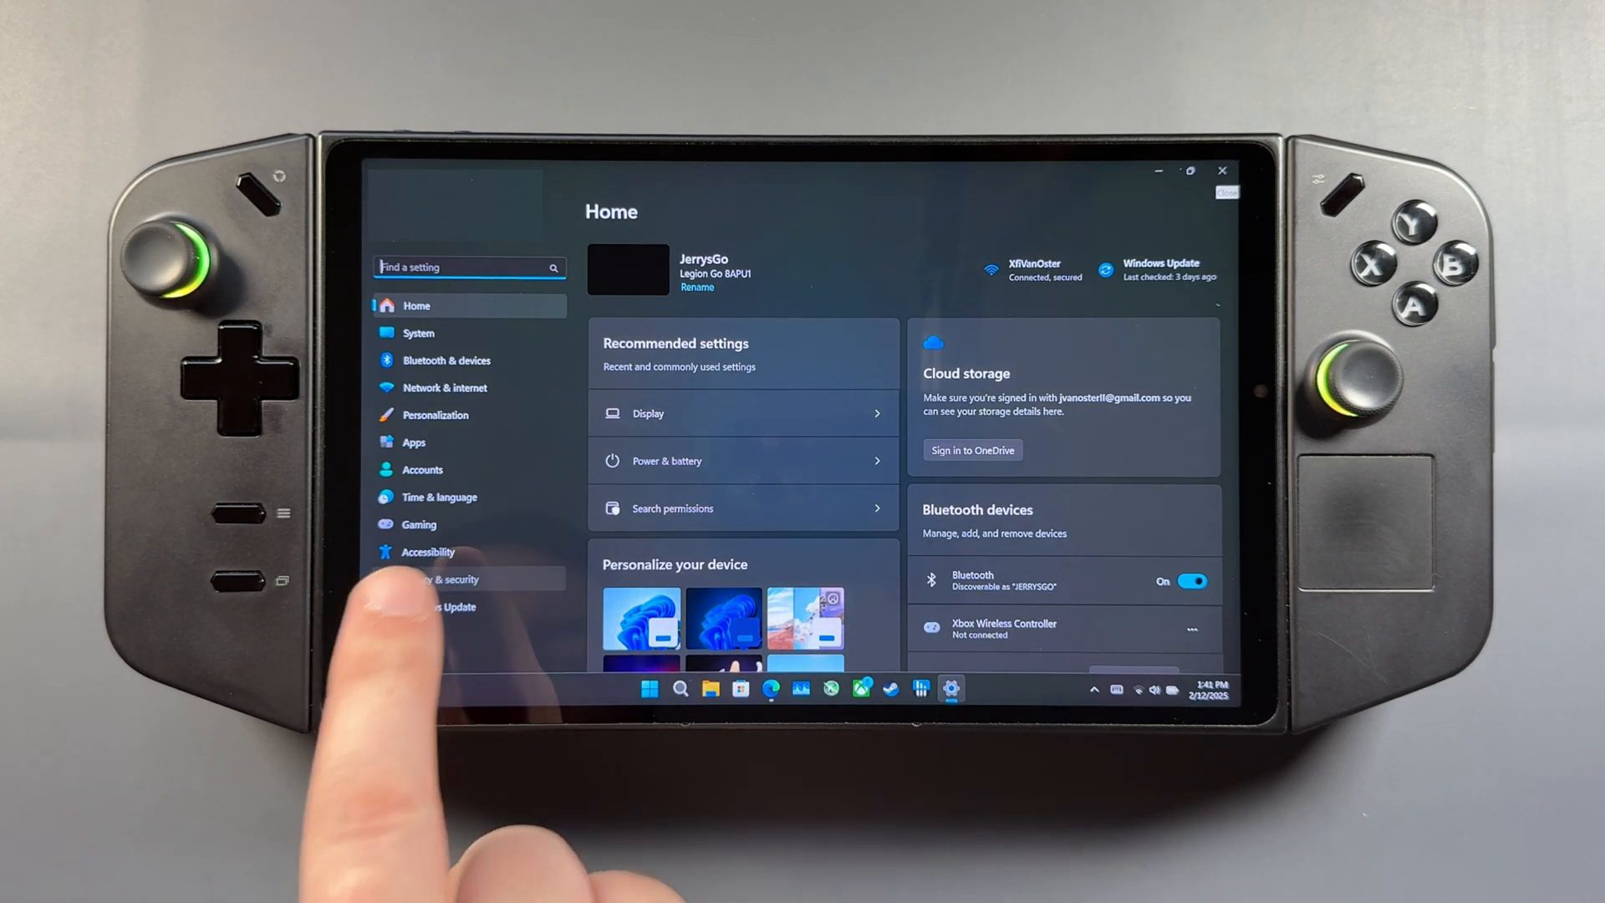
Verify Device encryption is Off under Privacy & security, then go to Accounts
click(462, 578)
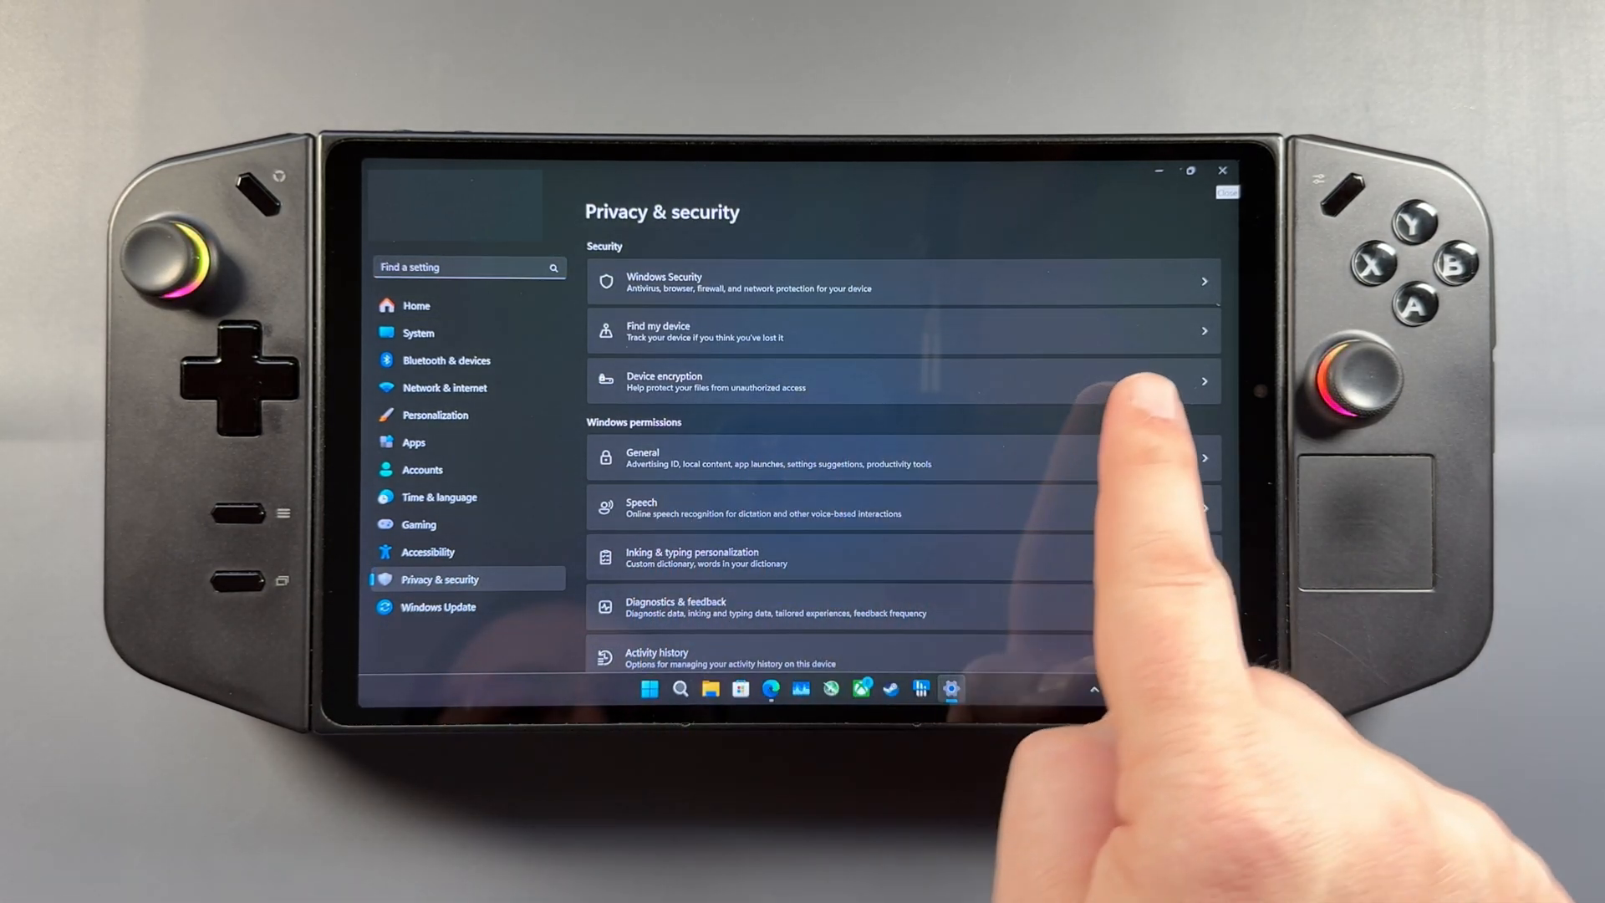
click(853, 382)
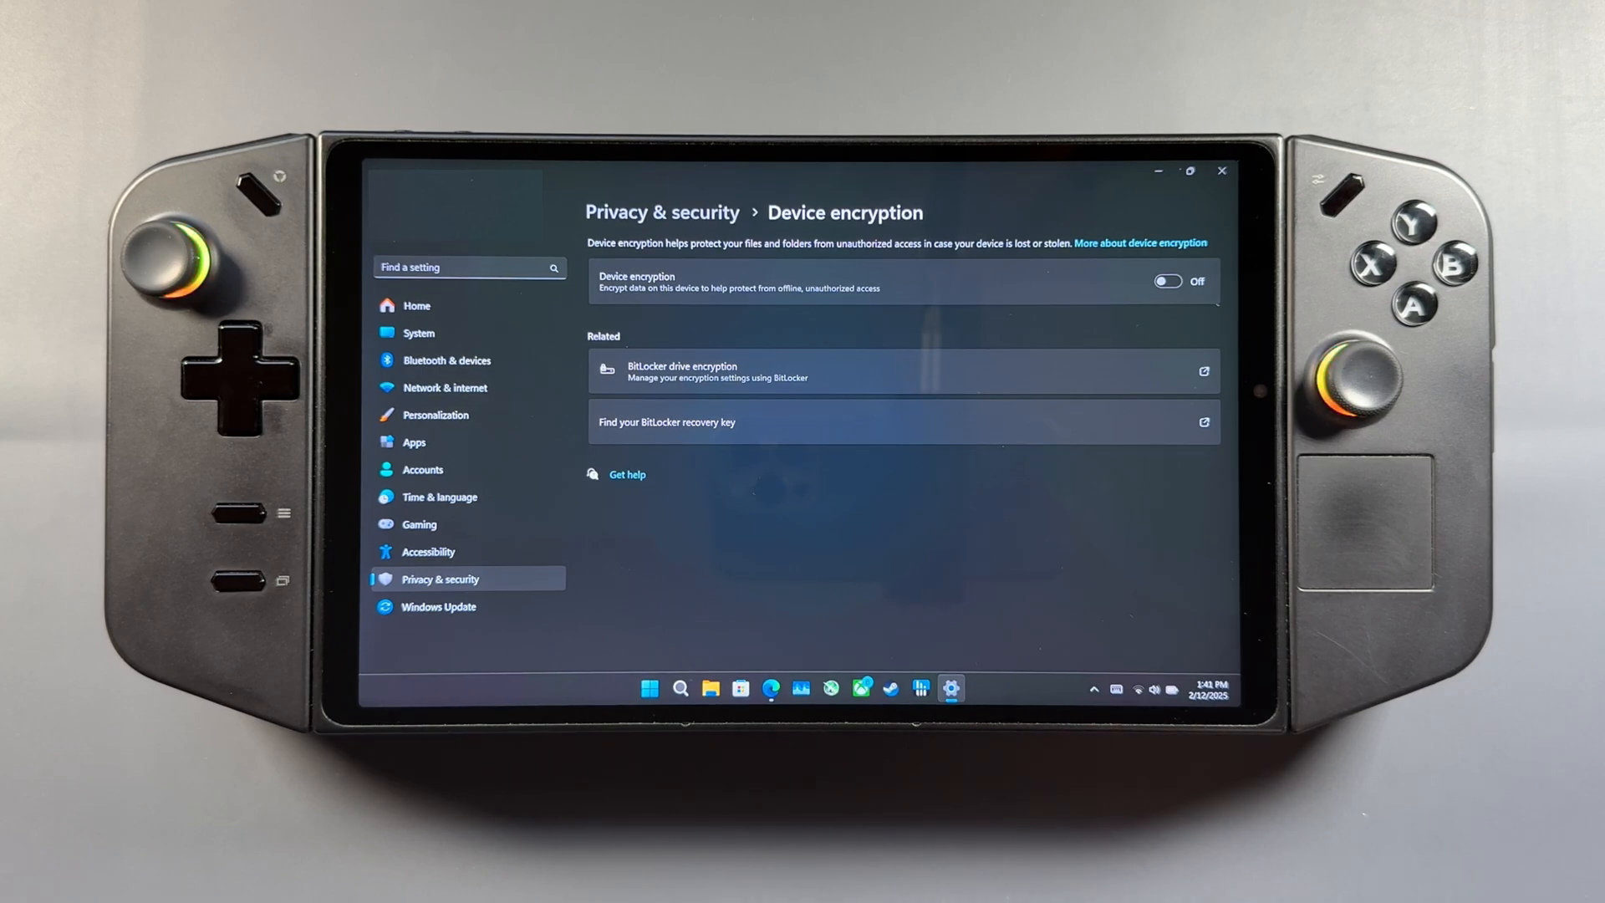
click(423, 470)
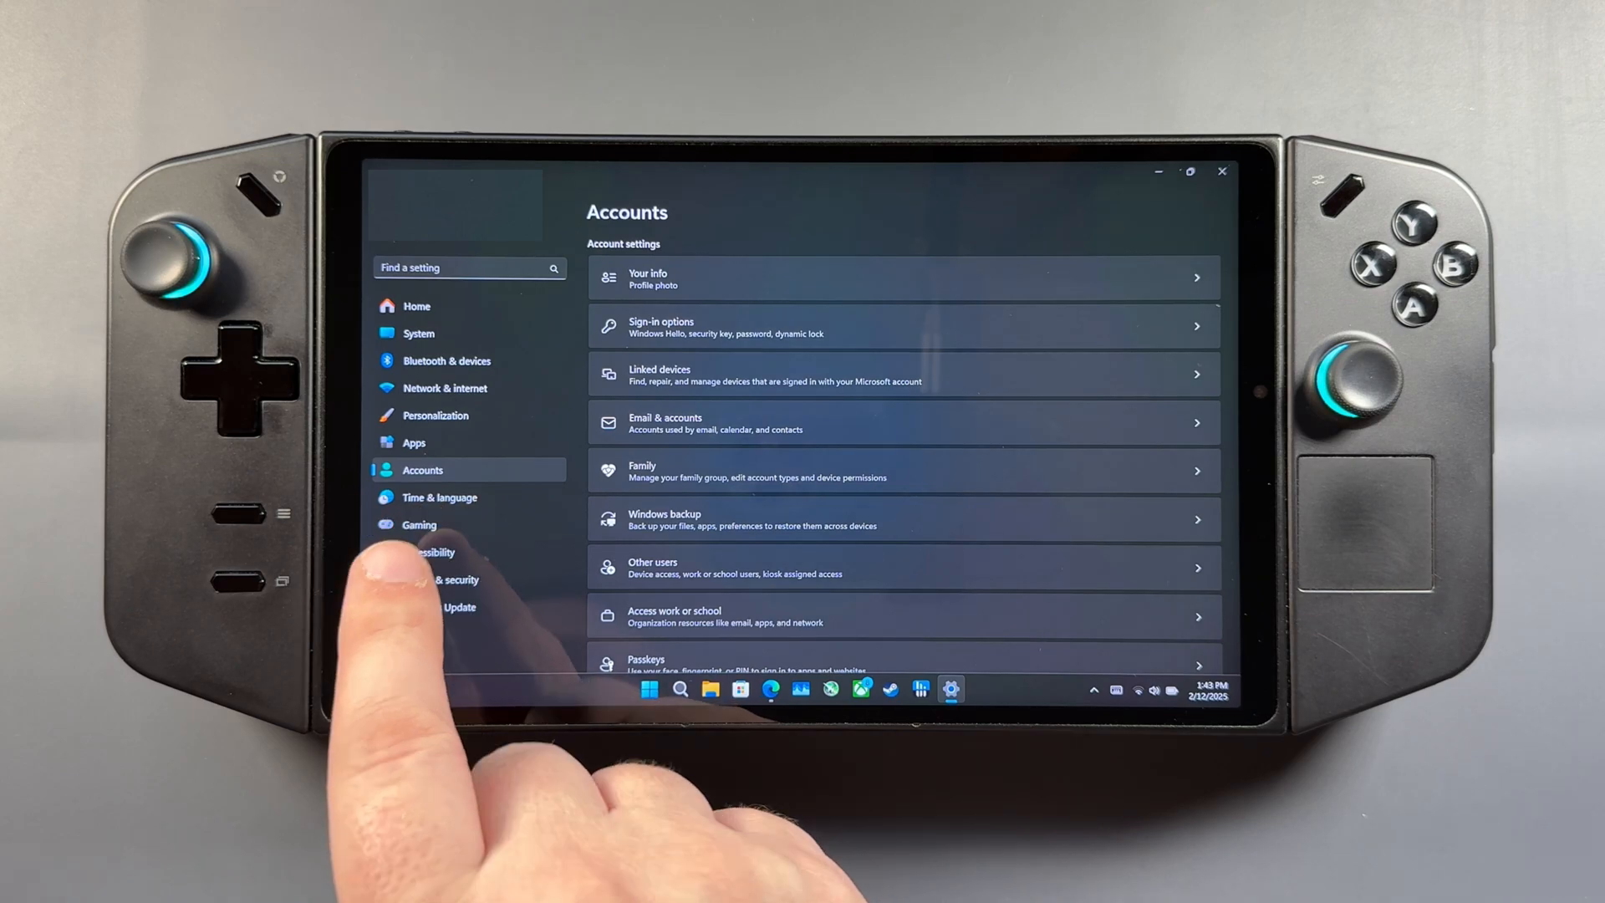
click(899, 326)
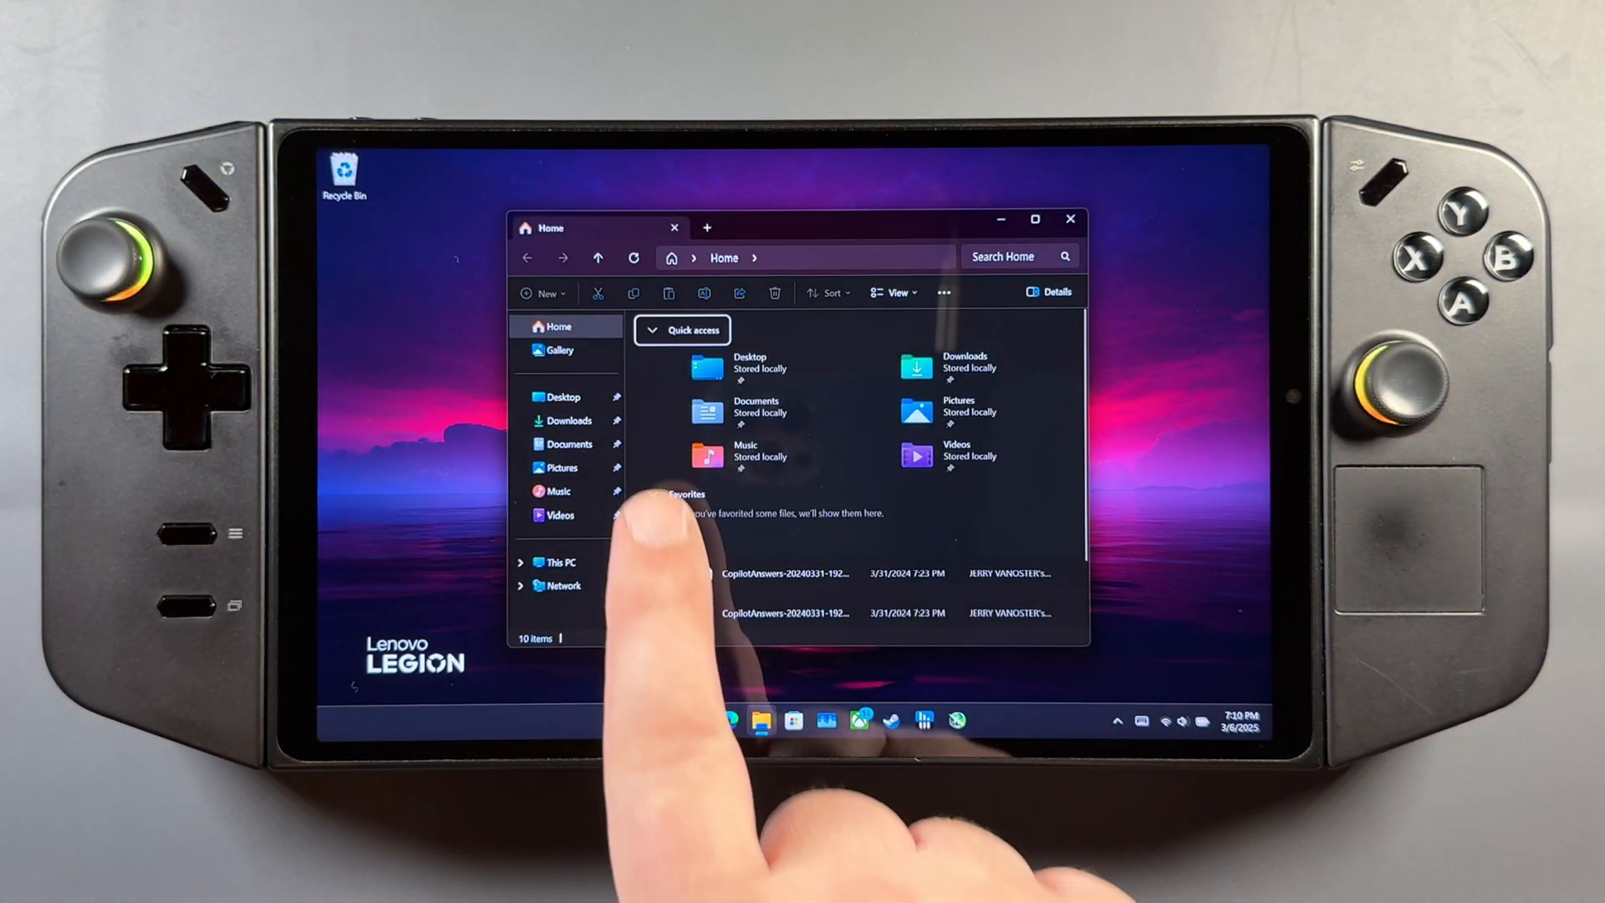
Extract the [Guru3D]-DDU zip in Downloads into the suggested folder
click(569, 421)
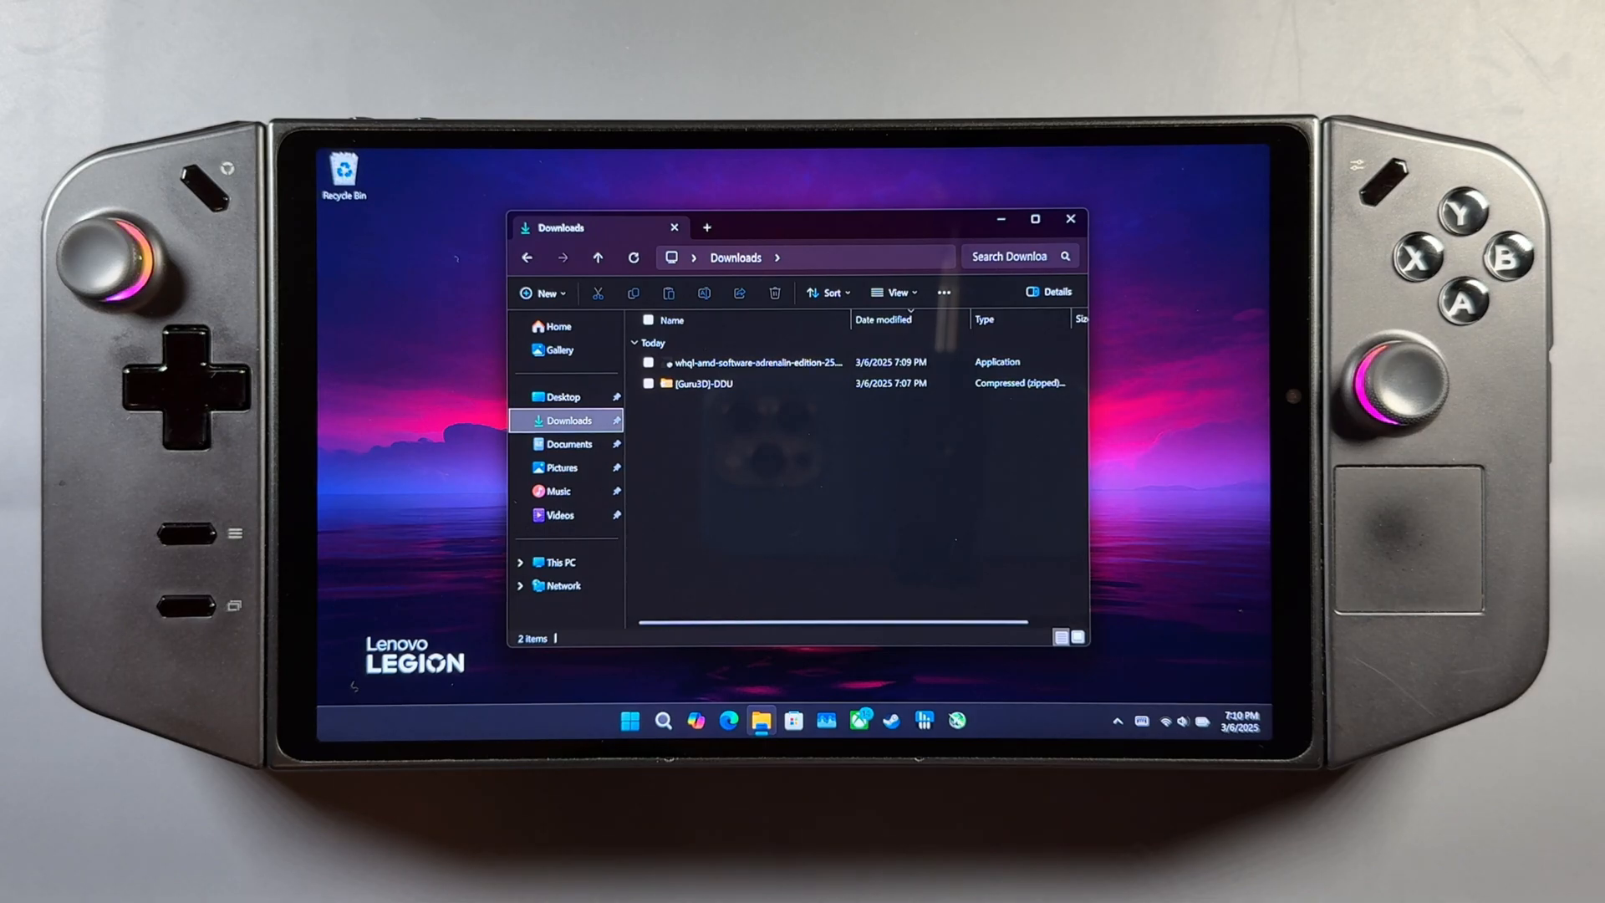
click(699, 383)
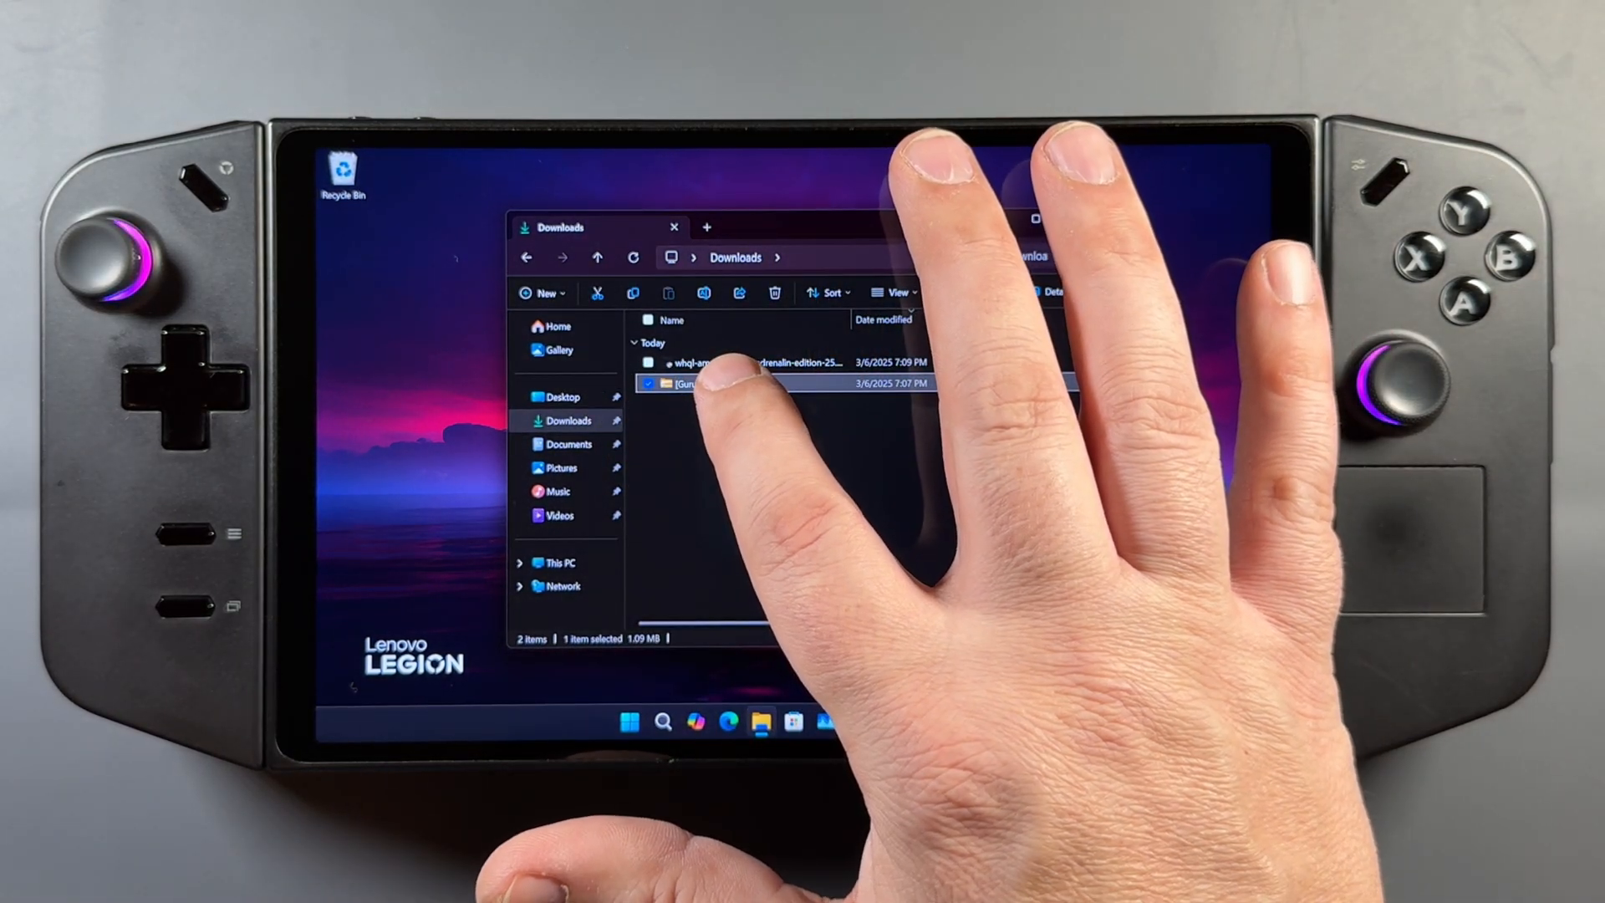
right_click(686, 383)
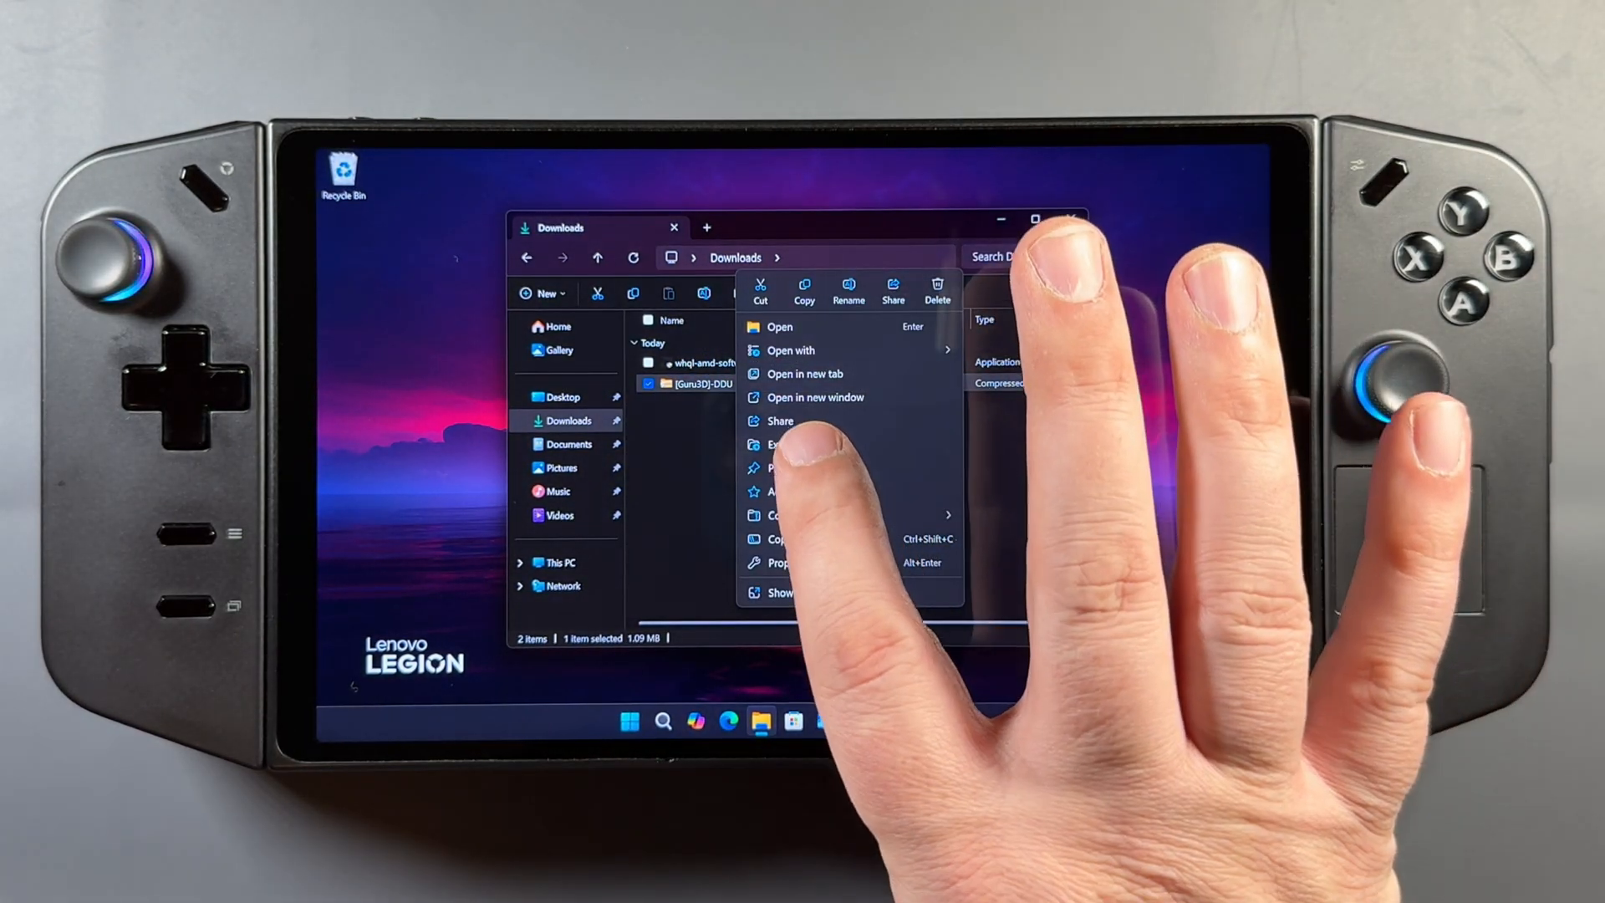
click(772, 445)
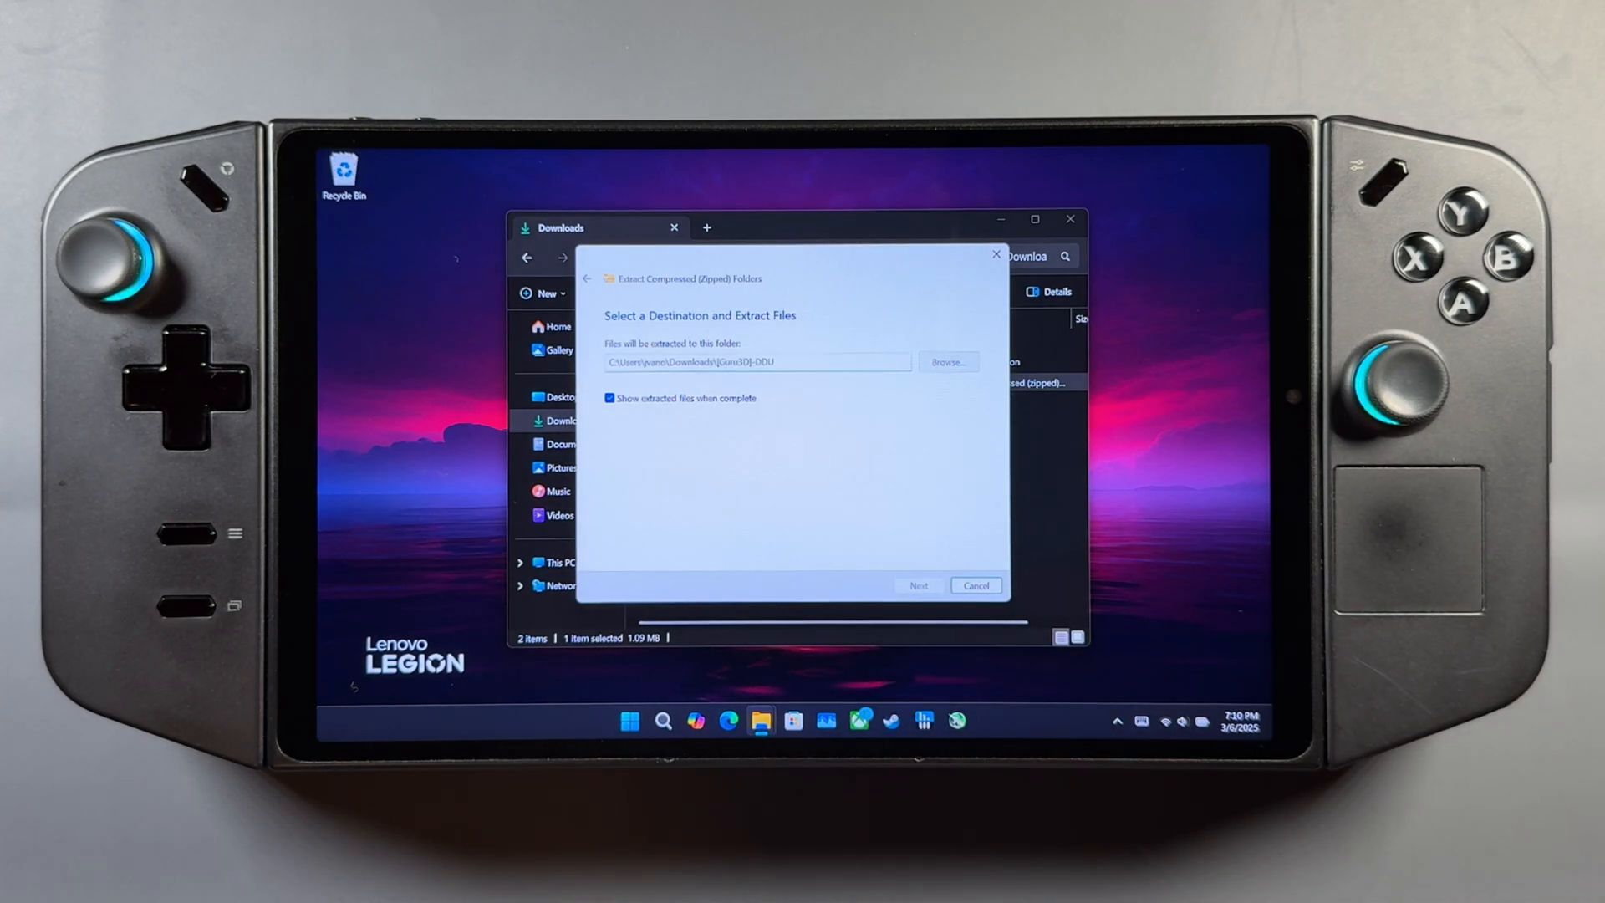
click(920, 585)
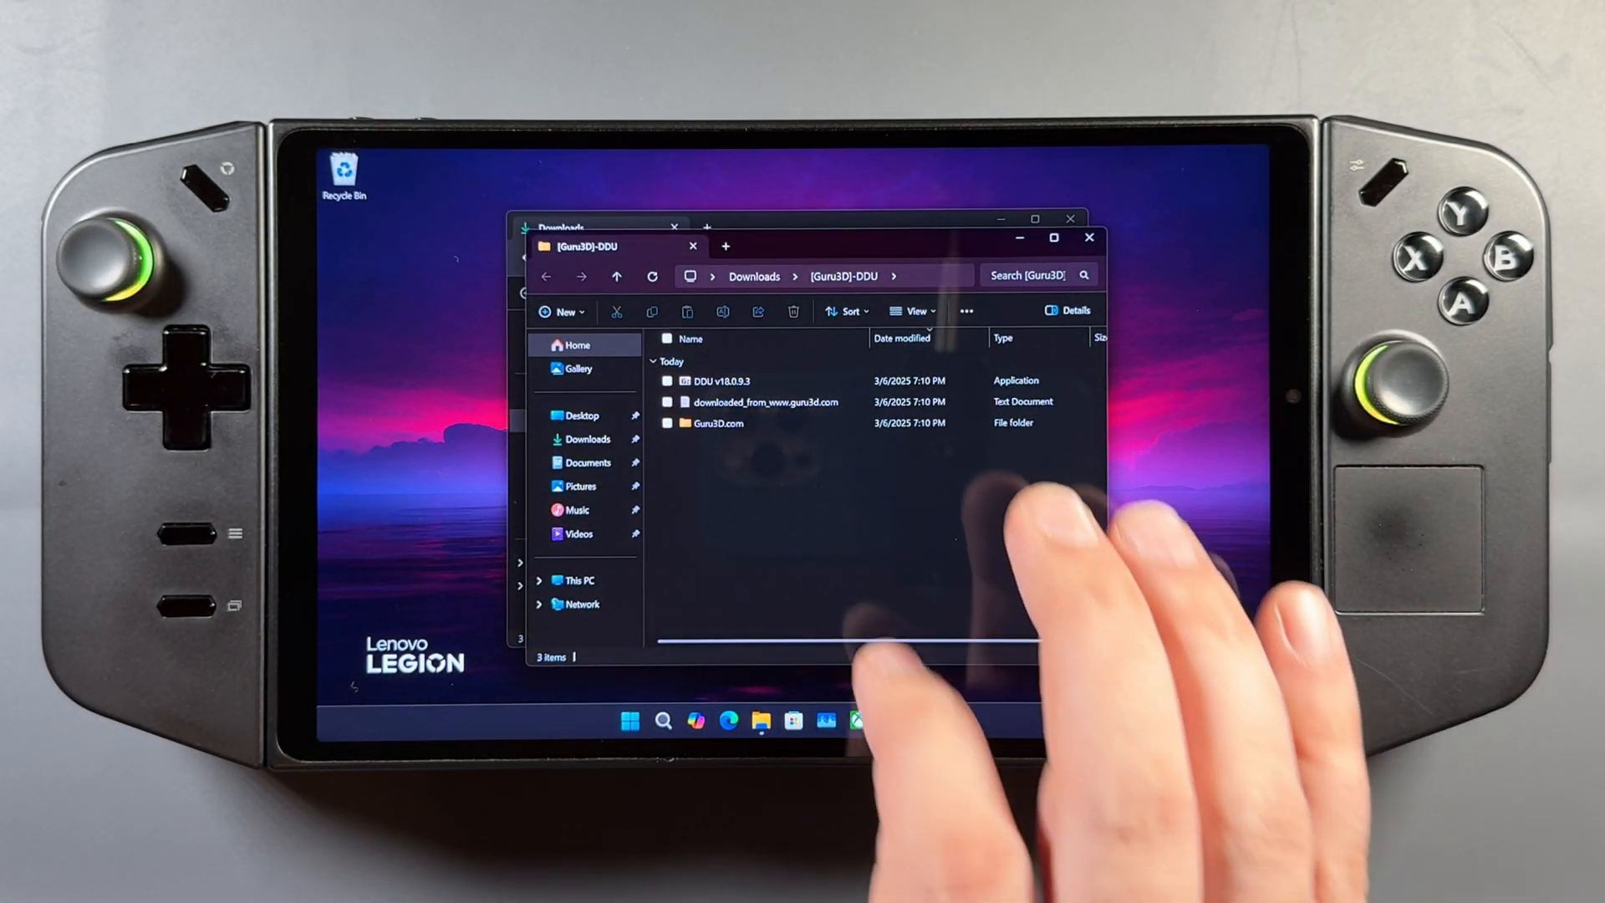
Run the DDU self-extracting exe to produce the DDU v18.0.9.3 folder and enter it
click(723, 381)
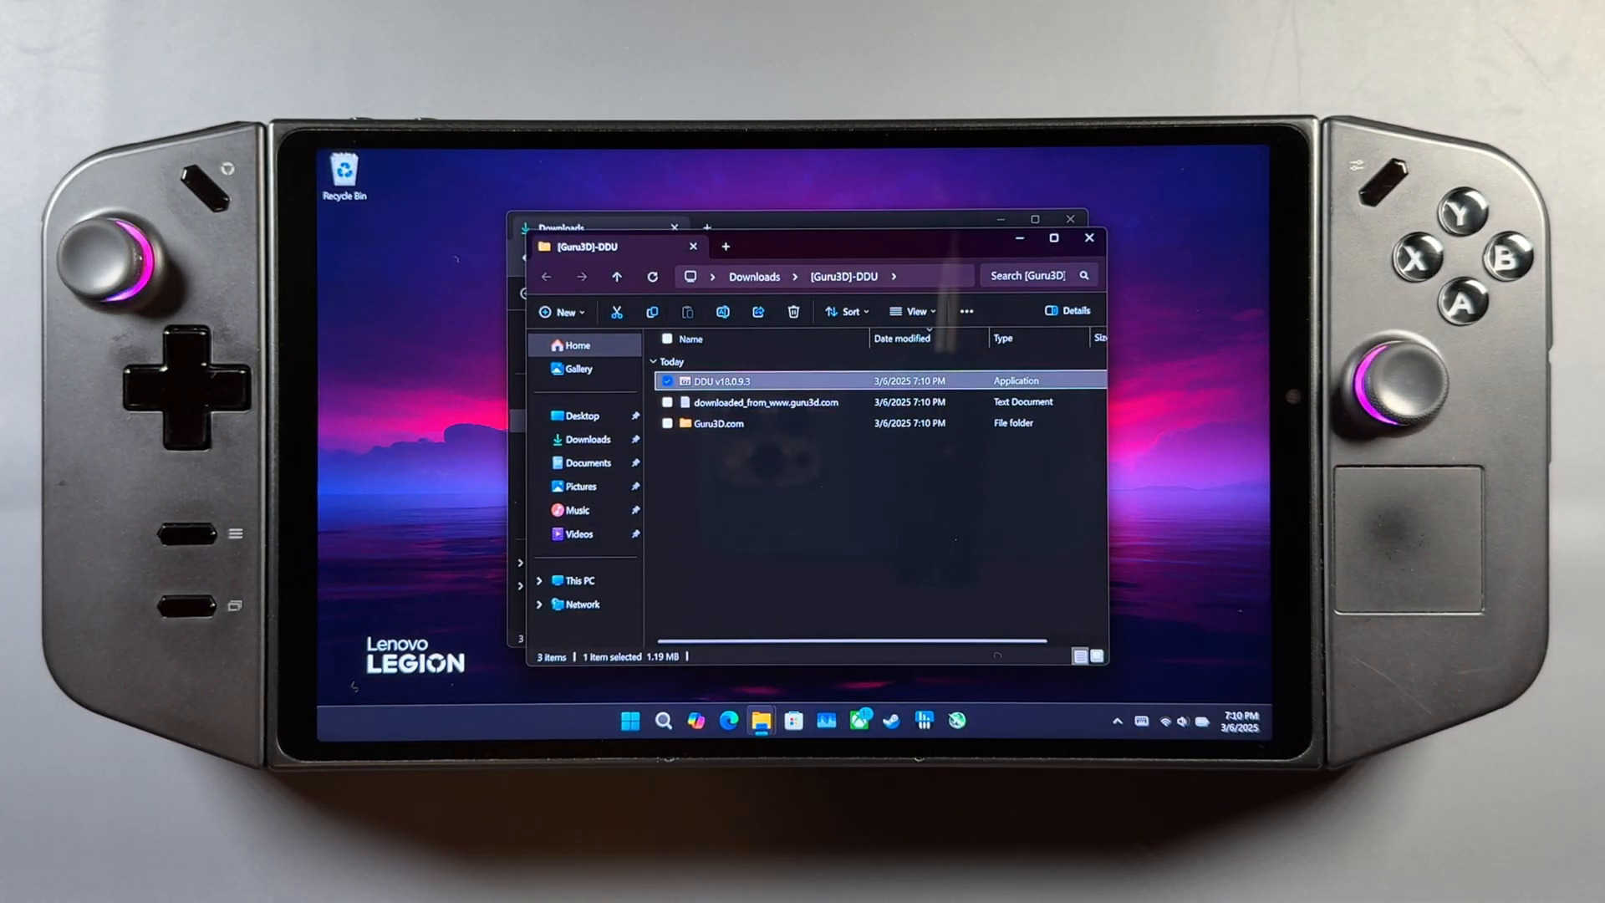
double_click(719, 381)
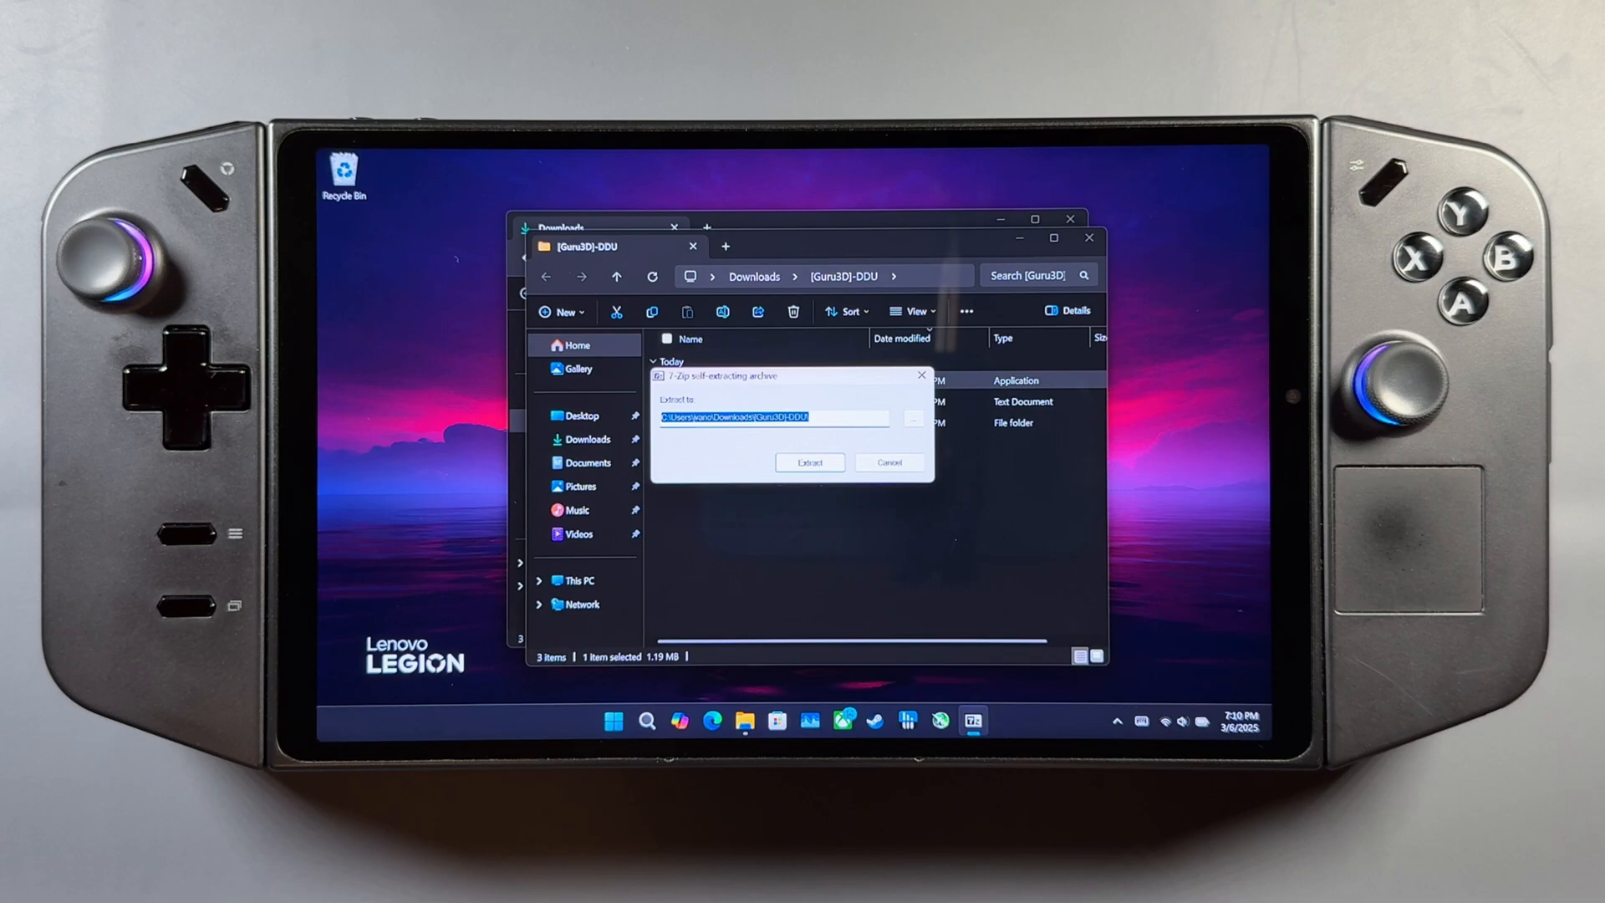
click(811, 461)
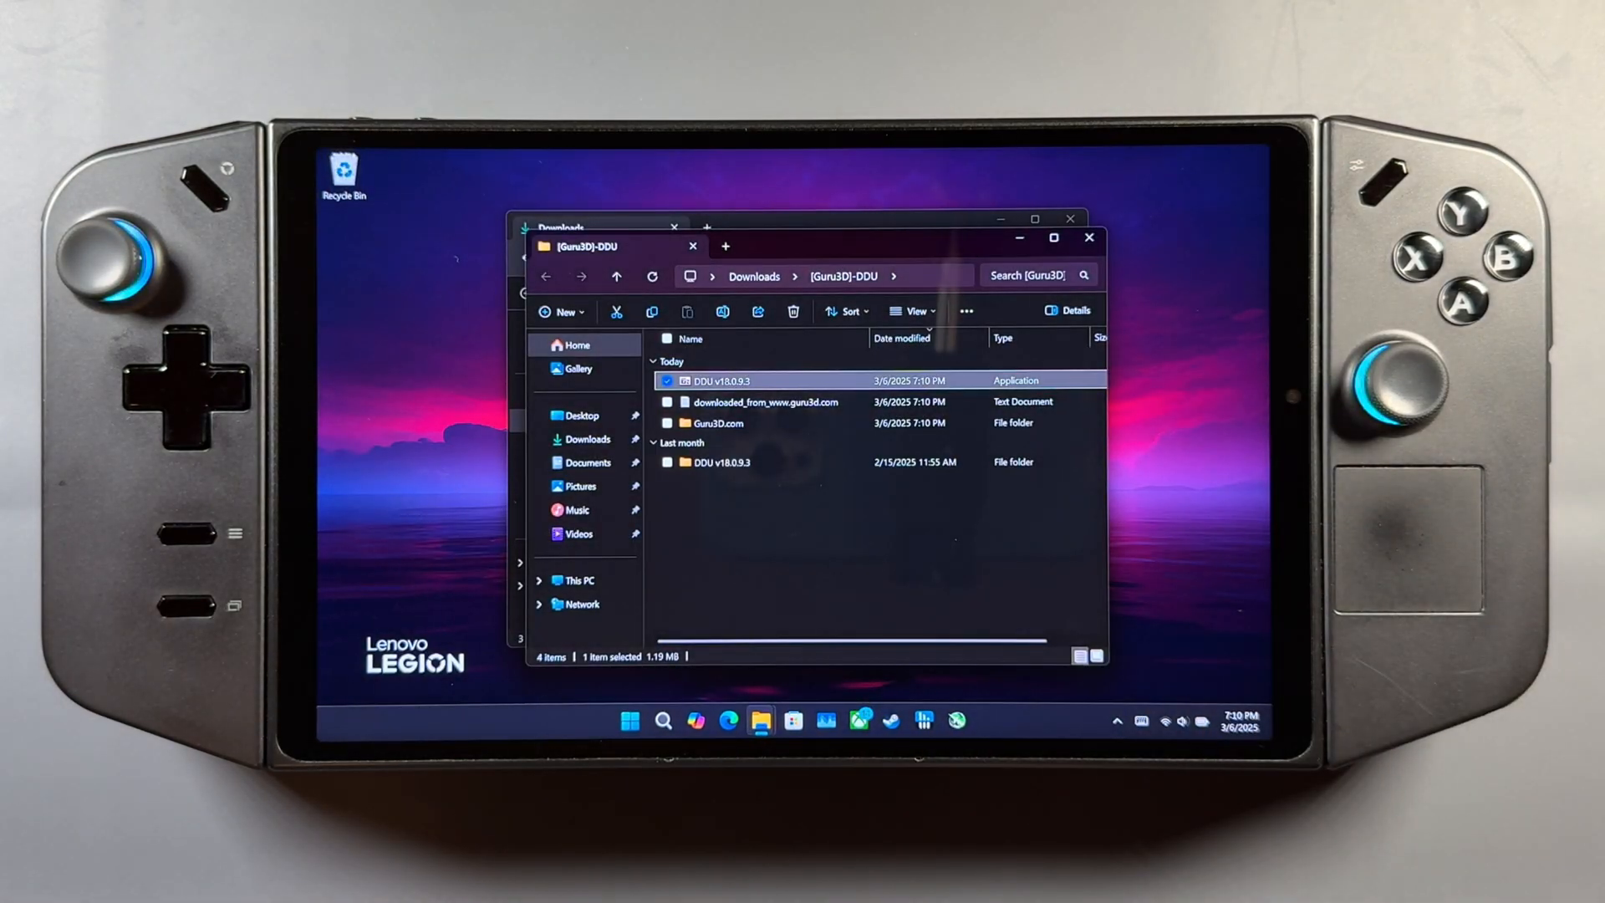
double_click(716, 381)
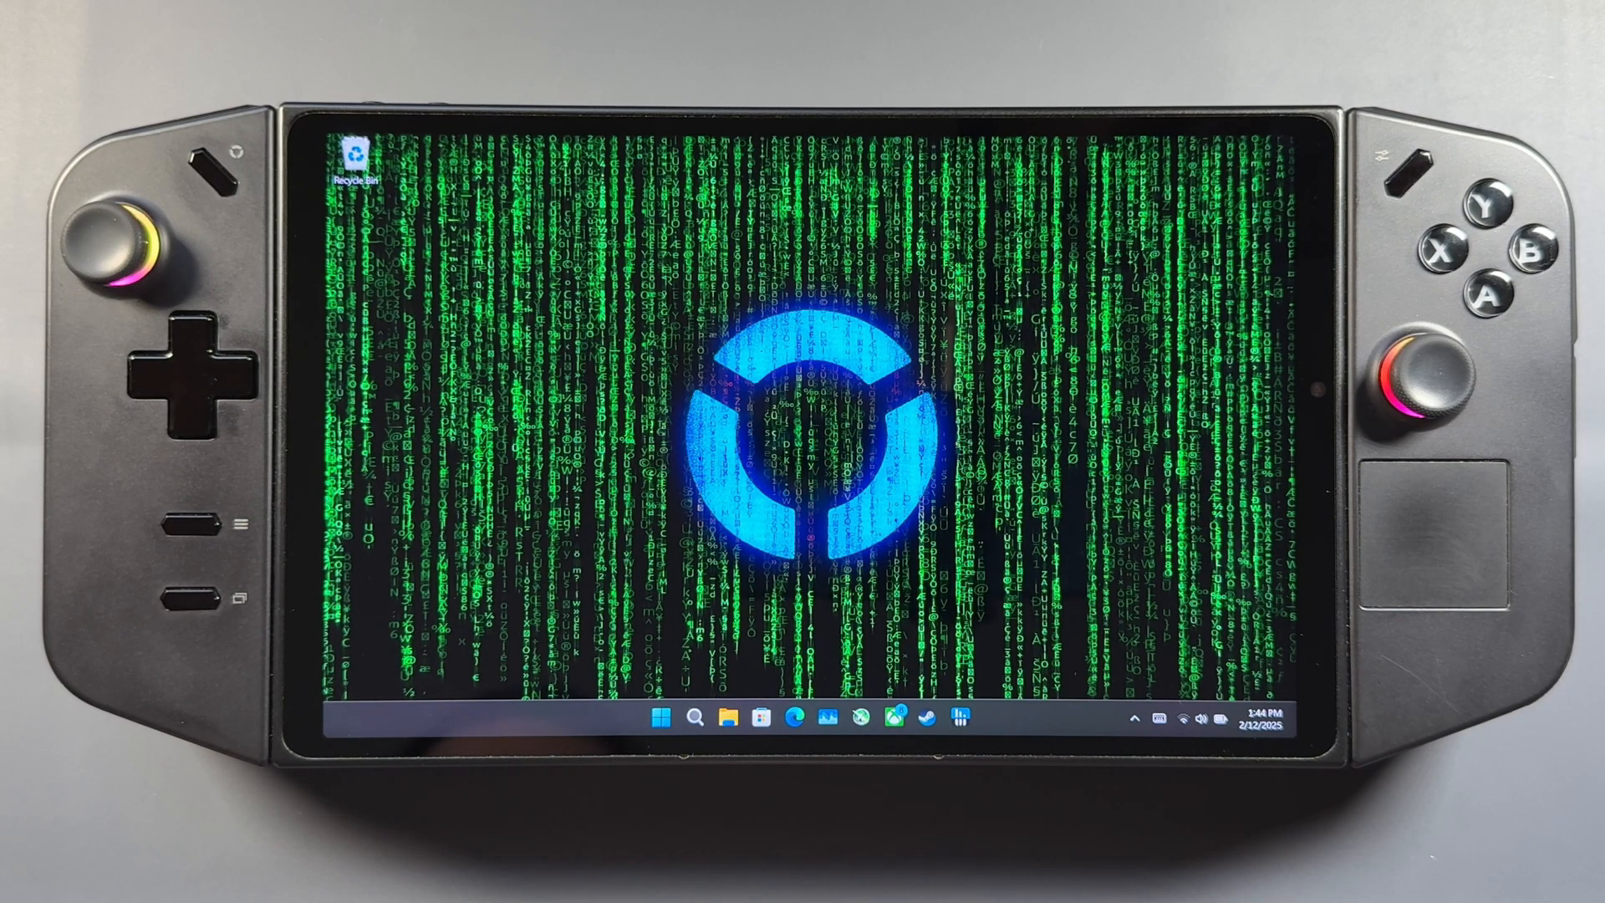
Restart the Legion Go into Advanced startup from Windows Update > Advanced options > Recovery
click(661, 719)
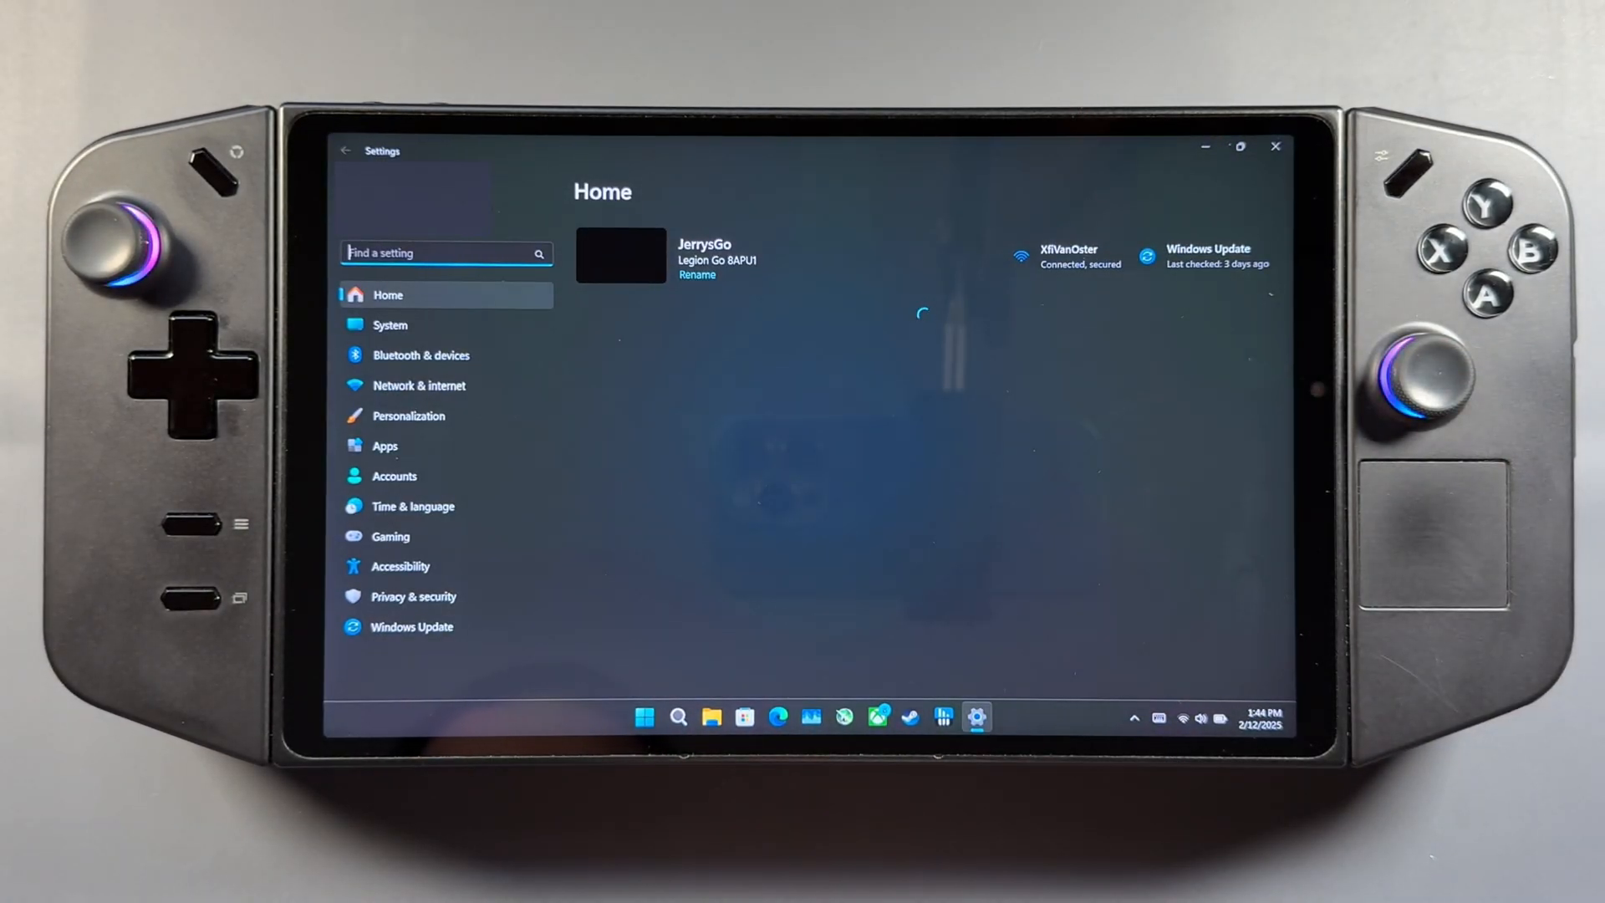
click(411, 625)
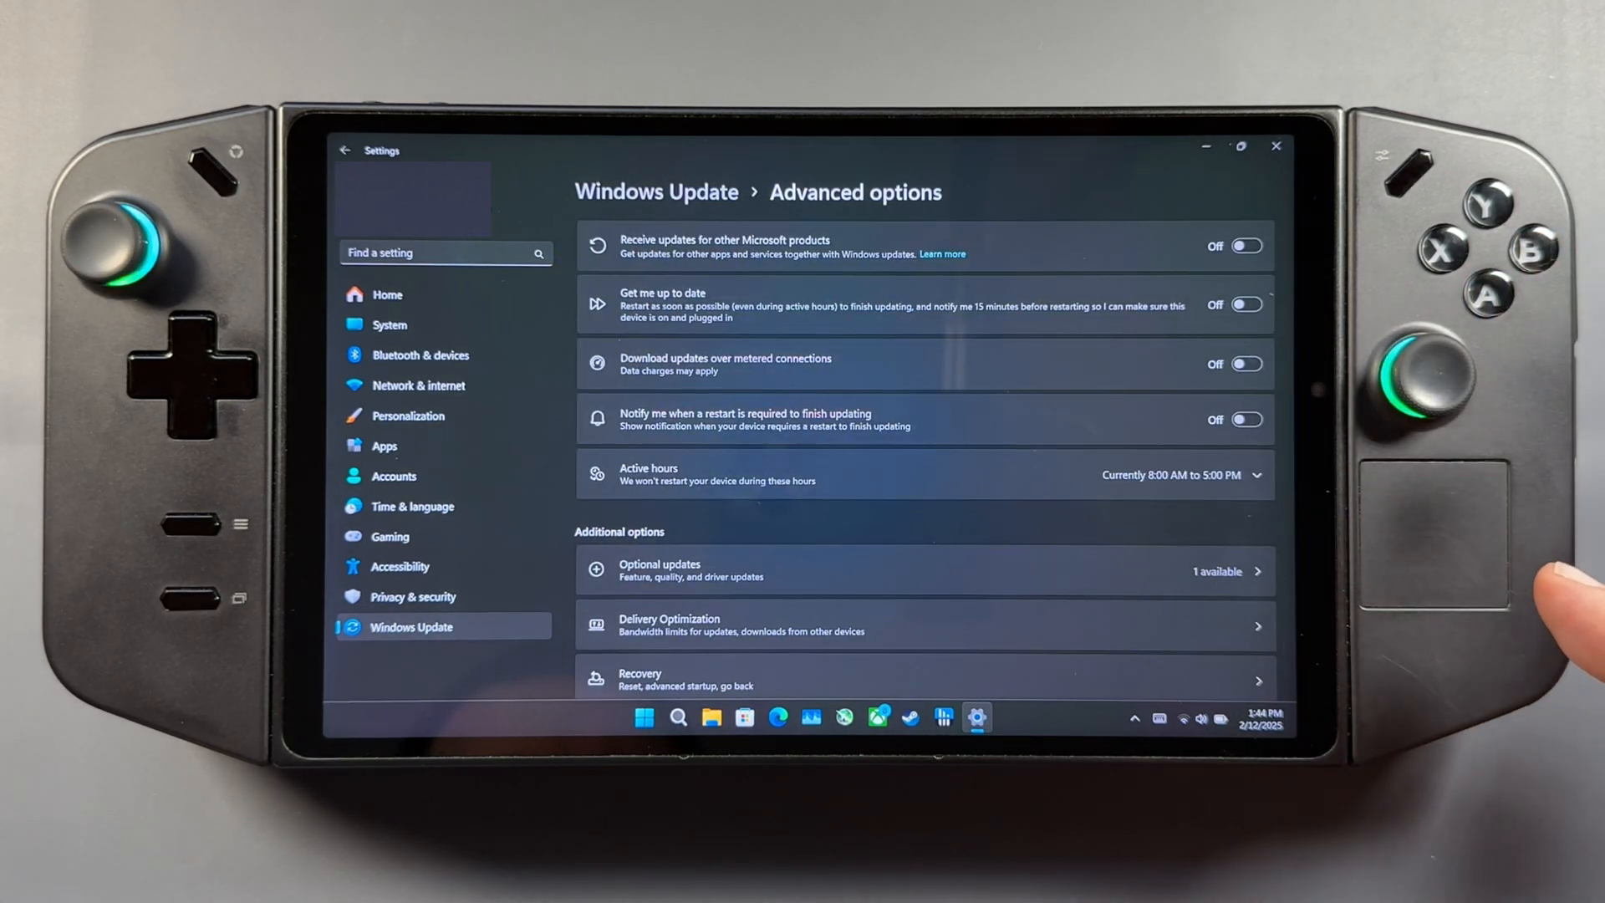
scroll(down, 3)
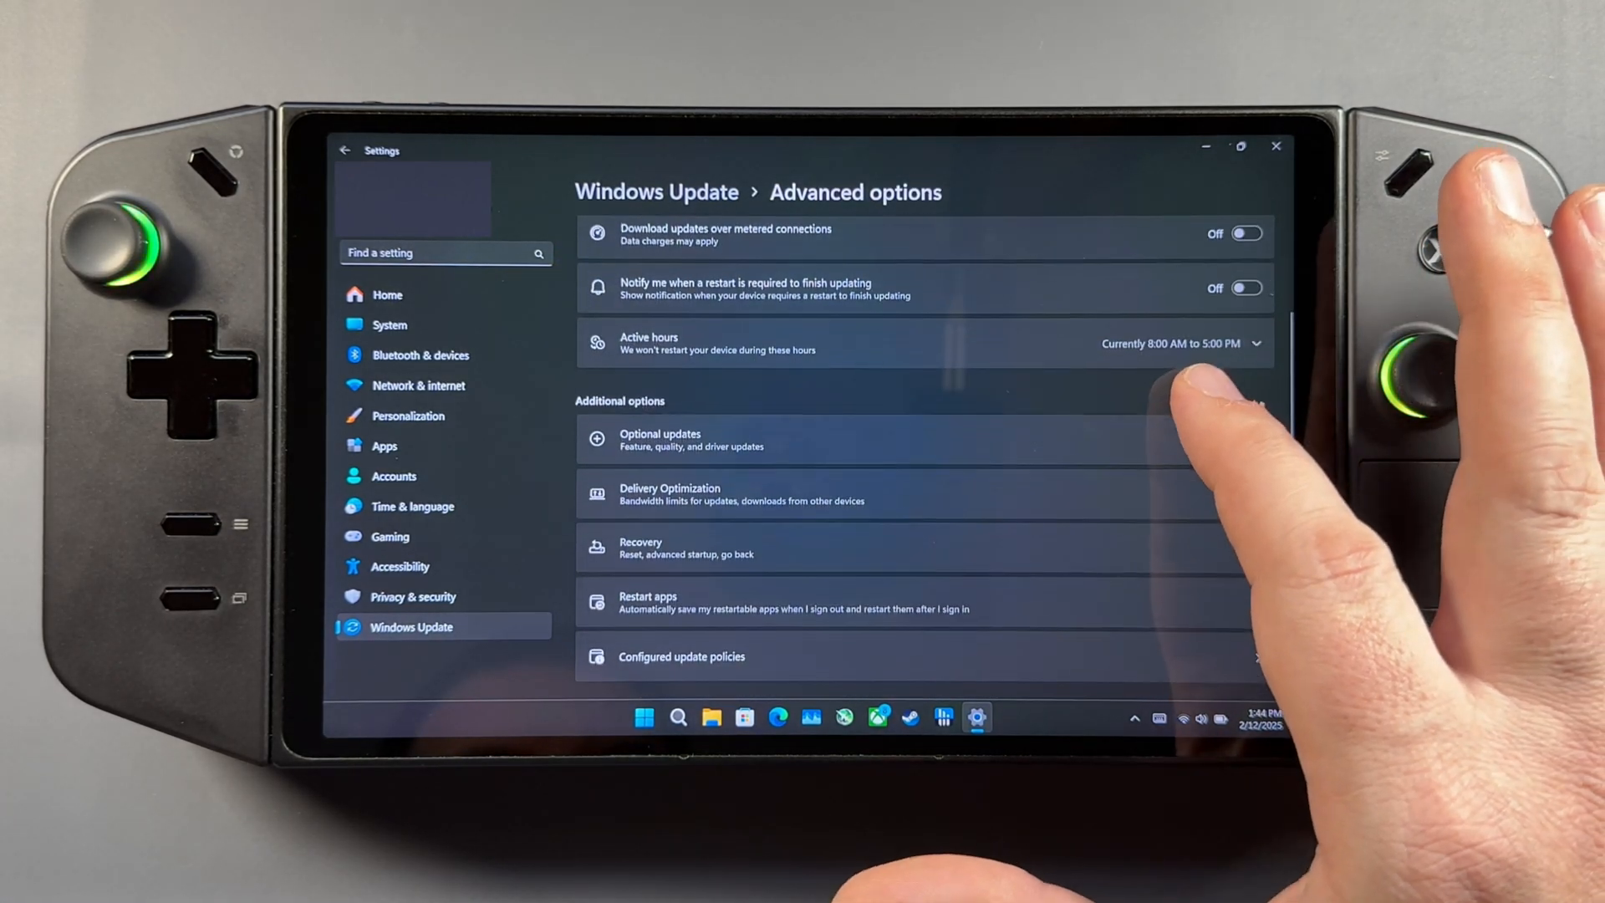
scroll(down, 3)
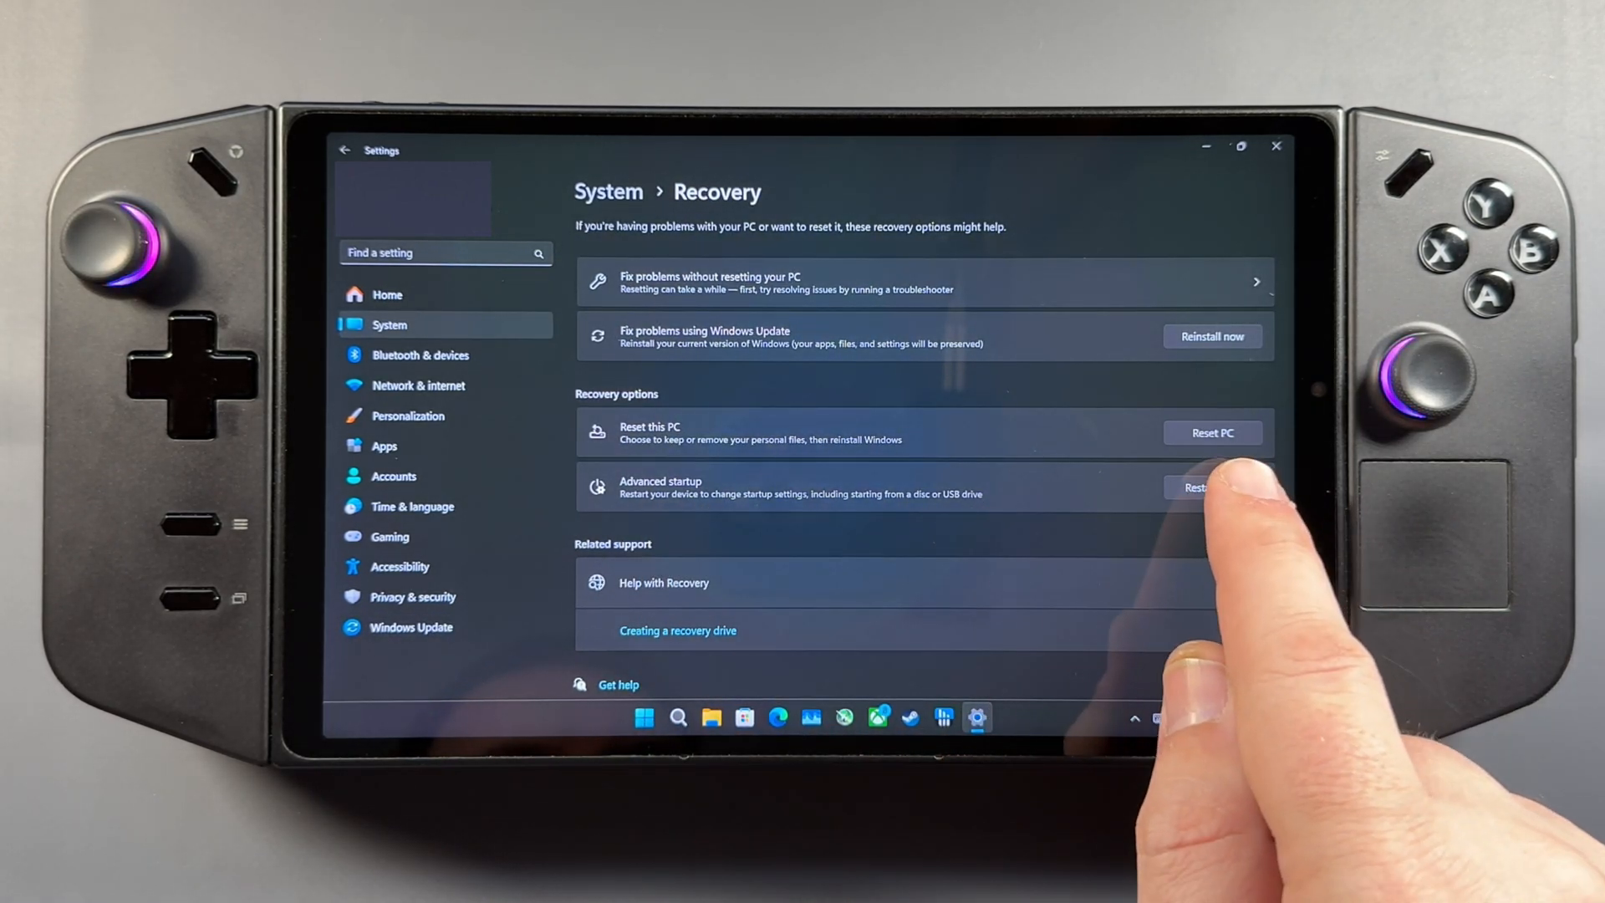
click(1204, 486)
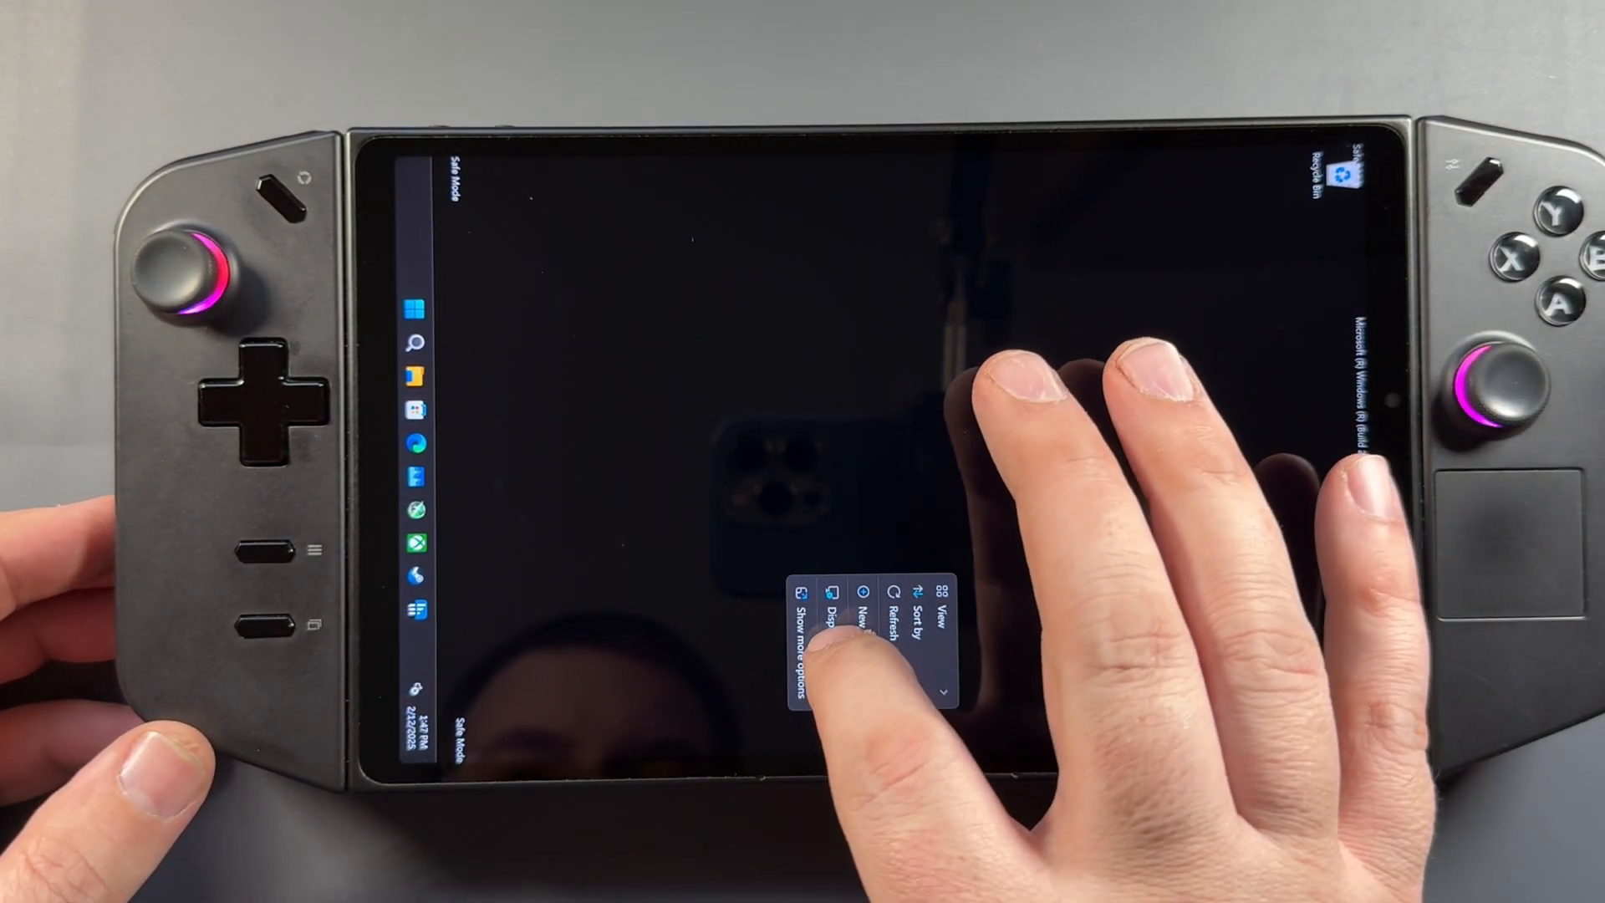
Launch File Explorer from the Safe Mode taskbar and select Documents in the sidebar
click(822, 619)
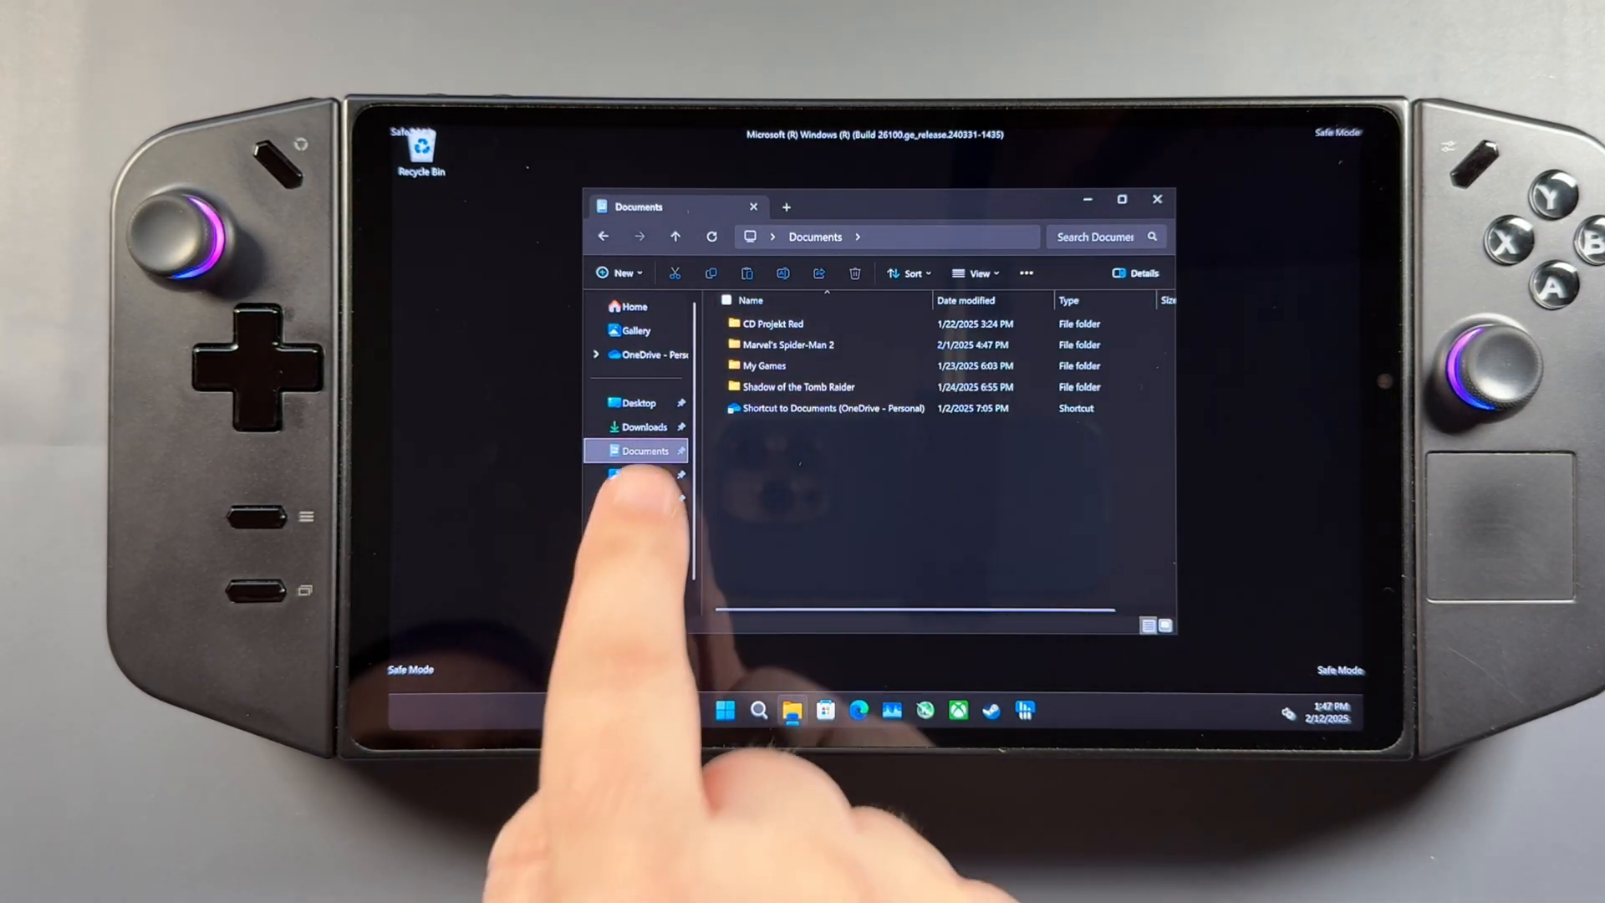
click(645, 426)
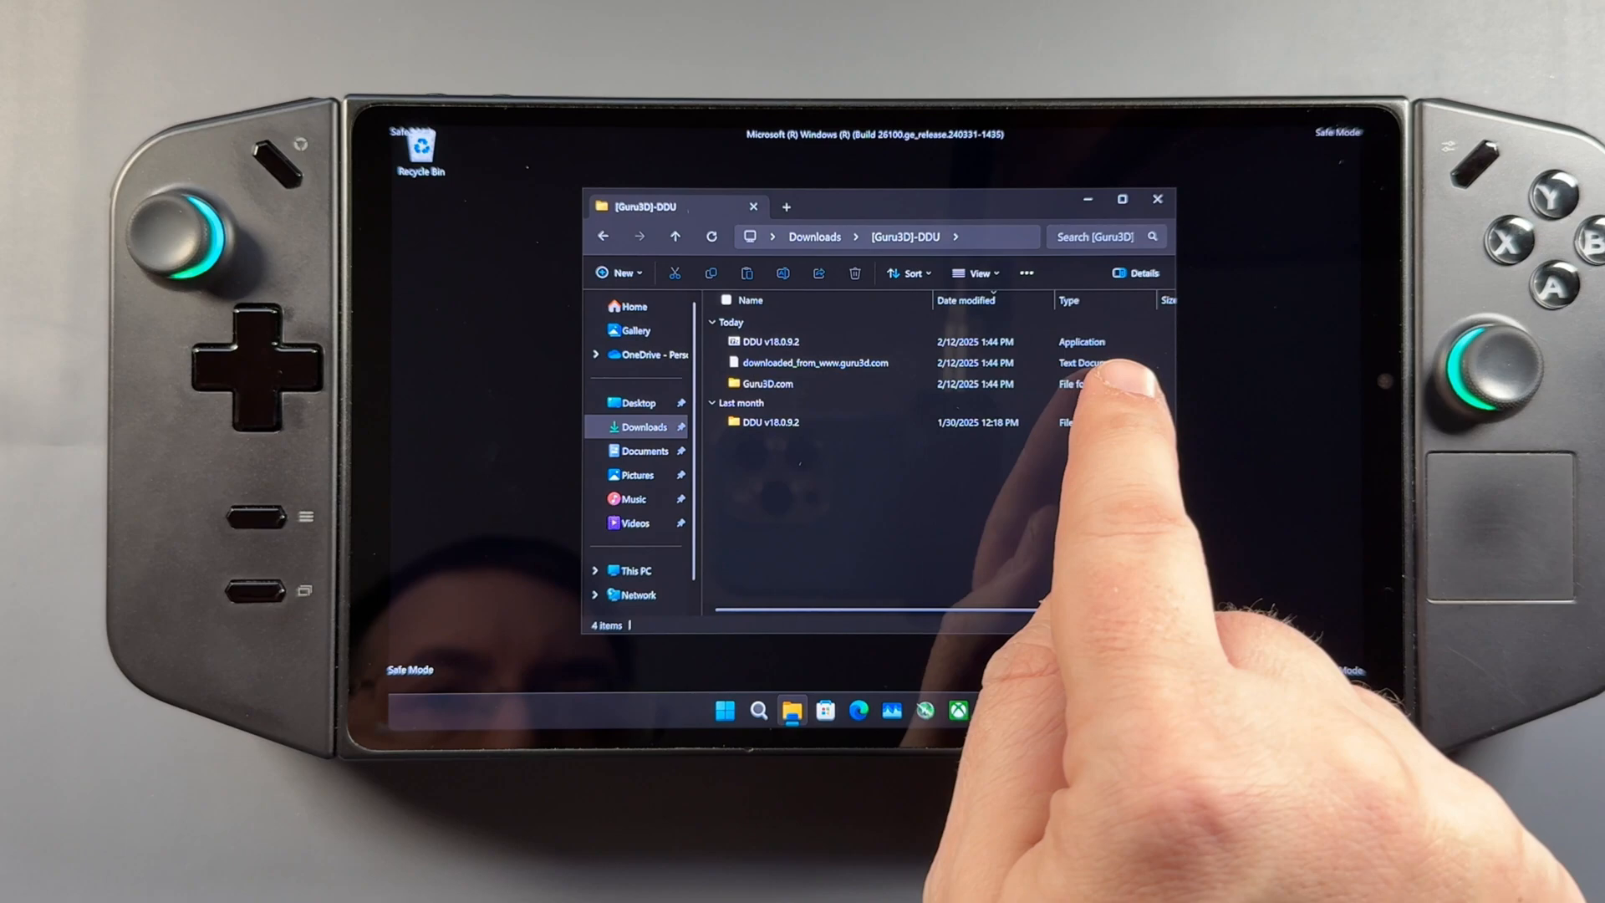
Run Display Driver Uninstaller.exe from the DDU v18.0.9.2 folder
double_click(766, 421)
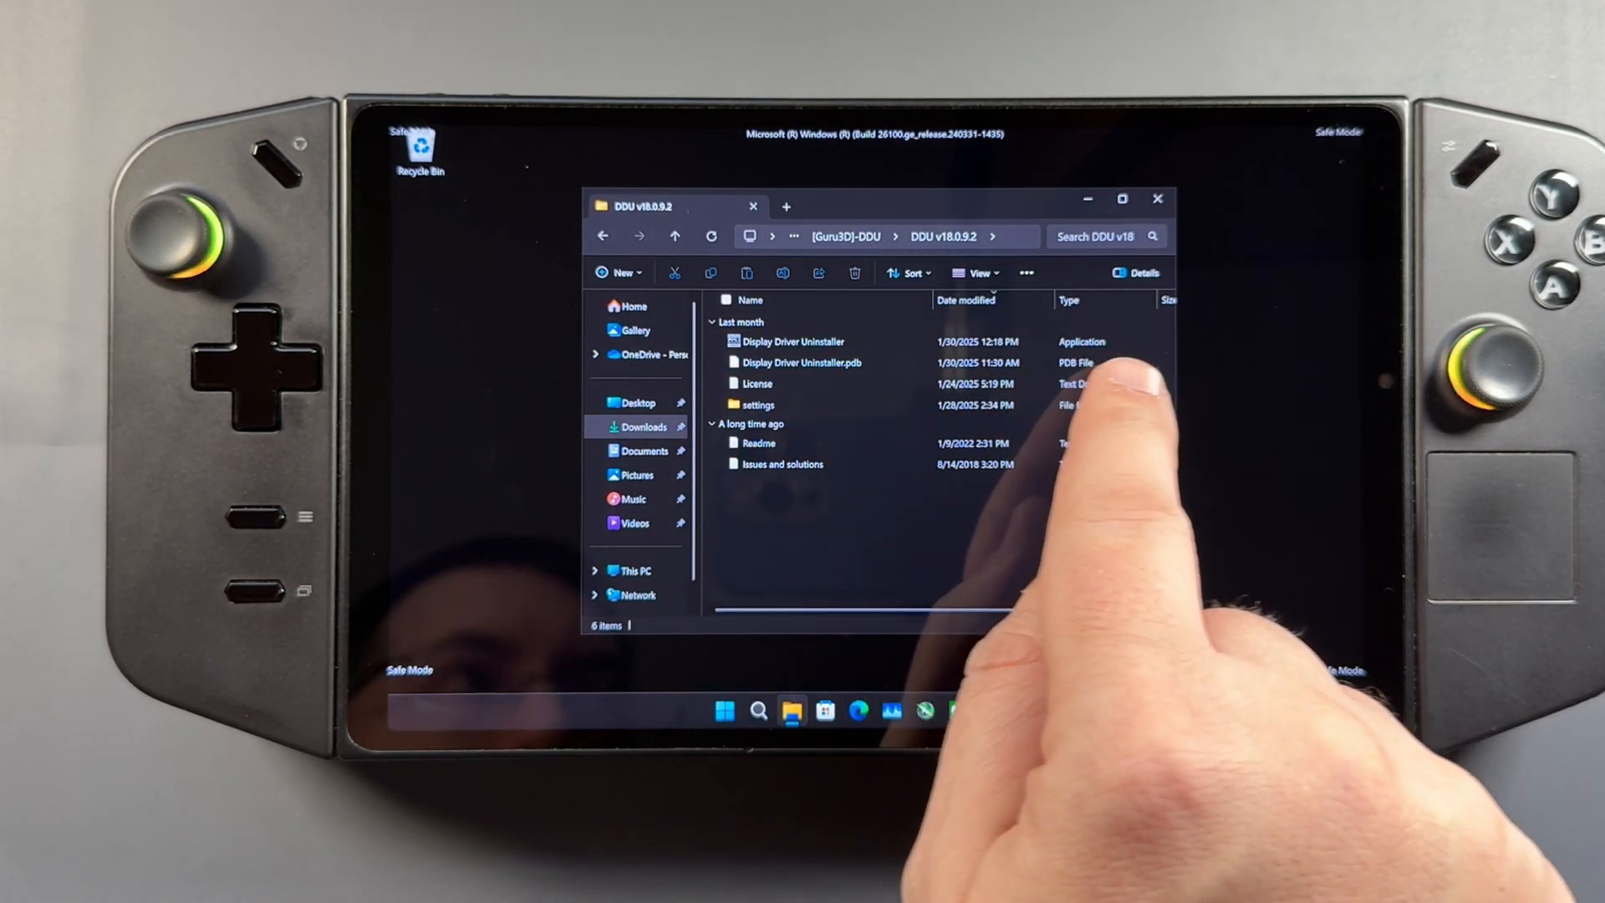
click(788, 341)
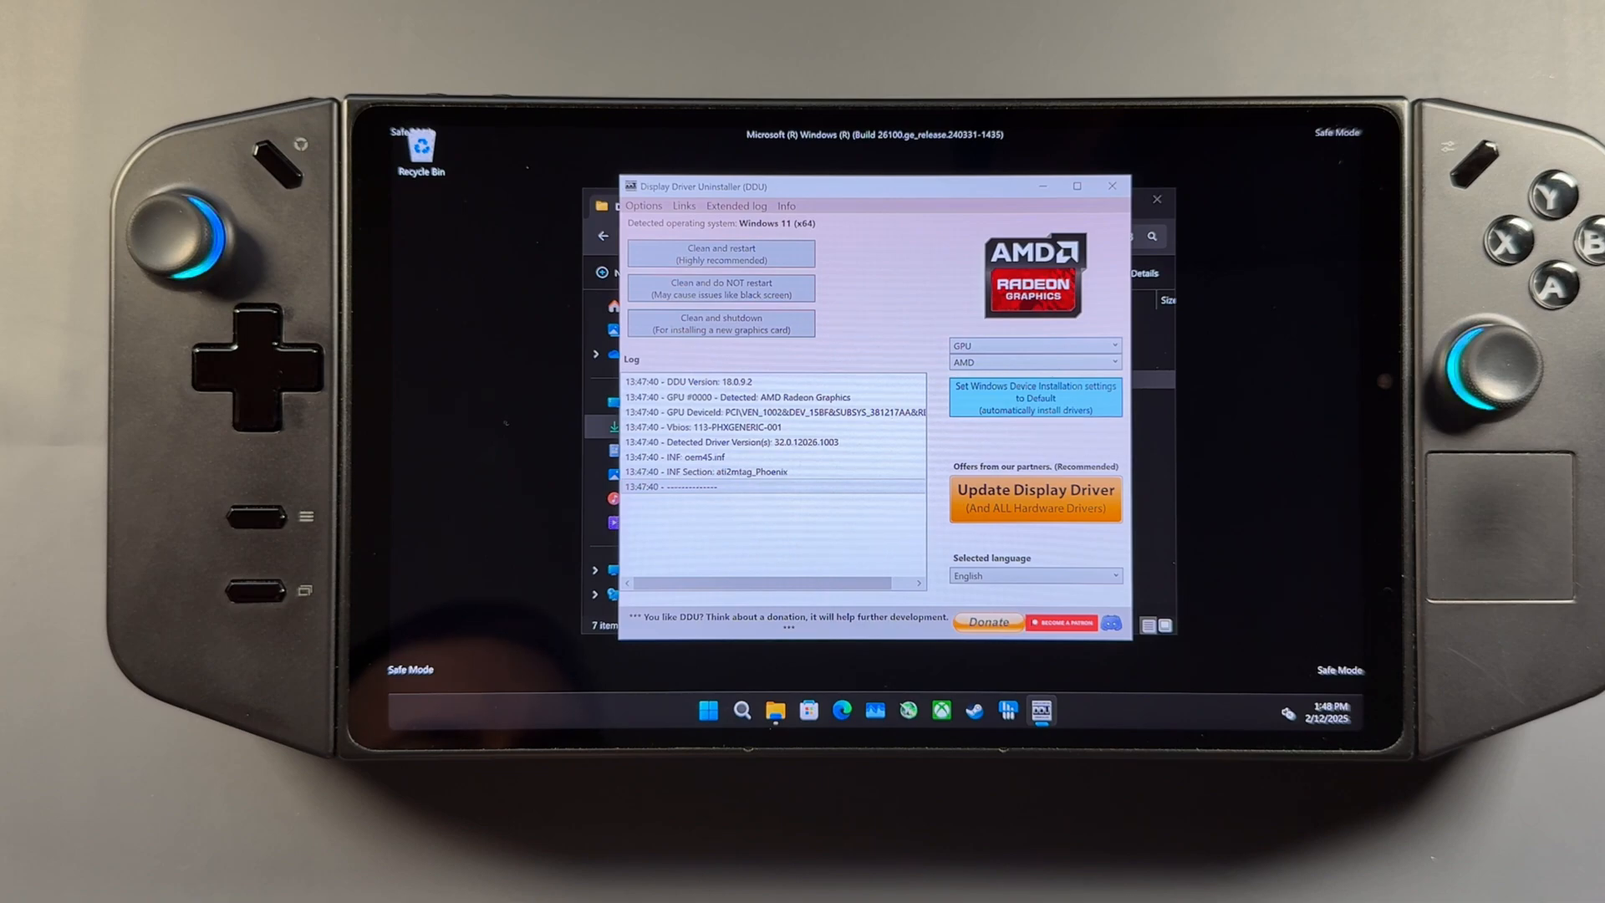
Choose 'Clean and restart (Highly recommended)' to wipe the AMD Radeon driver
click(719, 254)
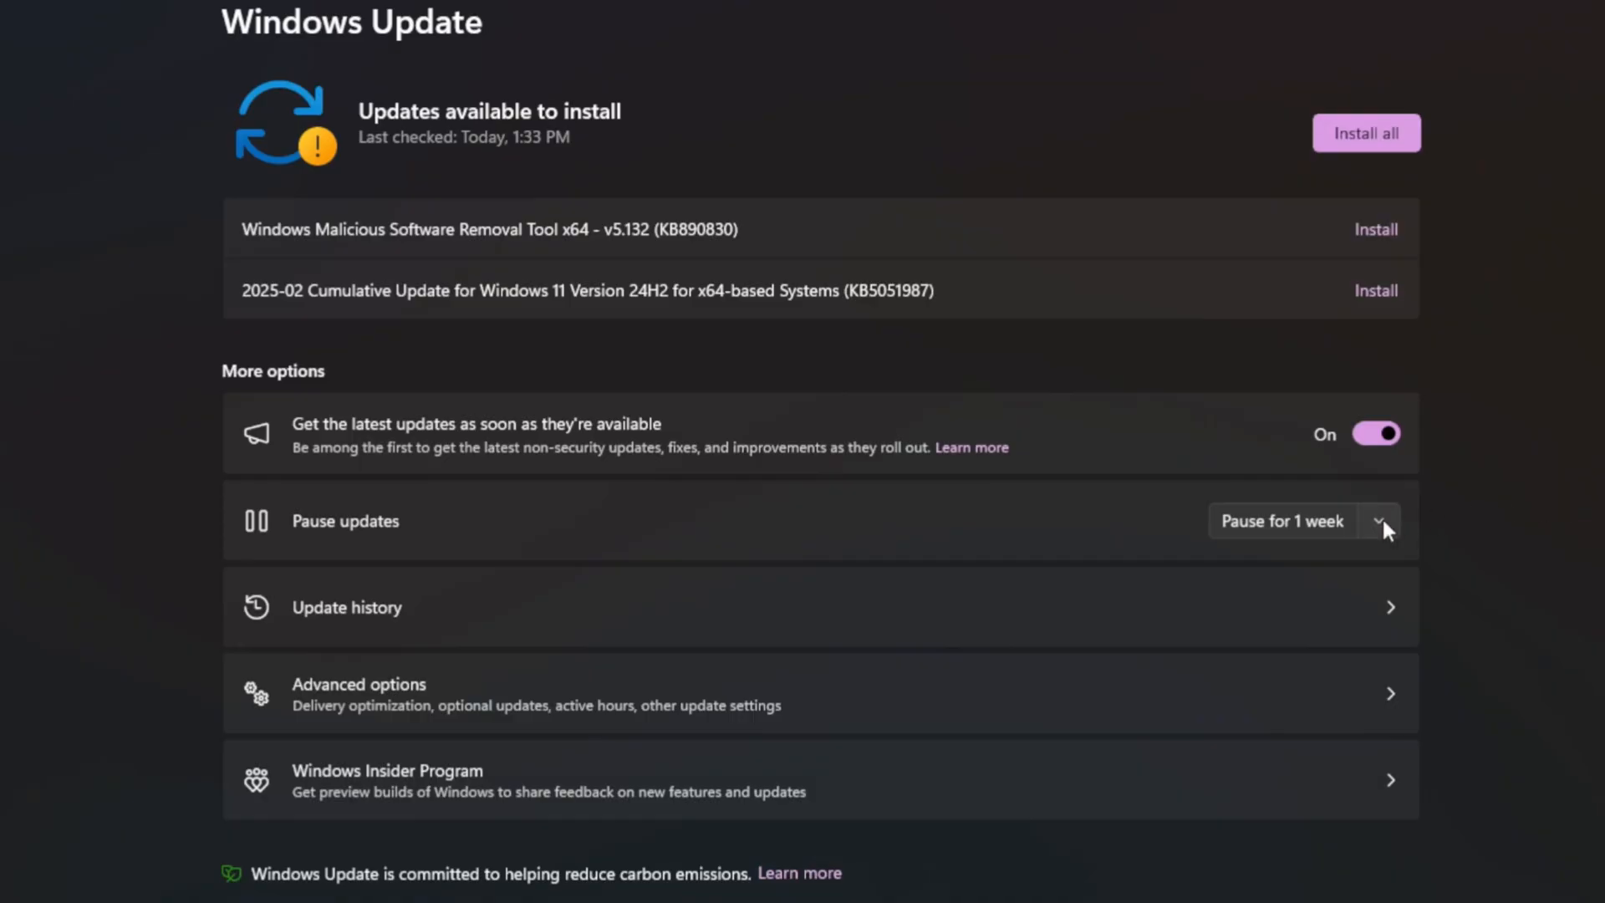
Expand the Pause updates dropdown showing one to five week options
click(1381, 522)
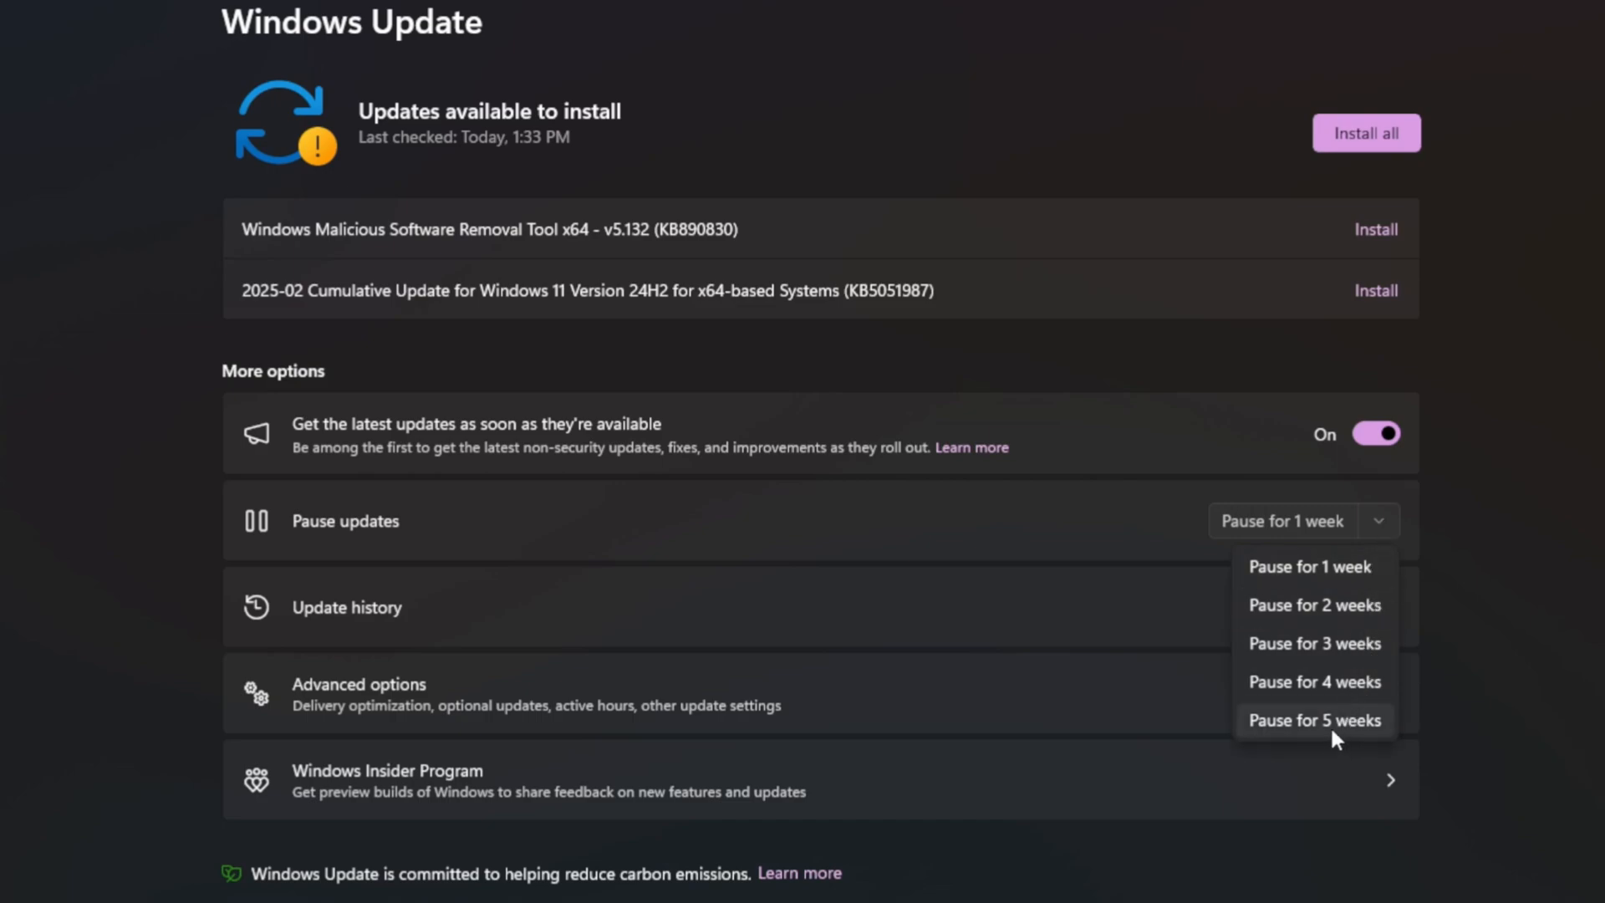
mouse_move(1408, 531)
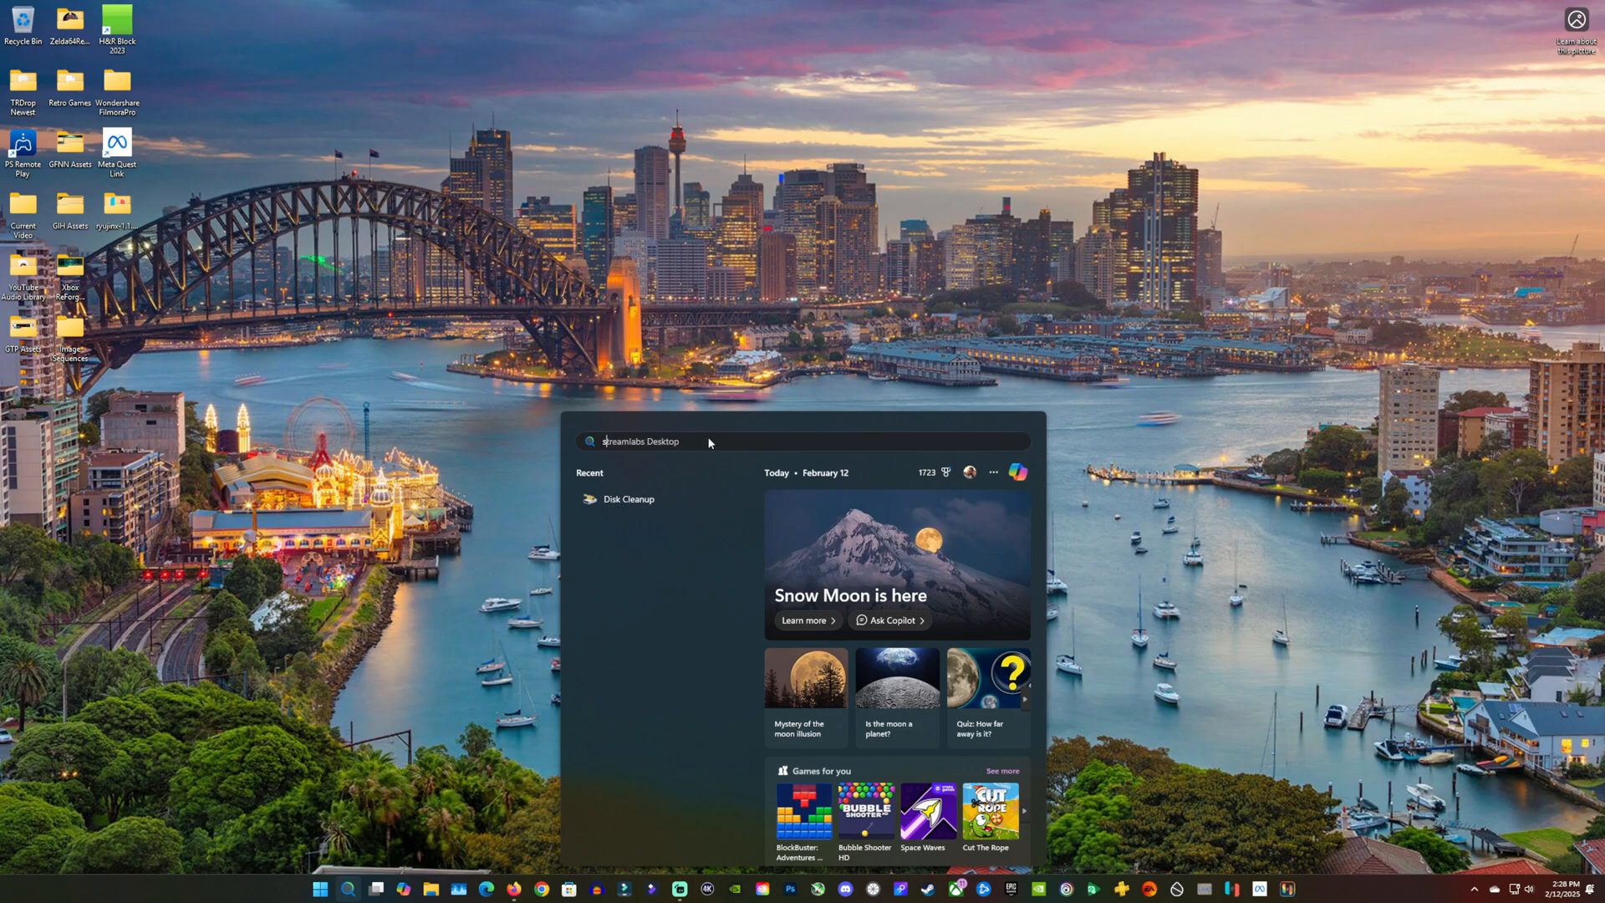
Launch Services from Start search and set the Windows Update service's startup type to Disabled
text(services.)
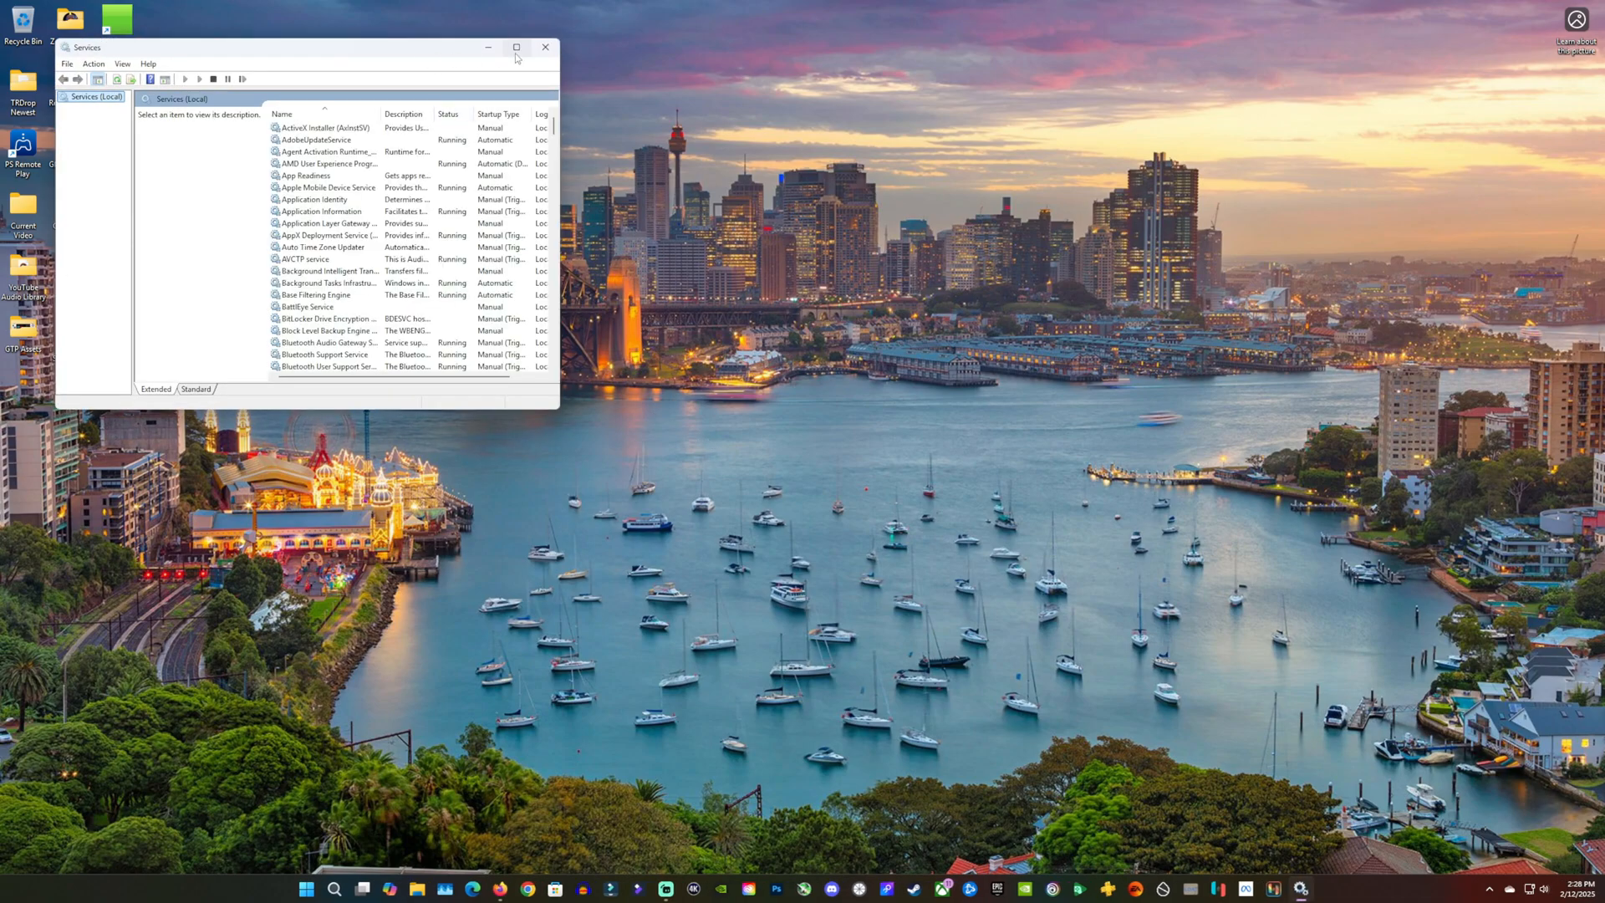
click(517, 47)
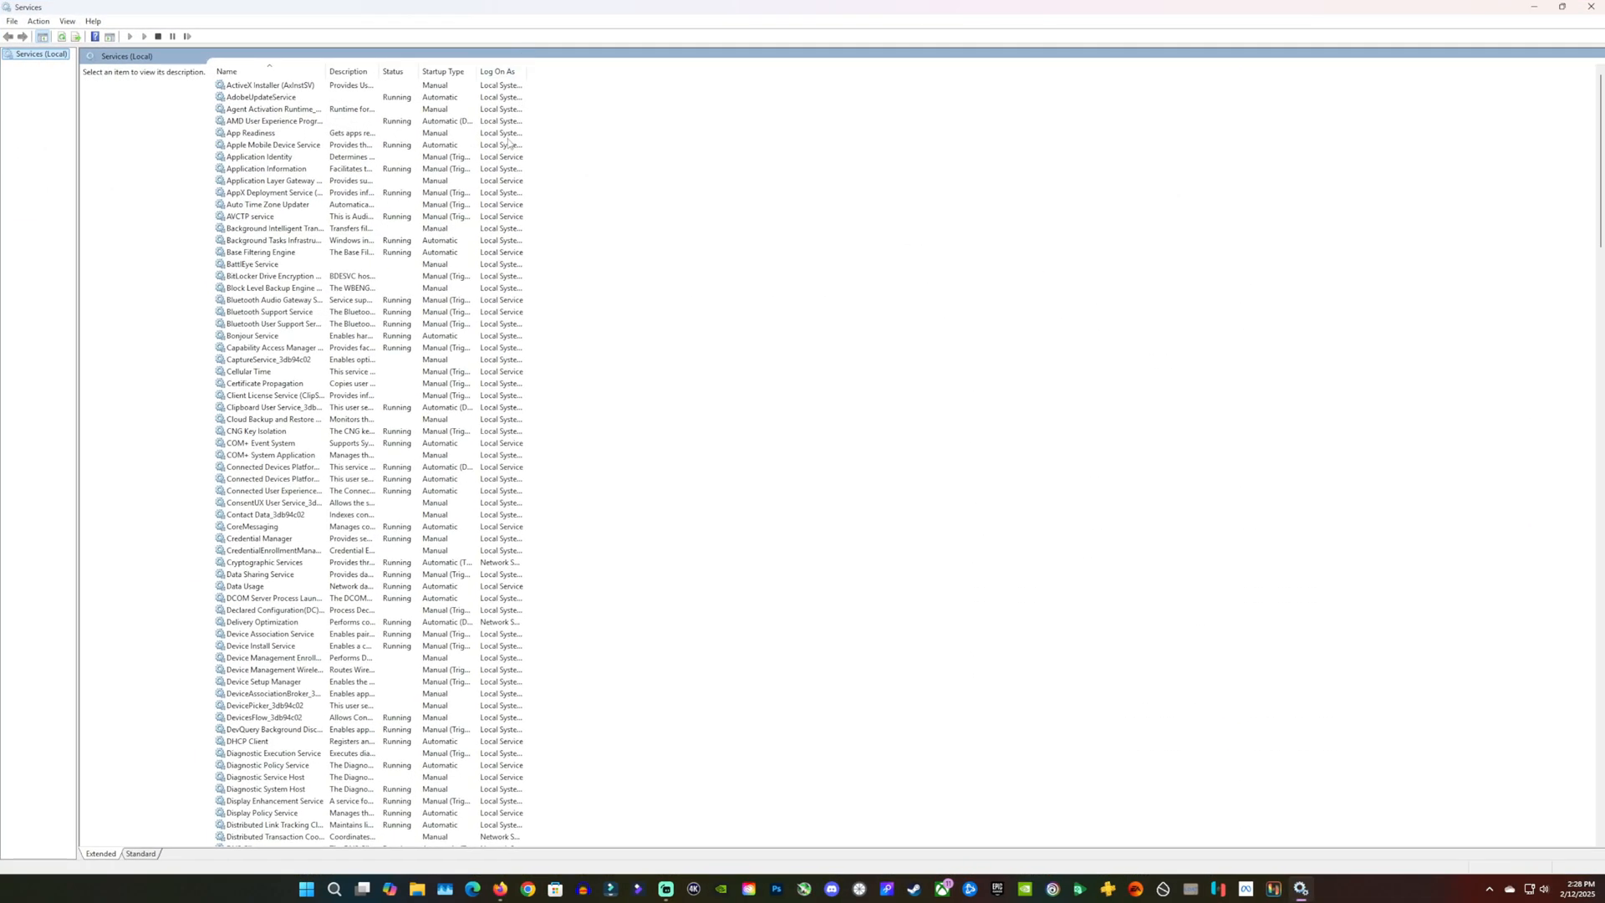
scroll(down, 3)
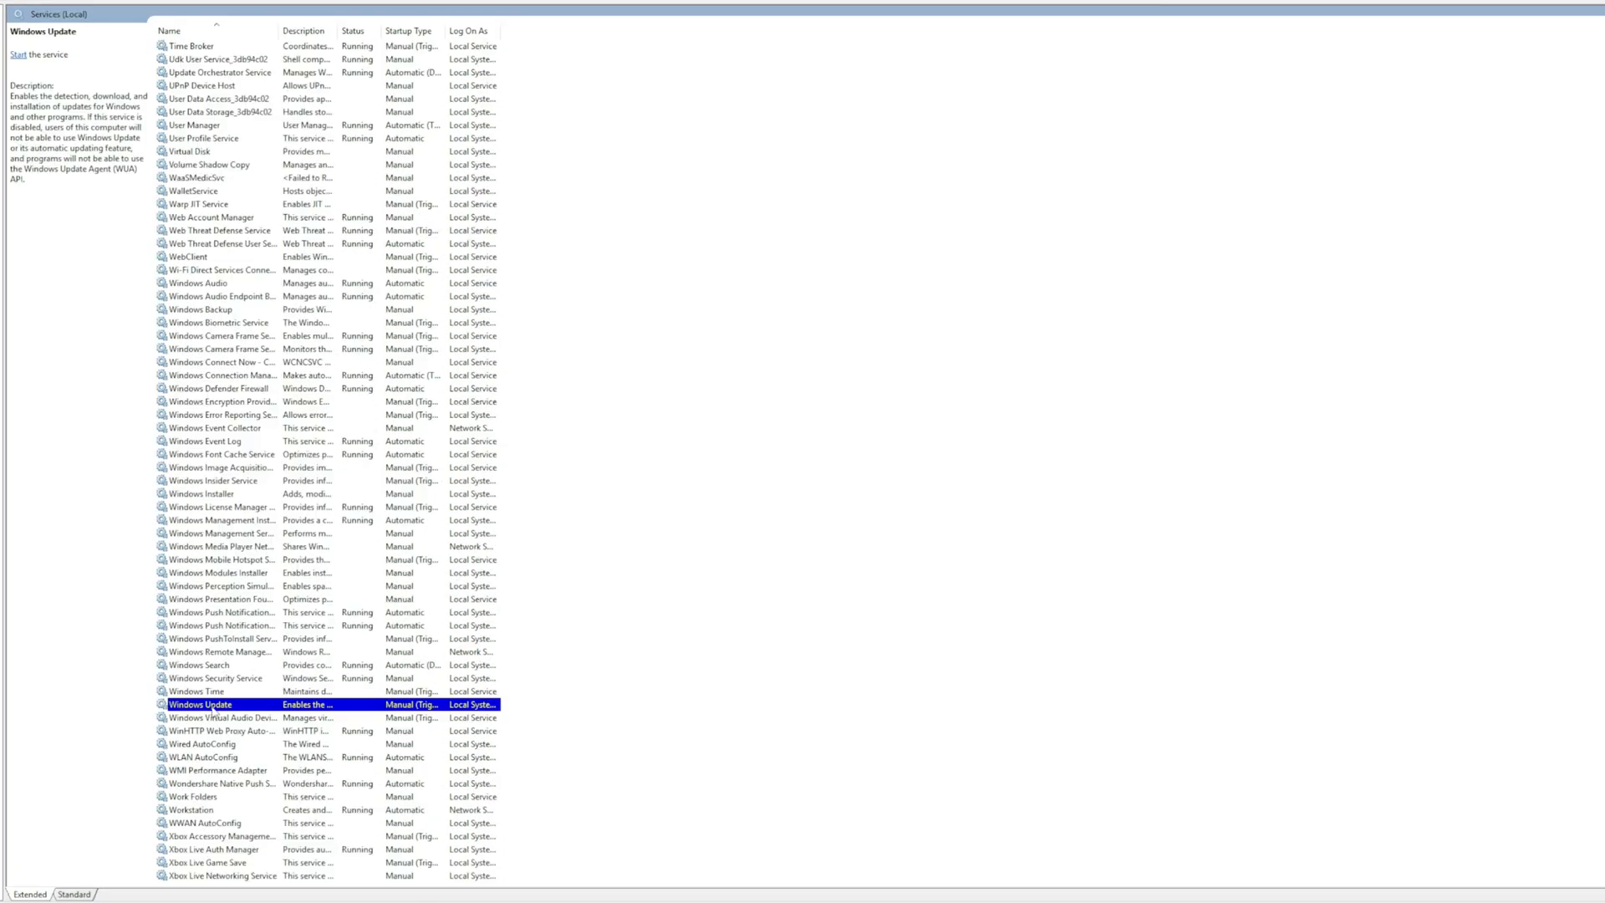
double_click(196, 704)
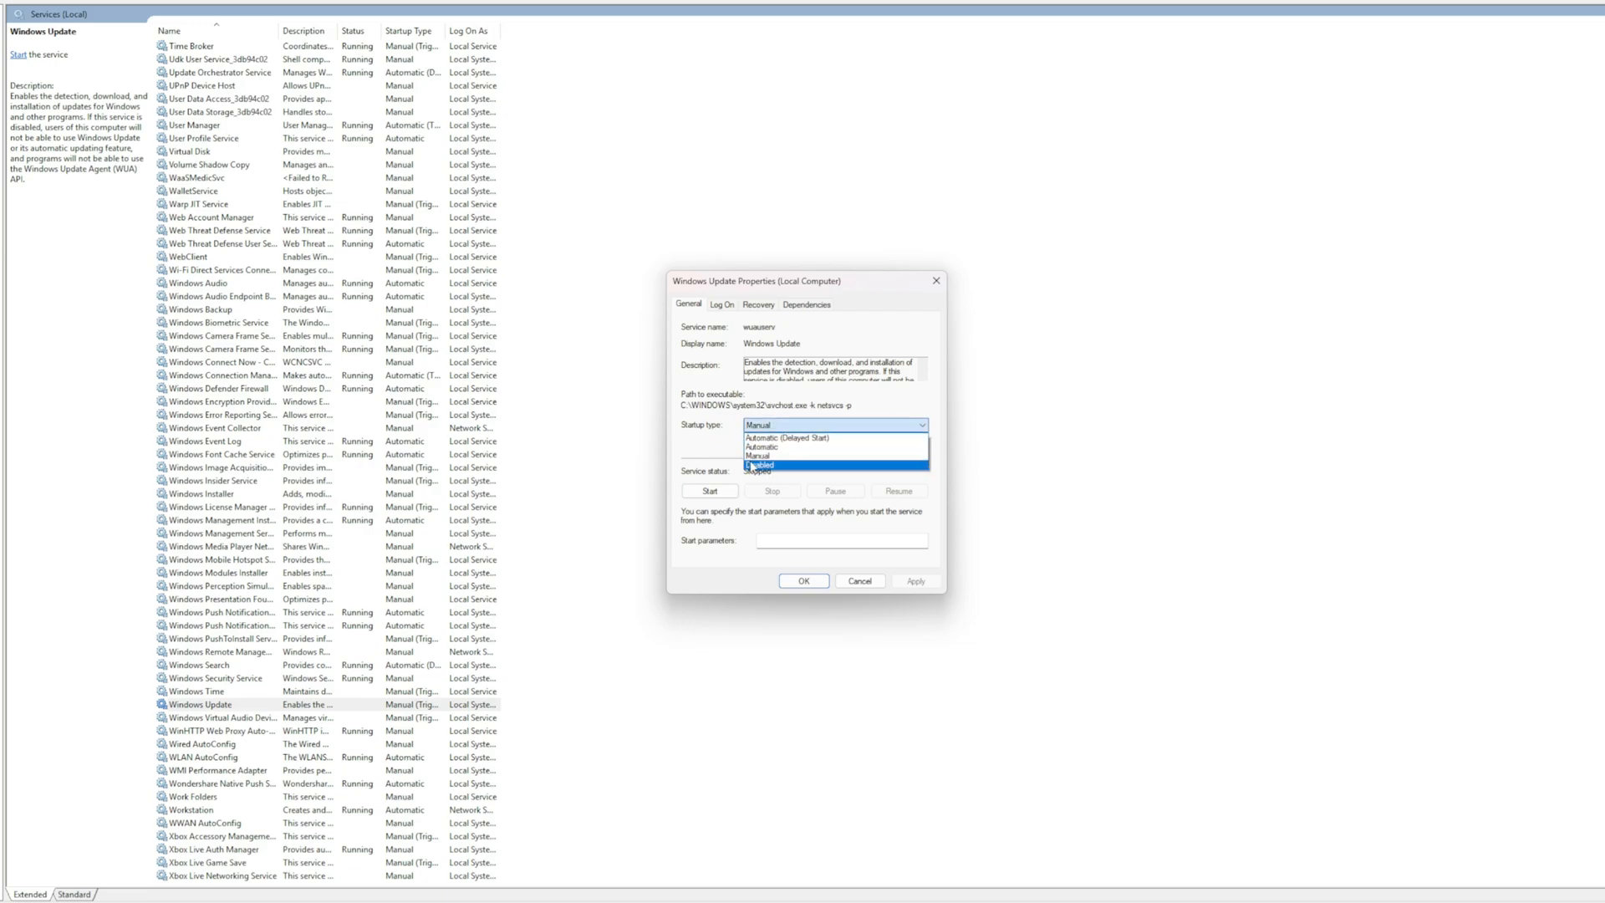
click(759, 464)
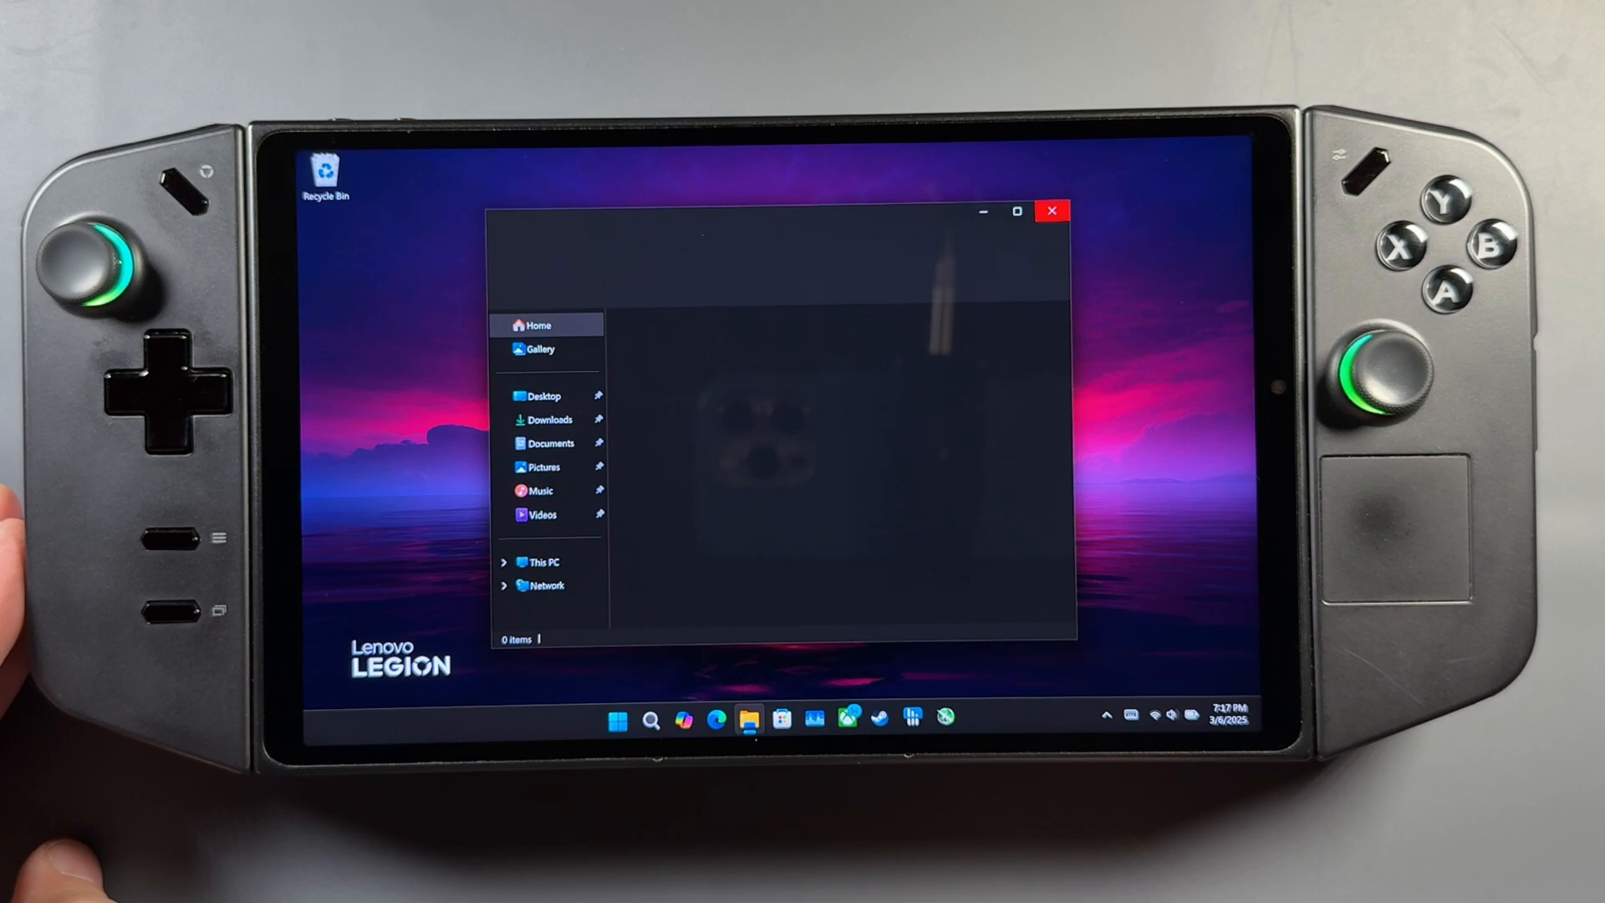
Run the whql-amd driver package from the Downloads folder
click(548, 420)
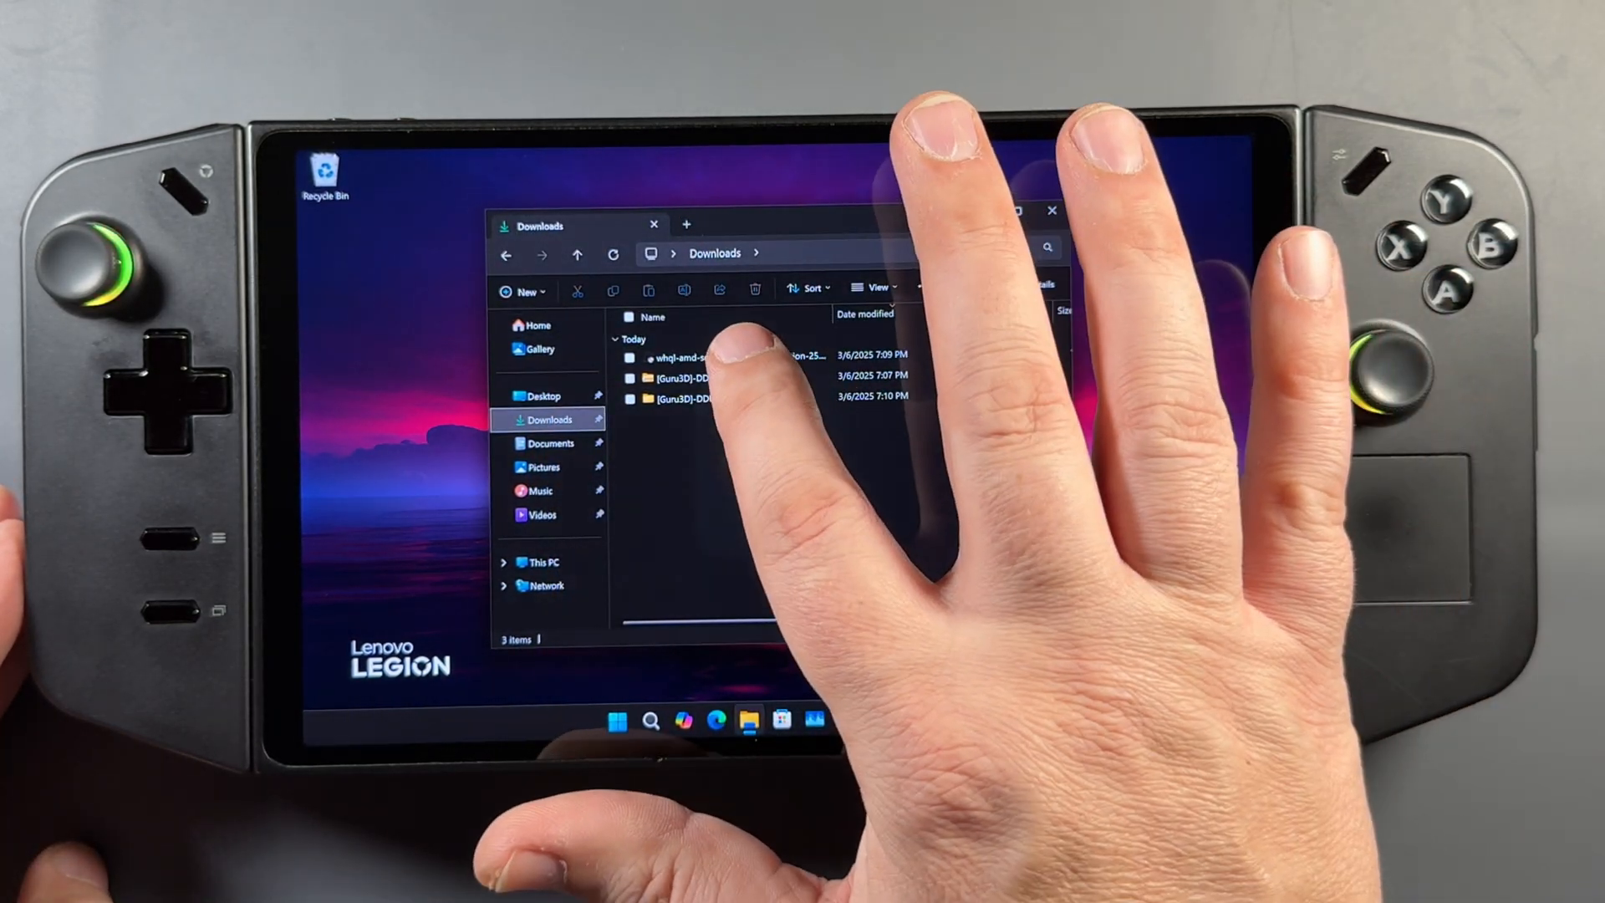
click(709, 355)
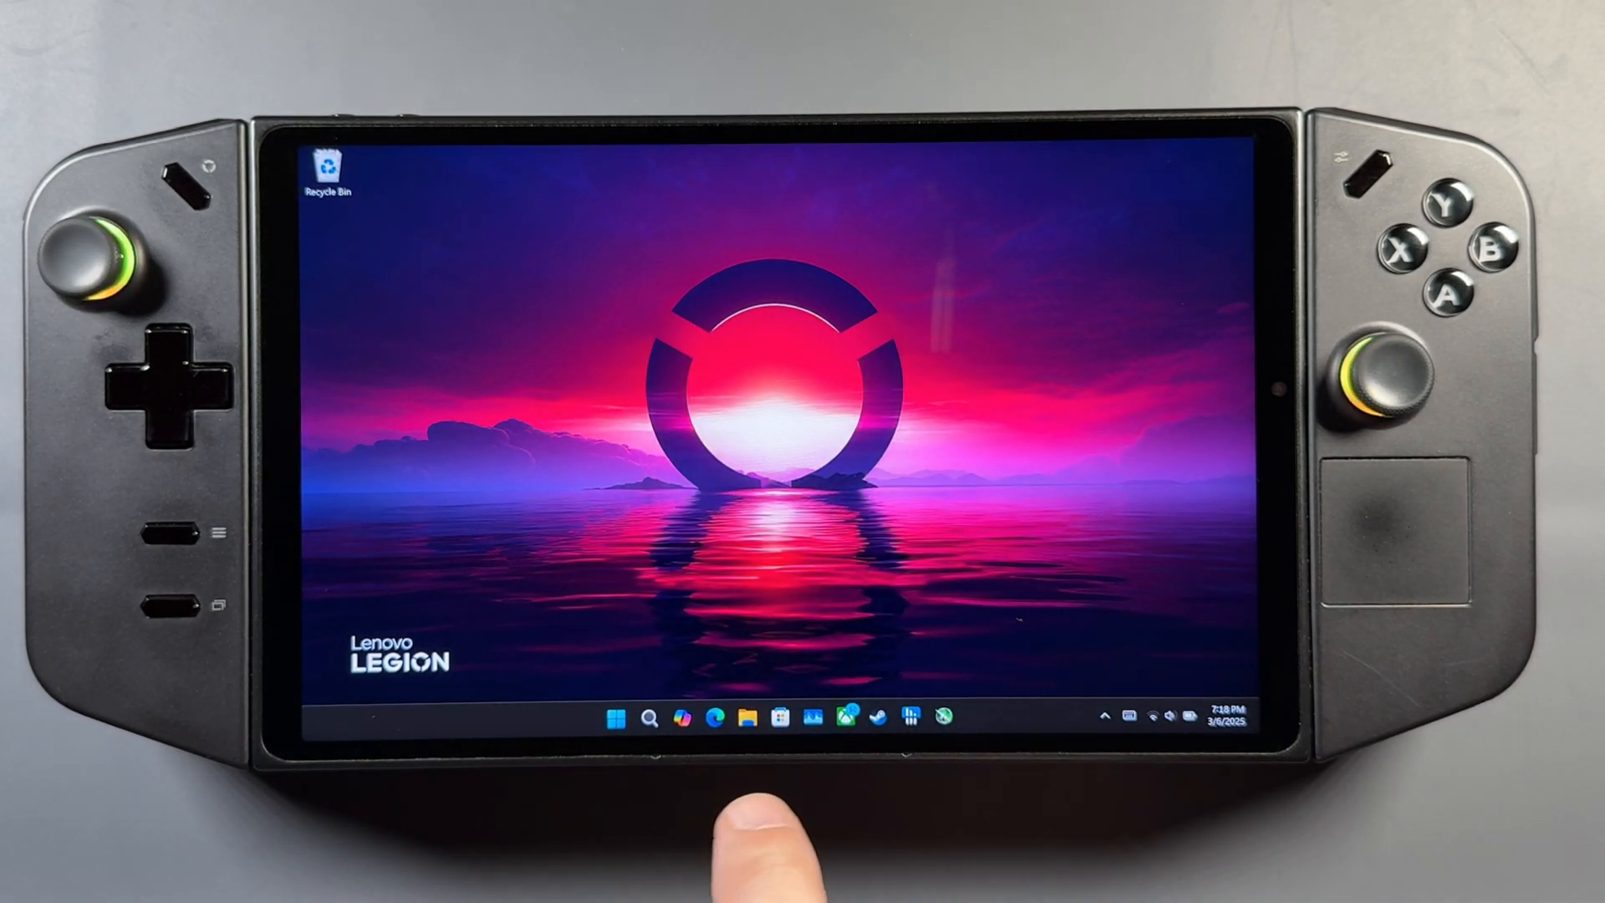
Update the Microsoft Basic Display Adapter driver by browsing, picking from a list and choosing Have Disk
click(649, 717)
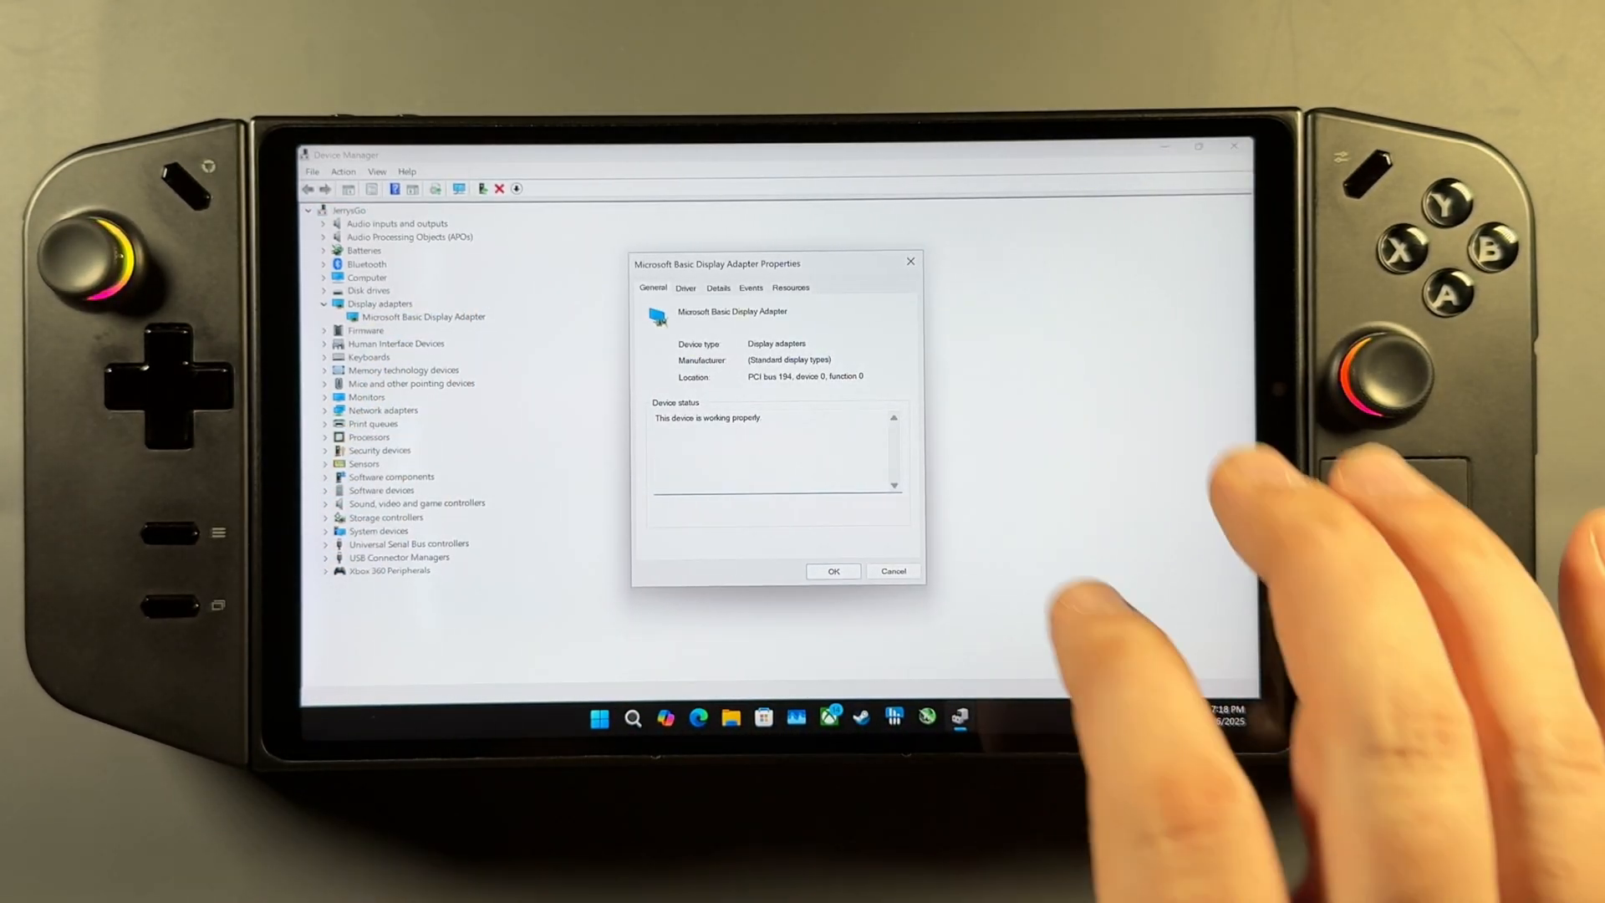
click(686, 287)
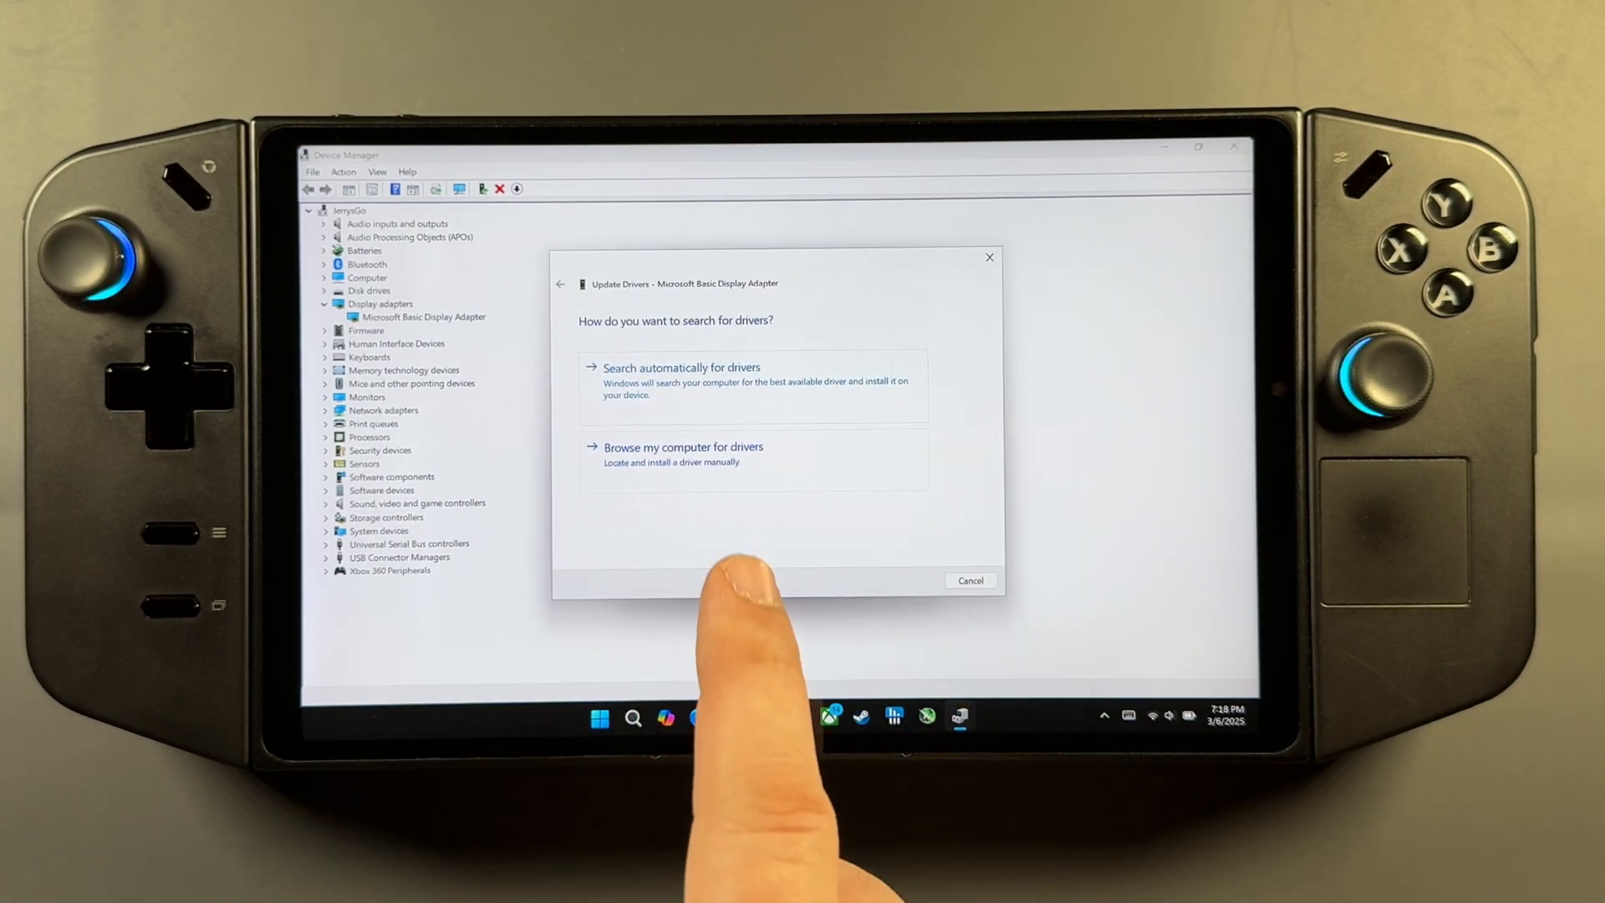
click(682, 446)
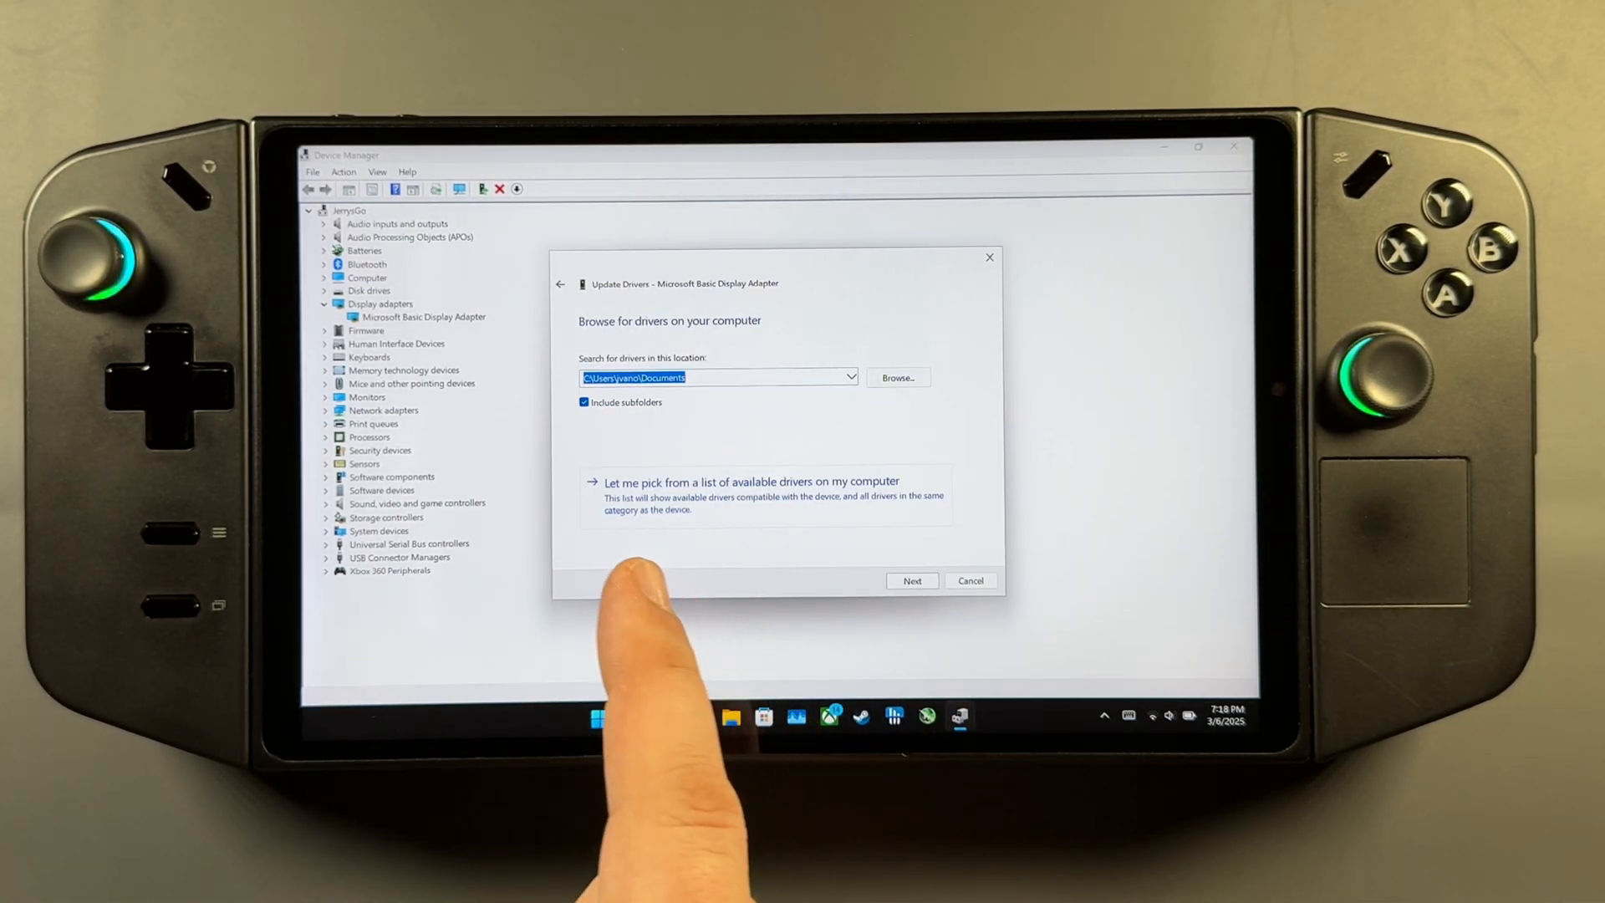
click(753, 481)
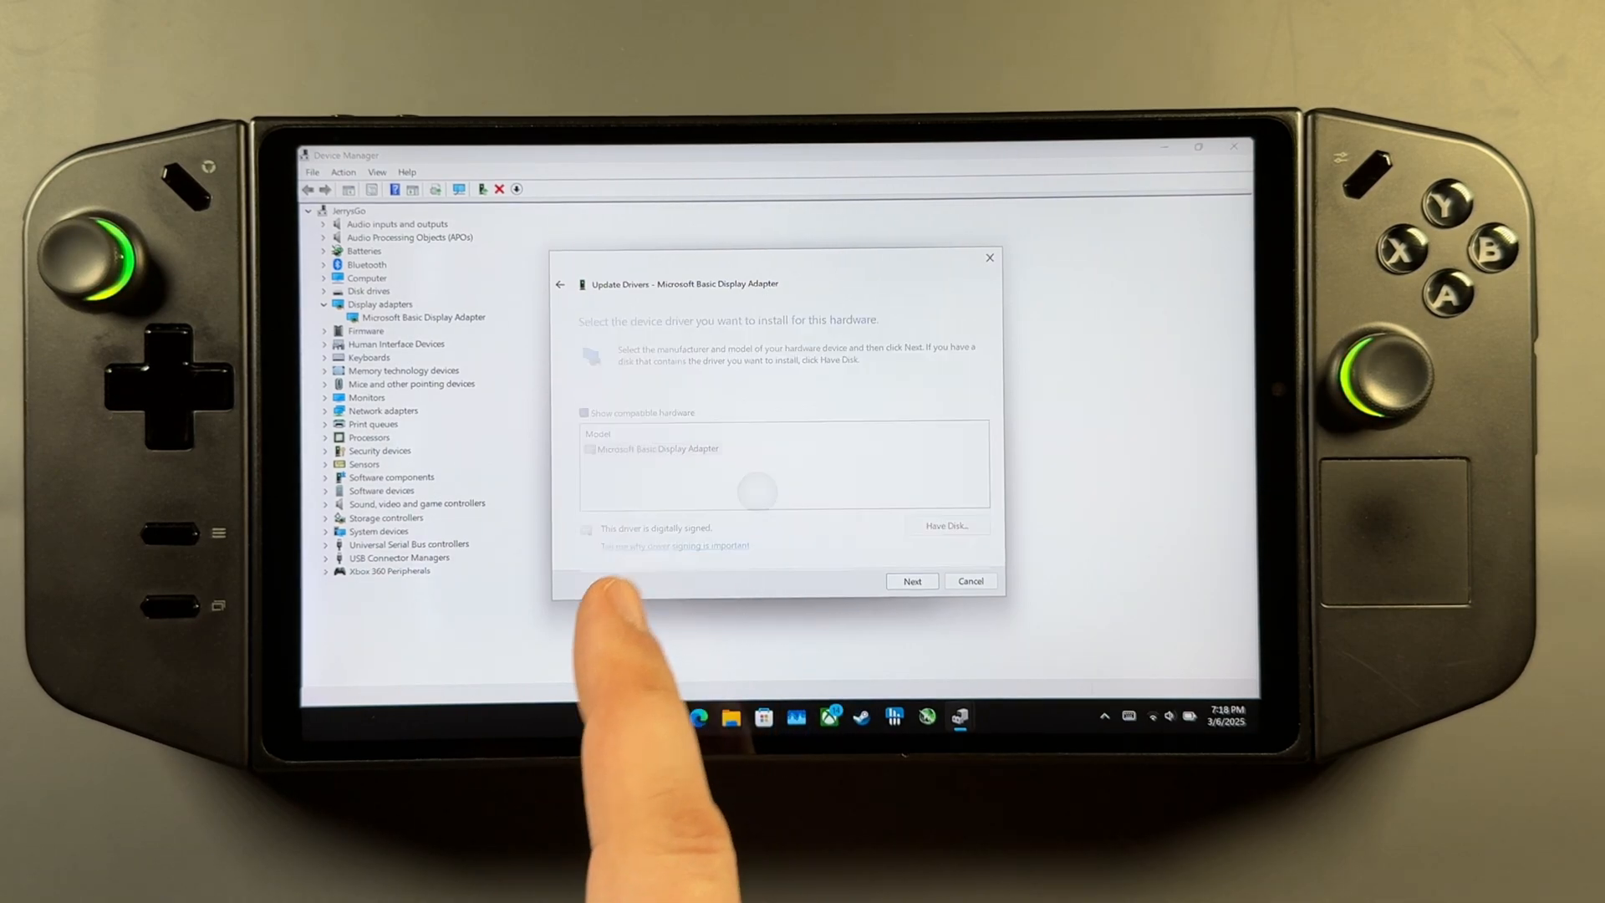
click(946, 525)
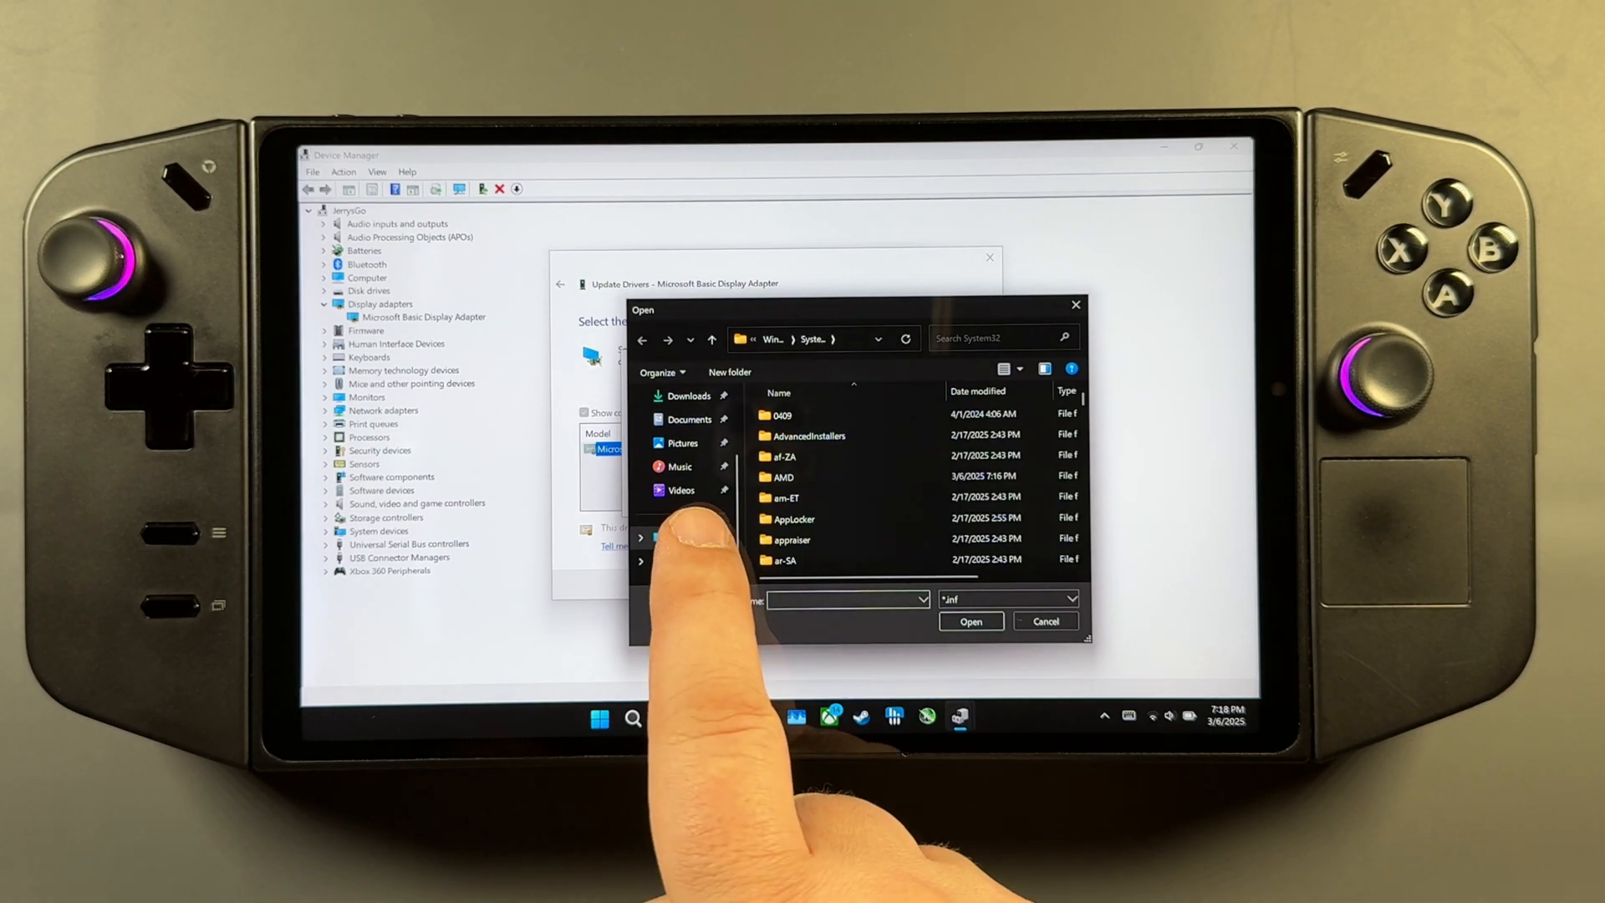
Browse This PC > C: > AMD-Software-Installer > WT6A_INF and select the u0412790.inf driver file
click(679, 538)
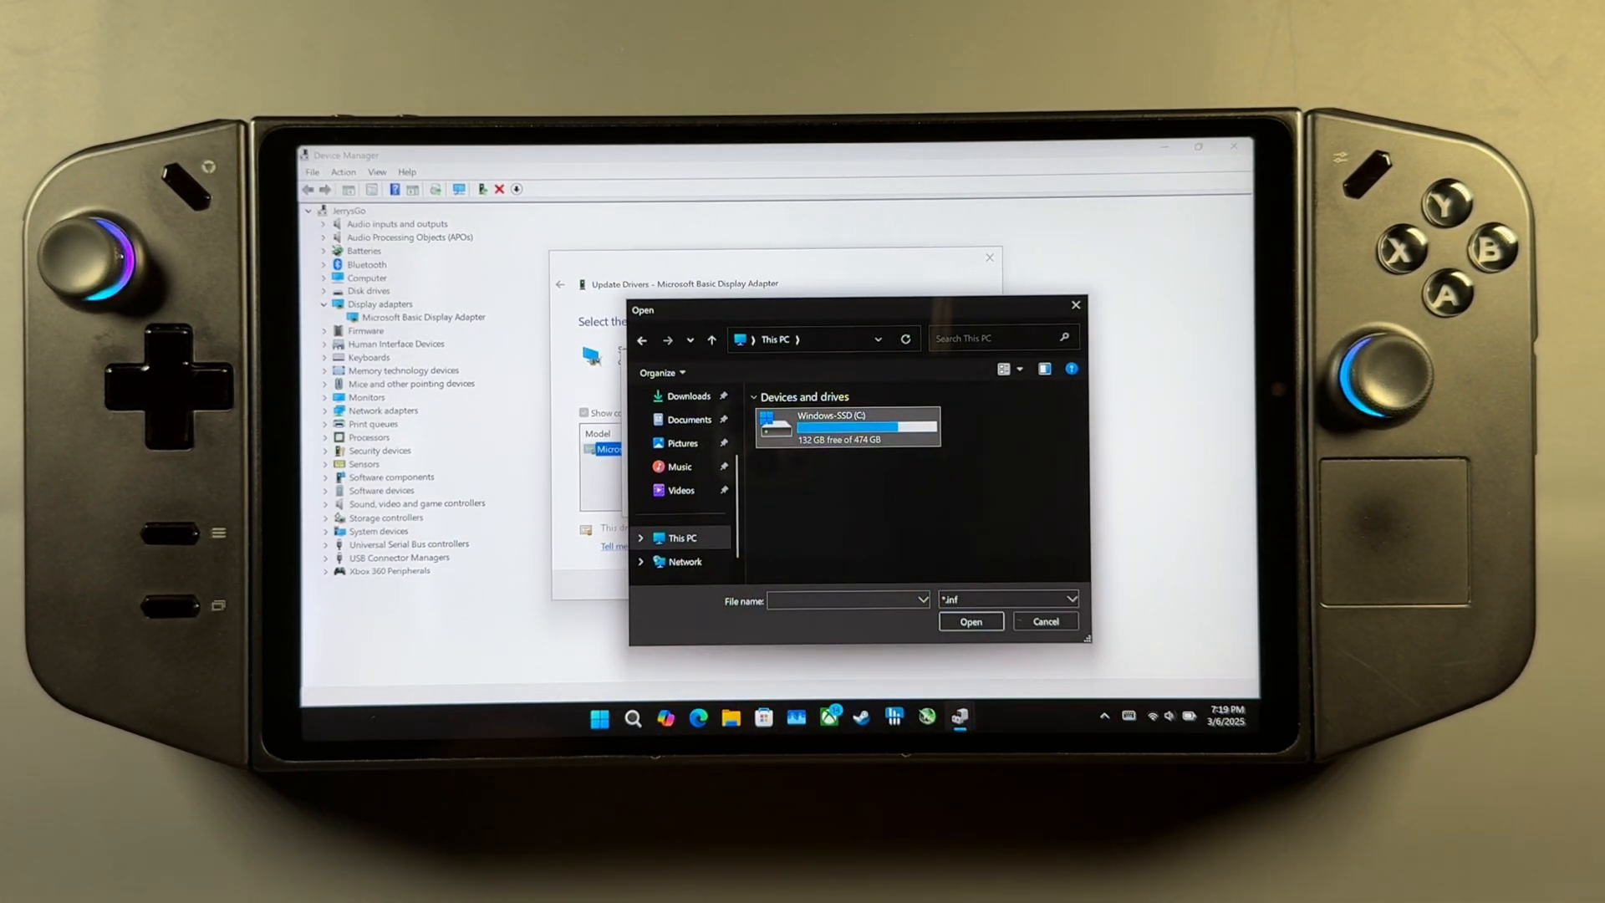
double_click(846, 422)
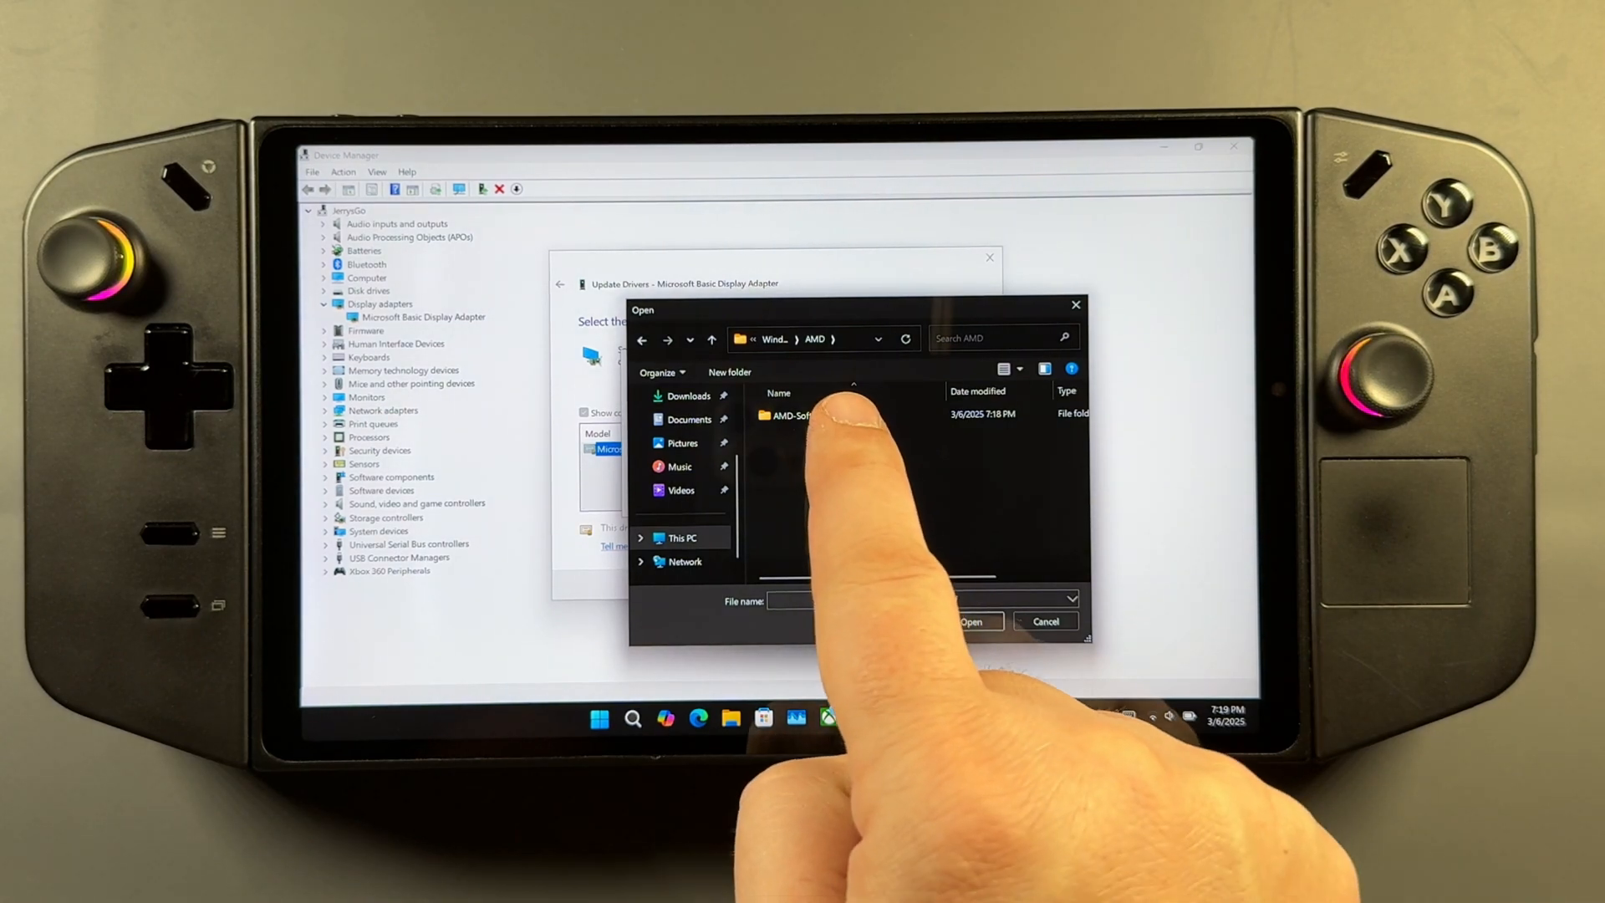
double_click(789, 415)
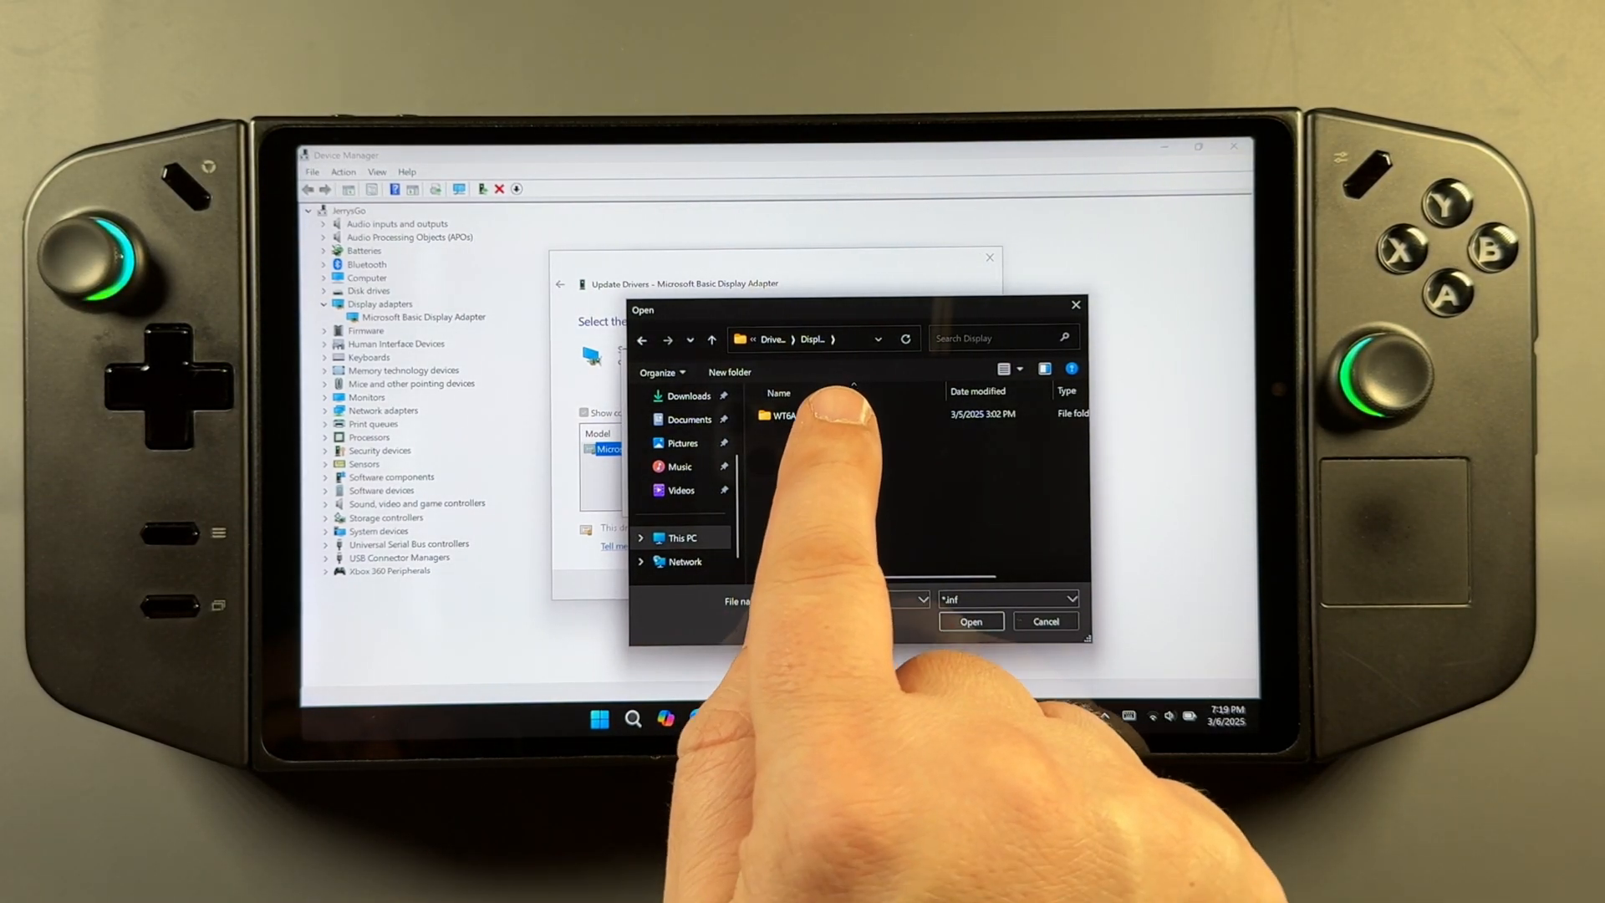
double_click(782, 415)
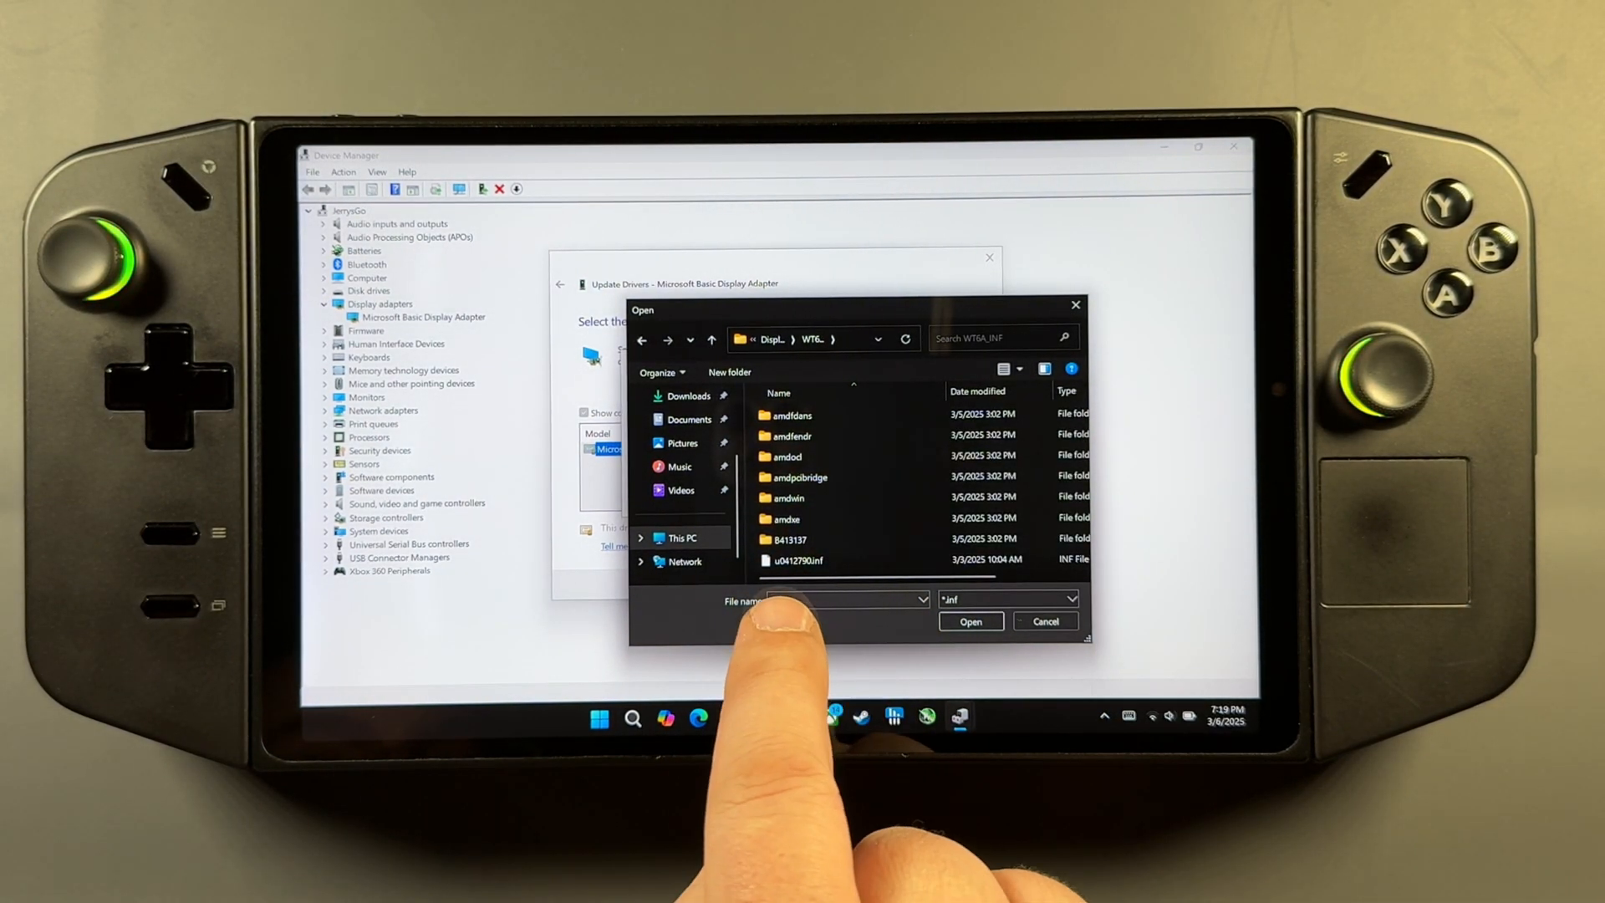
click(796, 560)
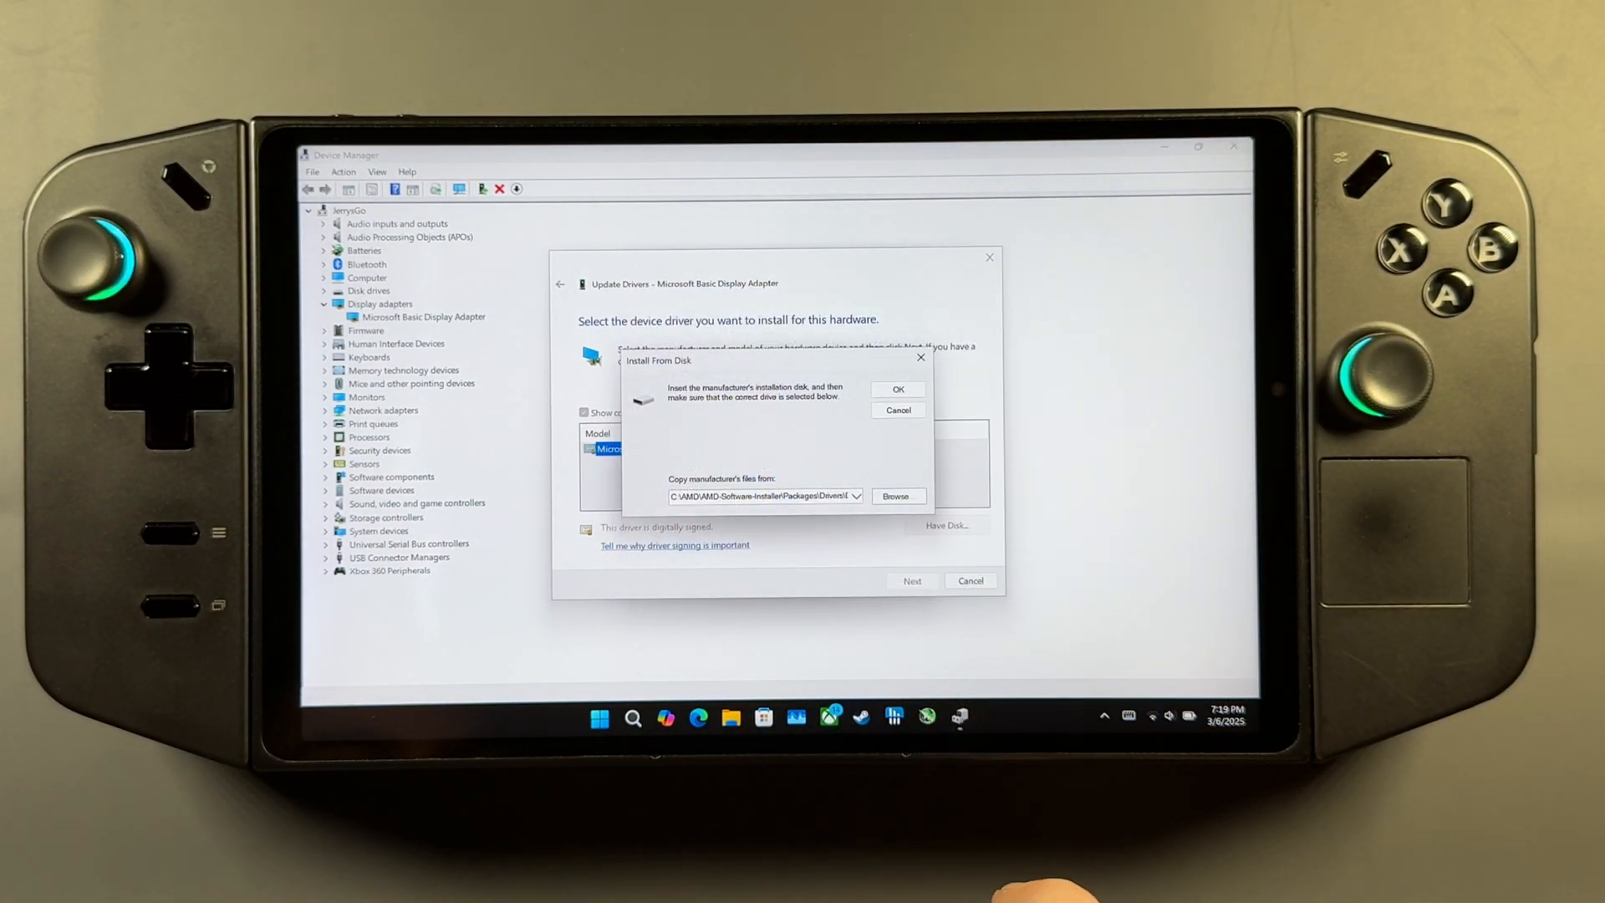
Confirm the disk location and select the AMD Radeon 780M model as the adapter's driver
click(898, 390)
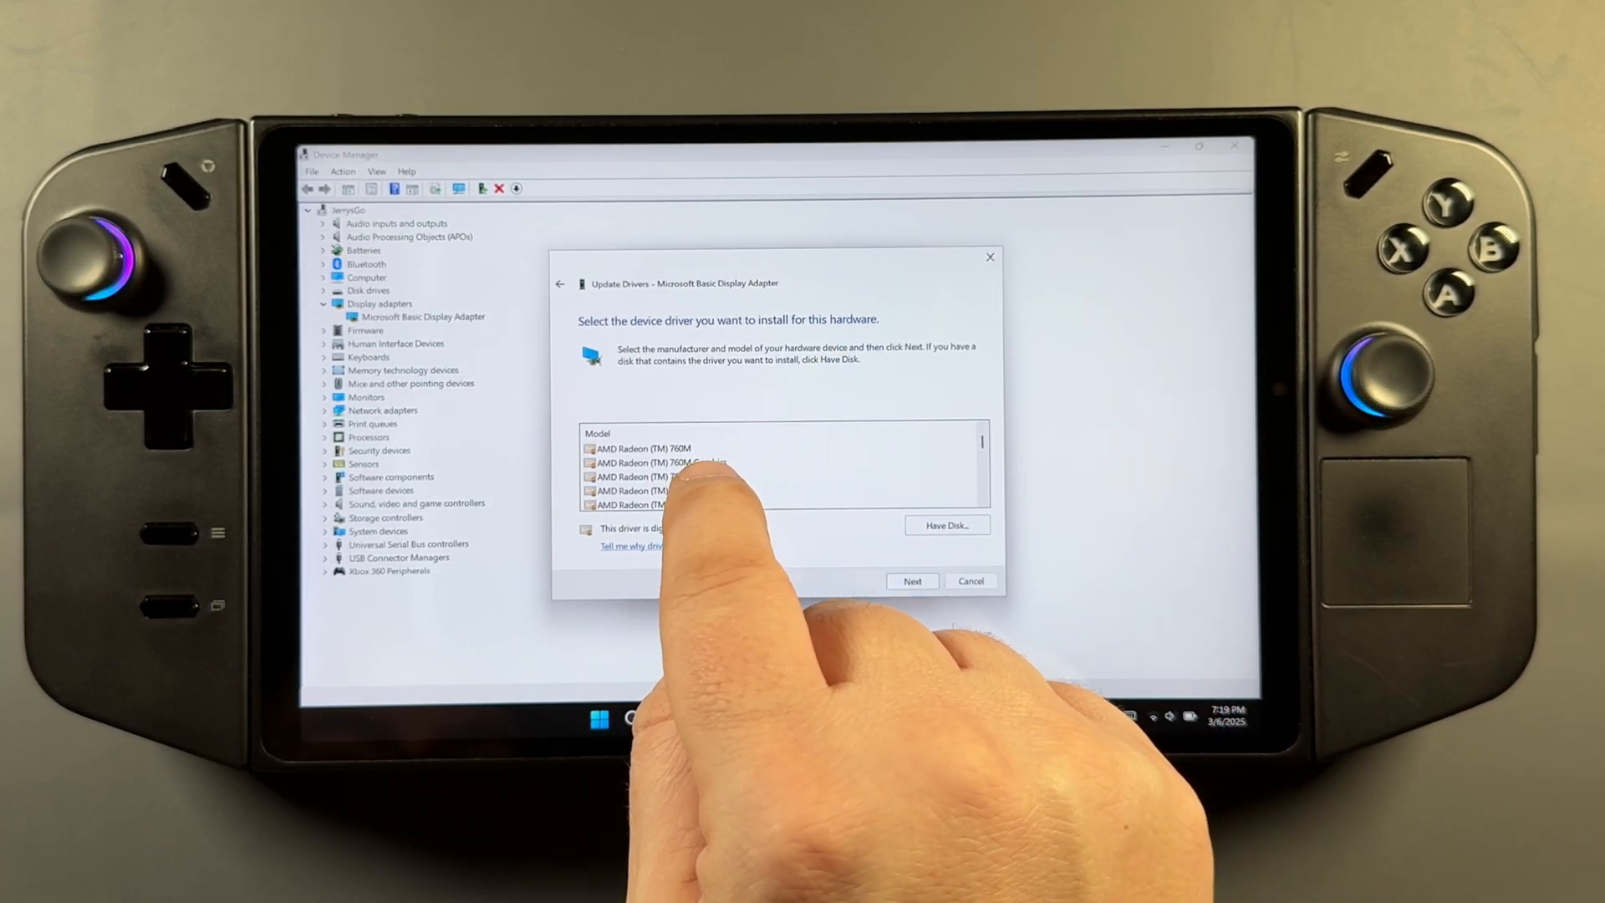
click(660, 490)
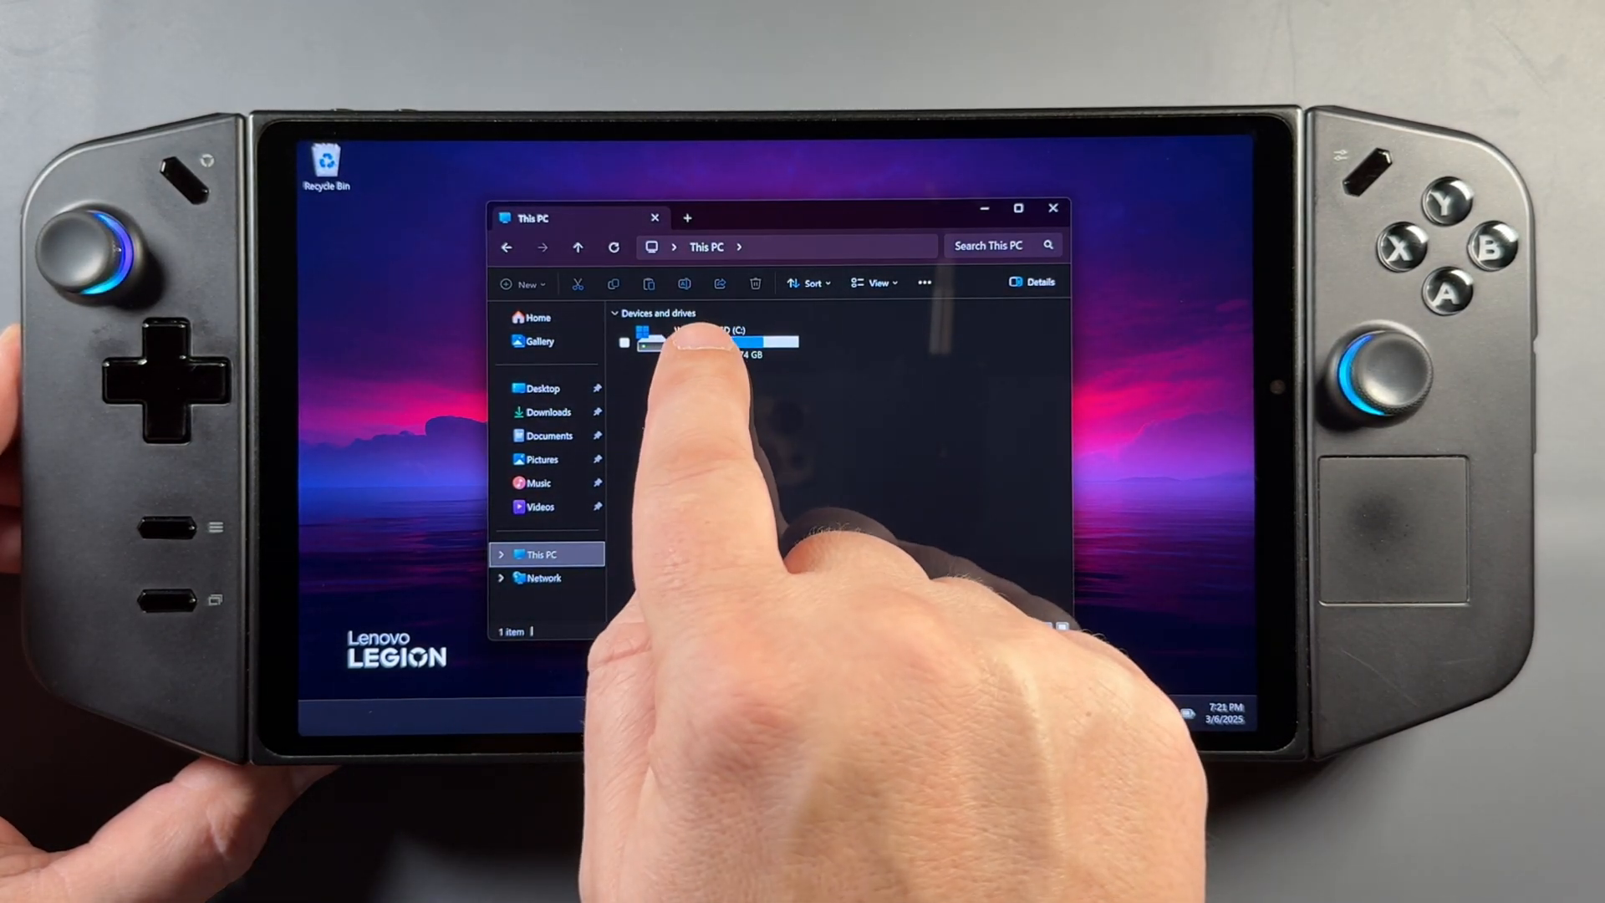
Navigate C: > AMD-Software-Installer > Packages > Drivers > Display > WT6A_INF > B413137 down to ccc2_install
double_click(698, 341)
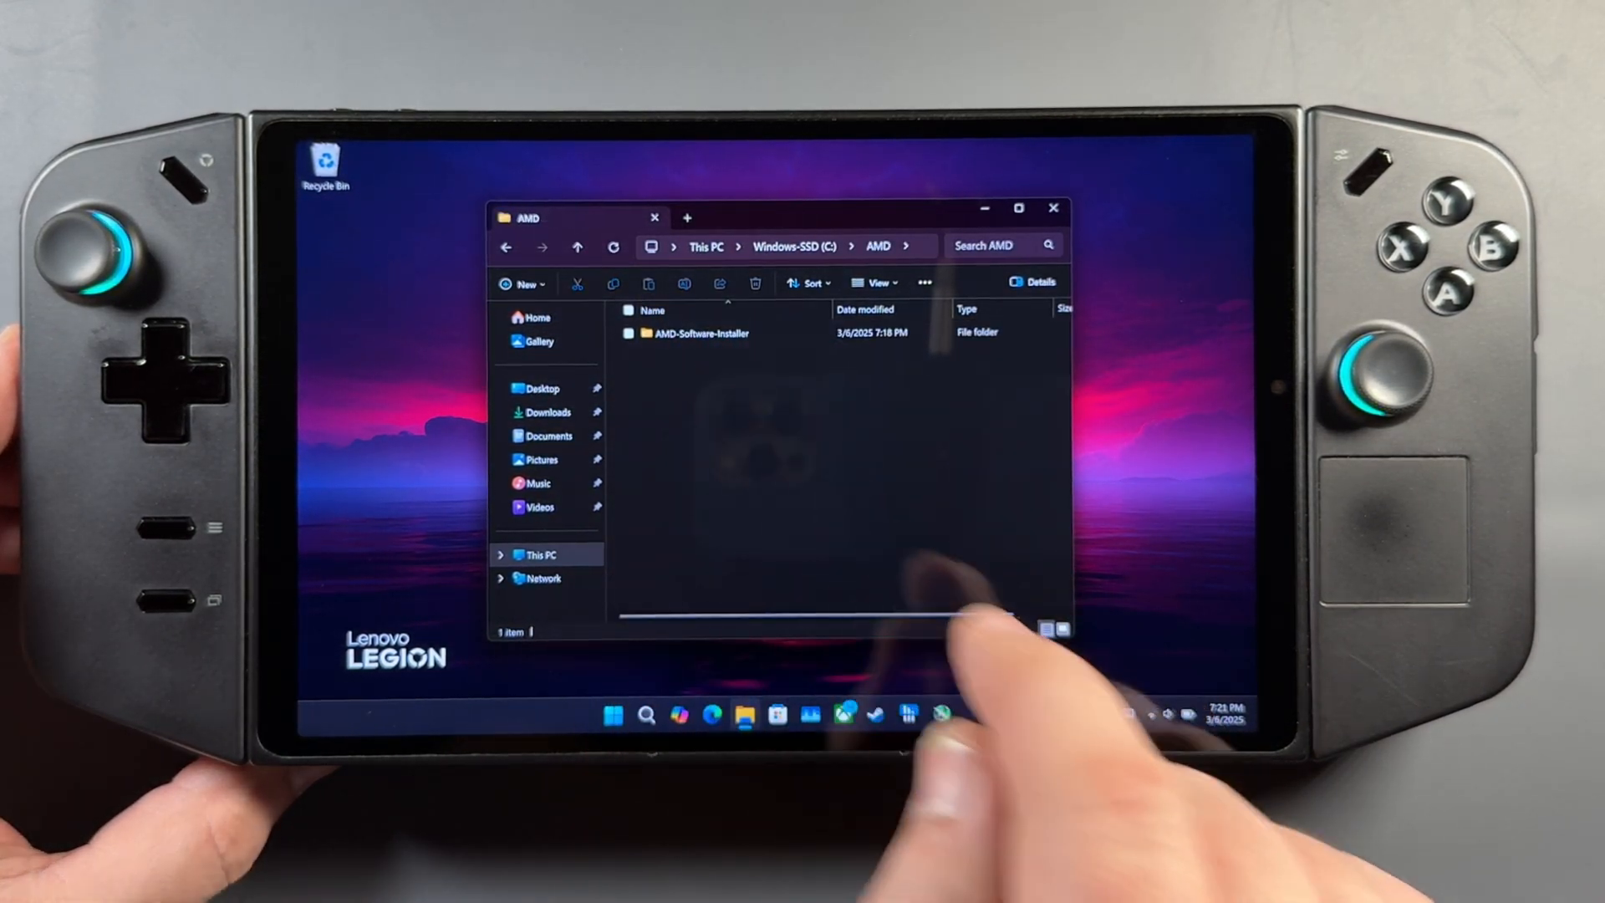
double_click(703, 333)
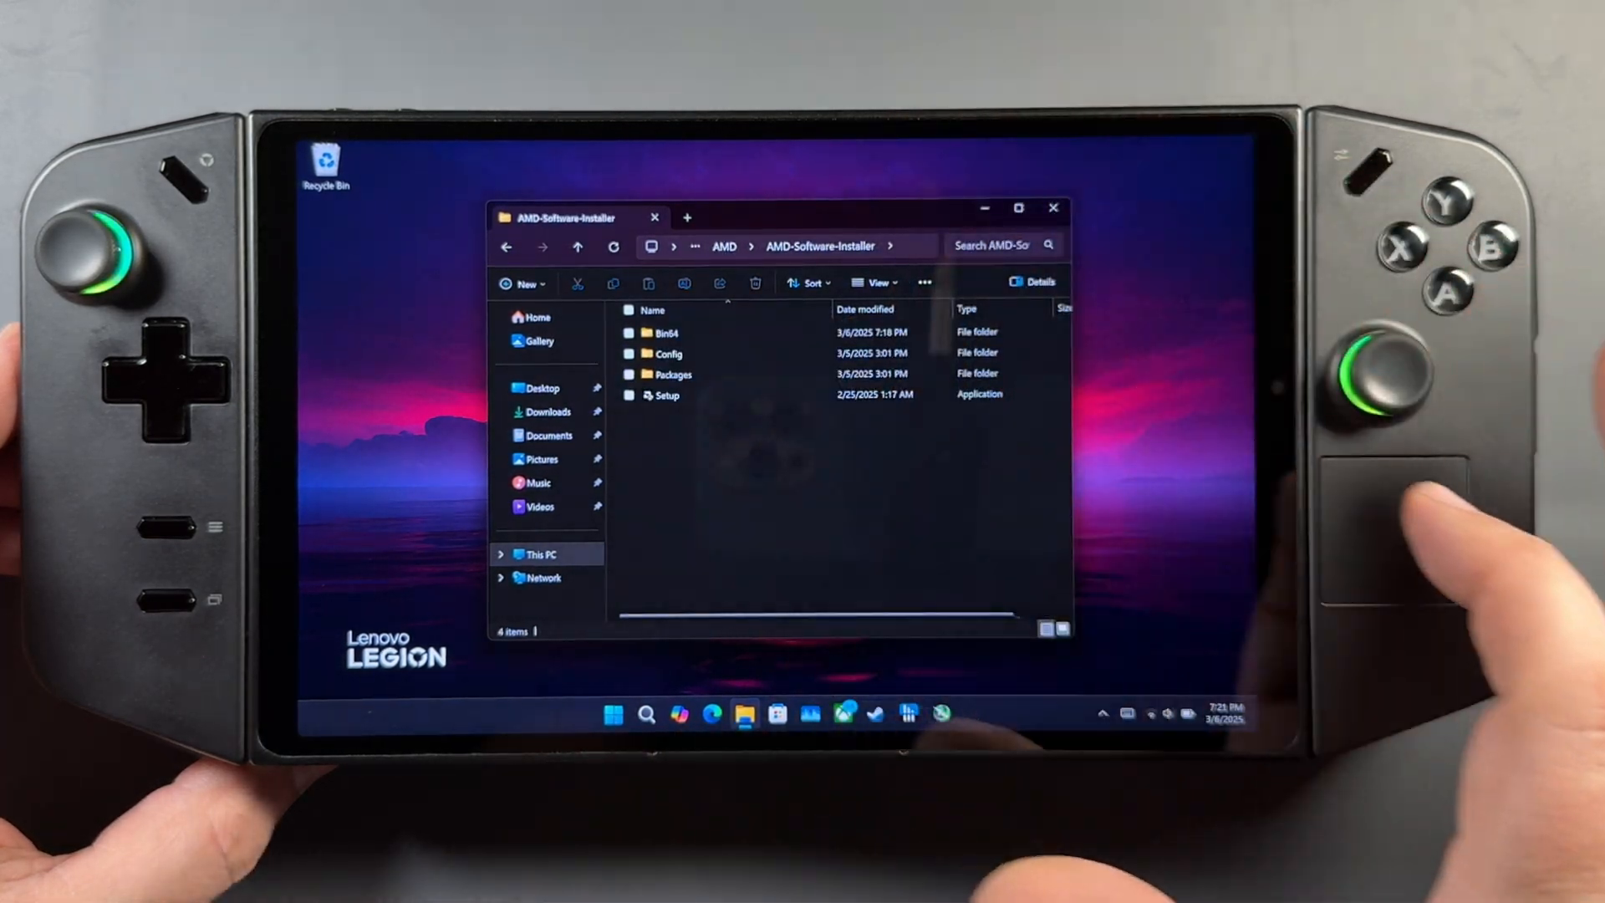
double_click(672, 374)
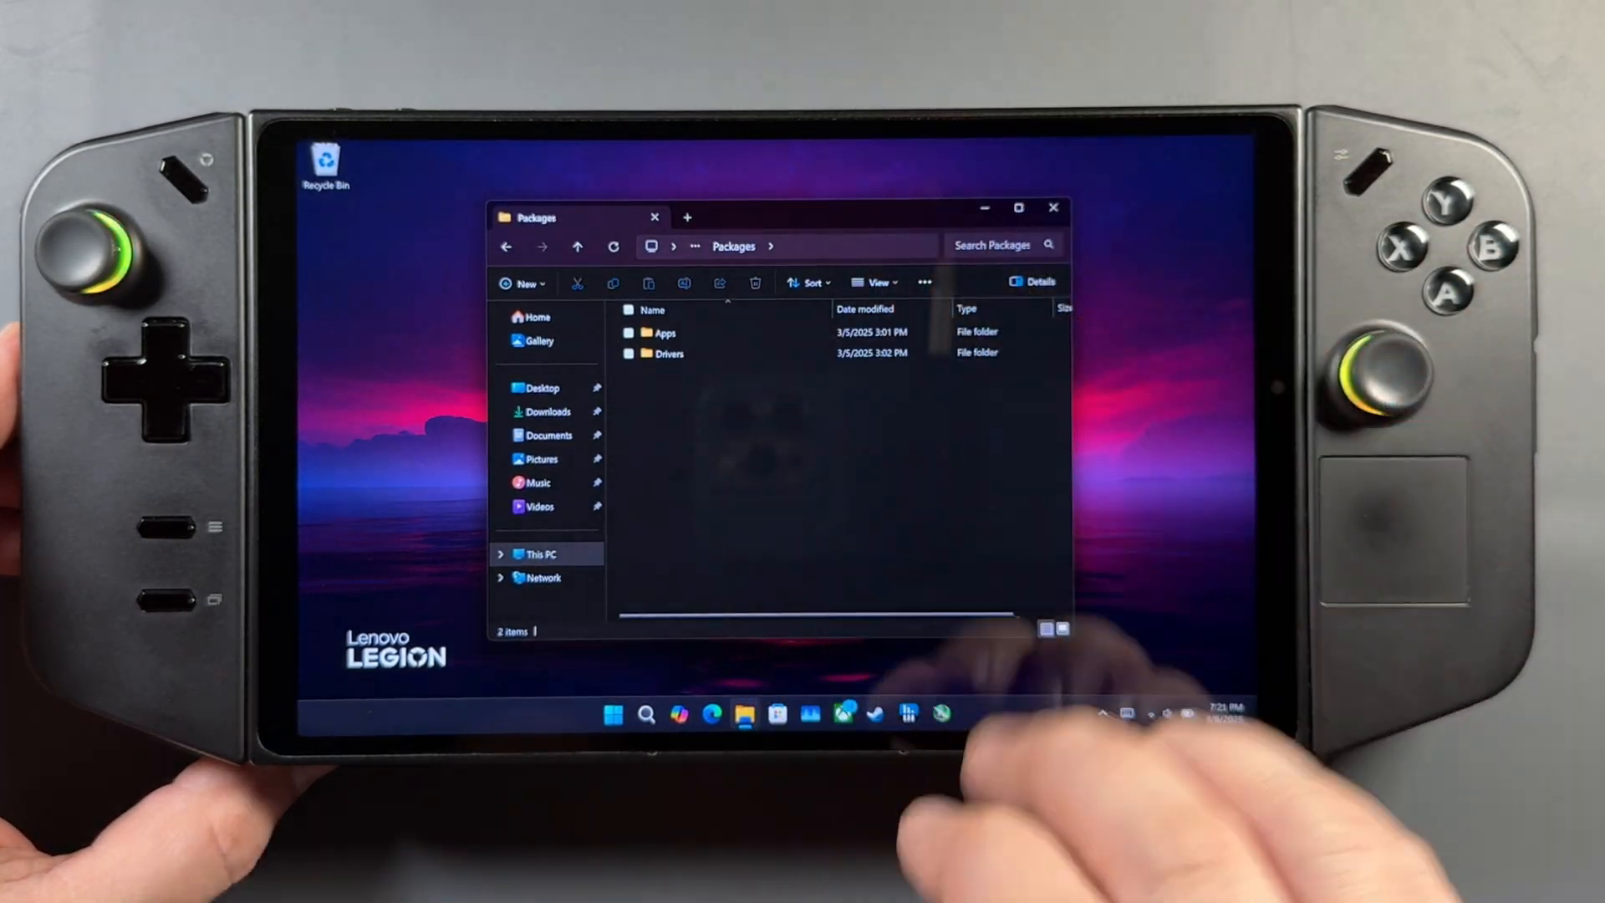
double_click(668, 355)
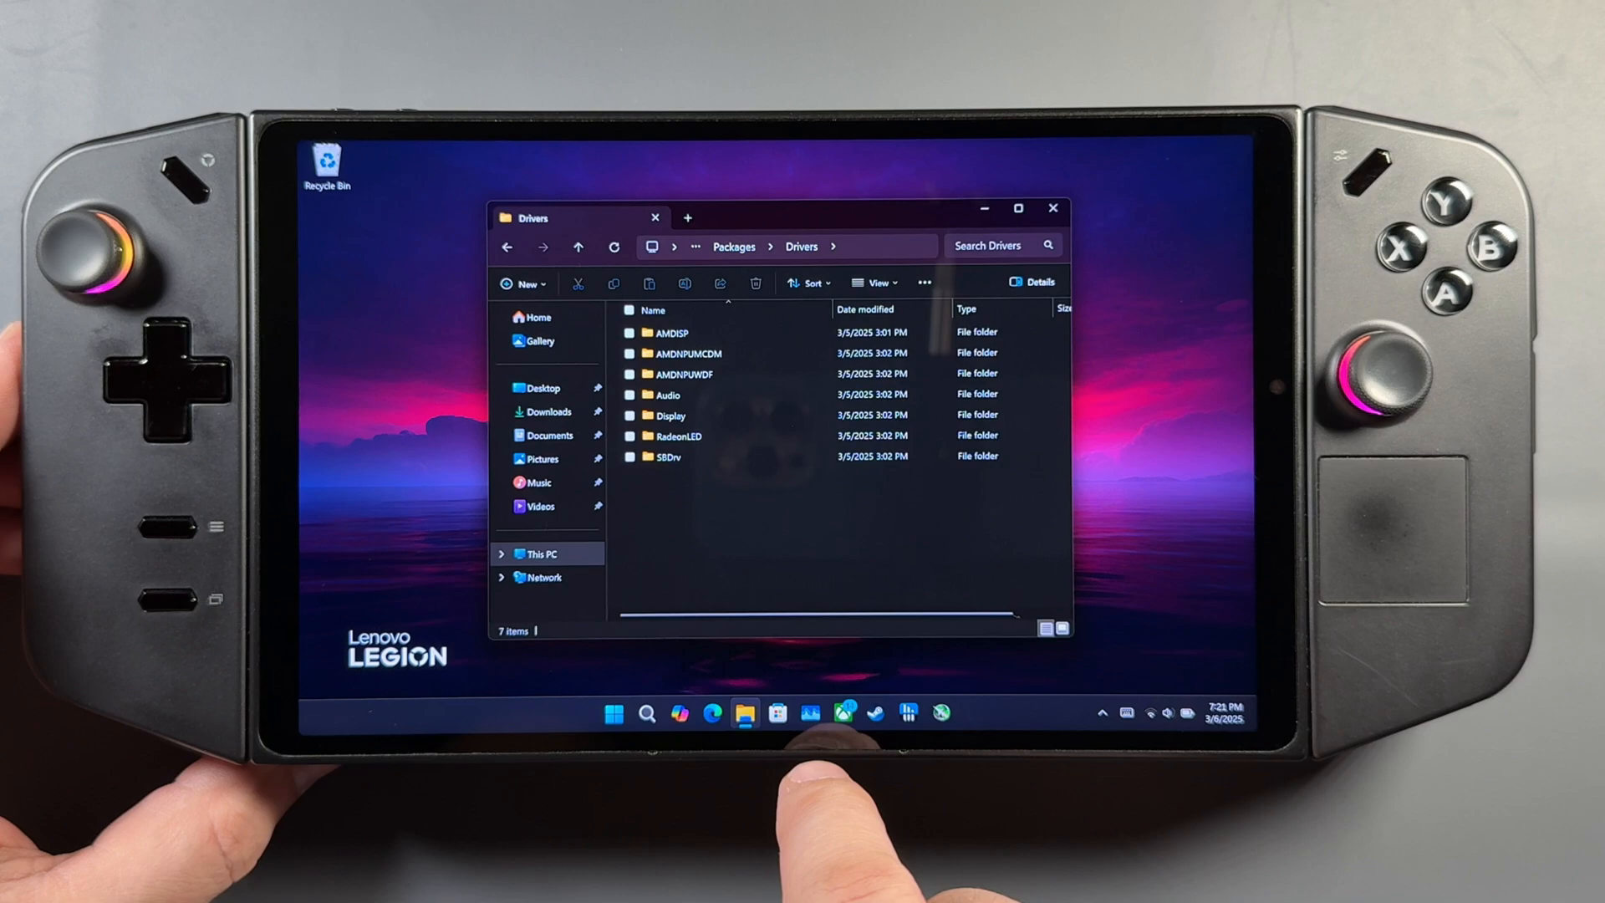
double_click(672, 415)
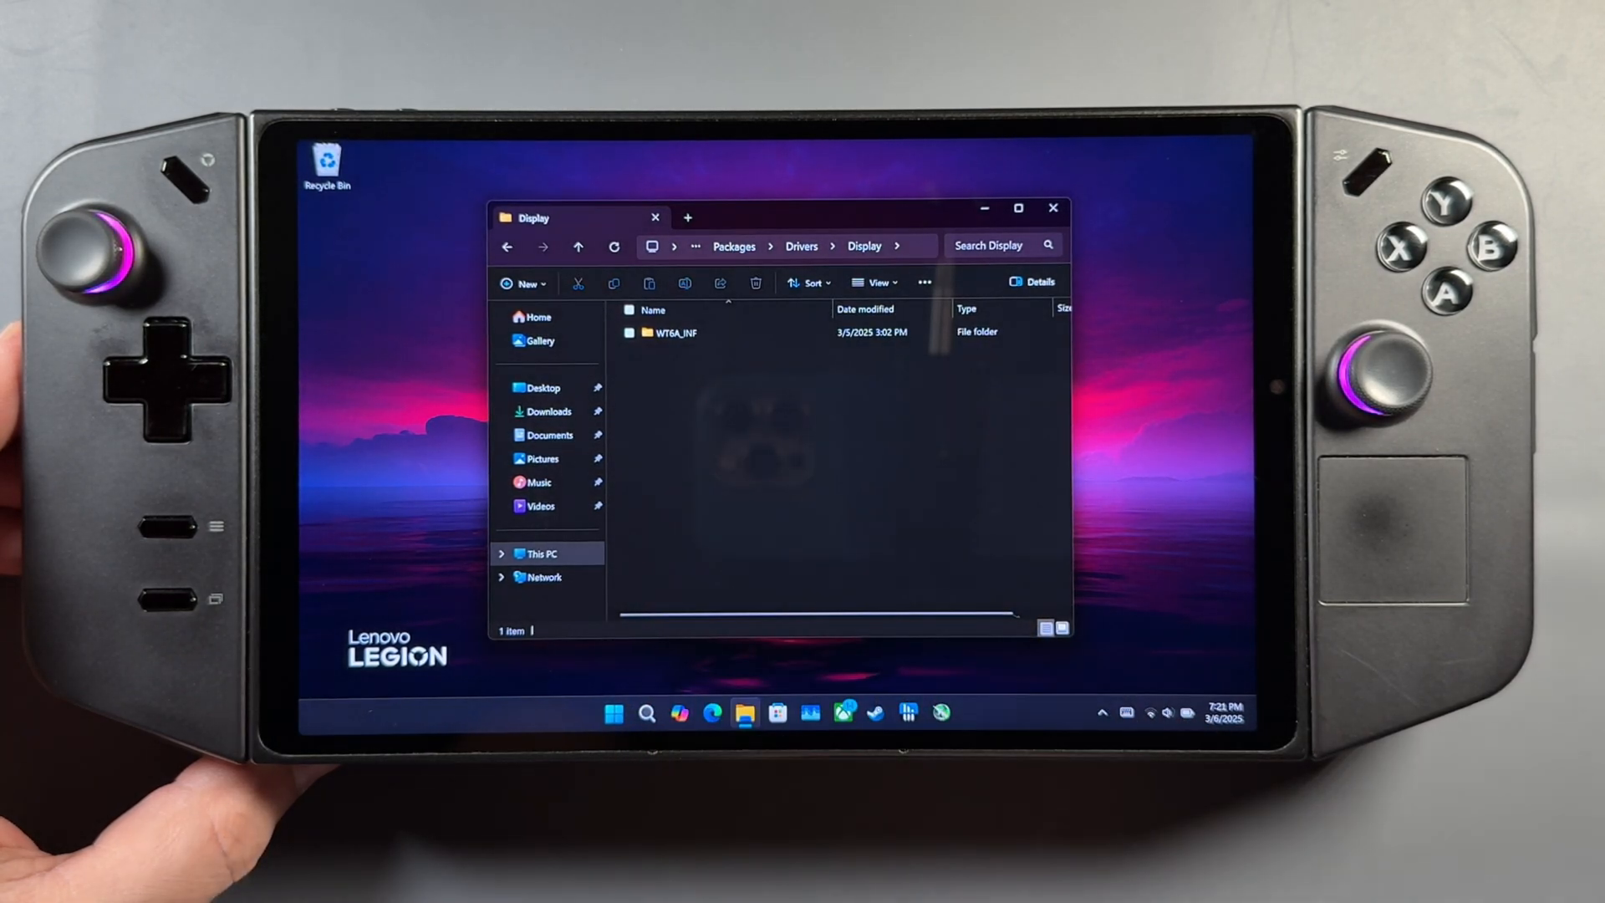
double_click(674, 333)
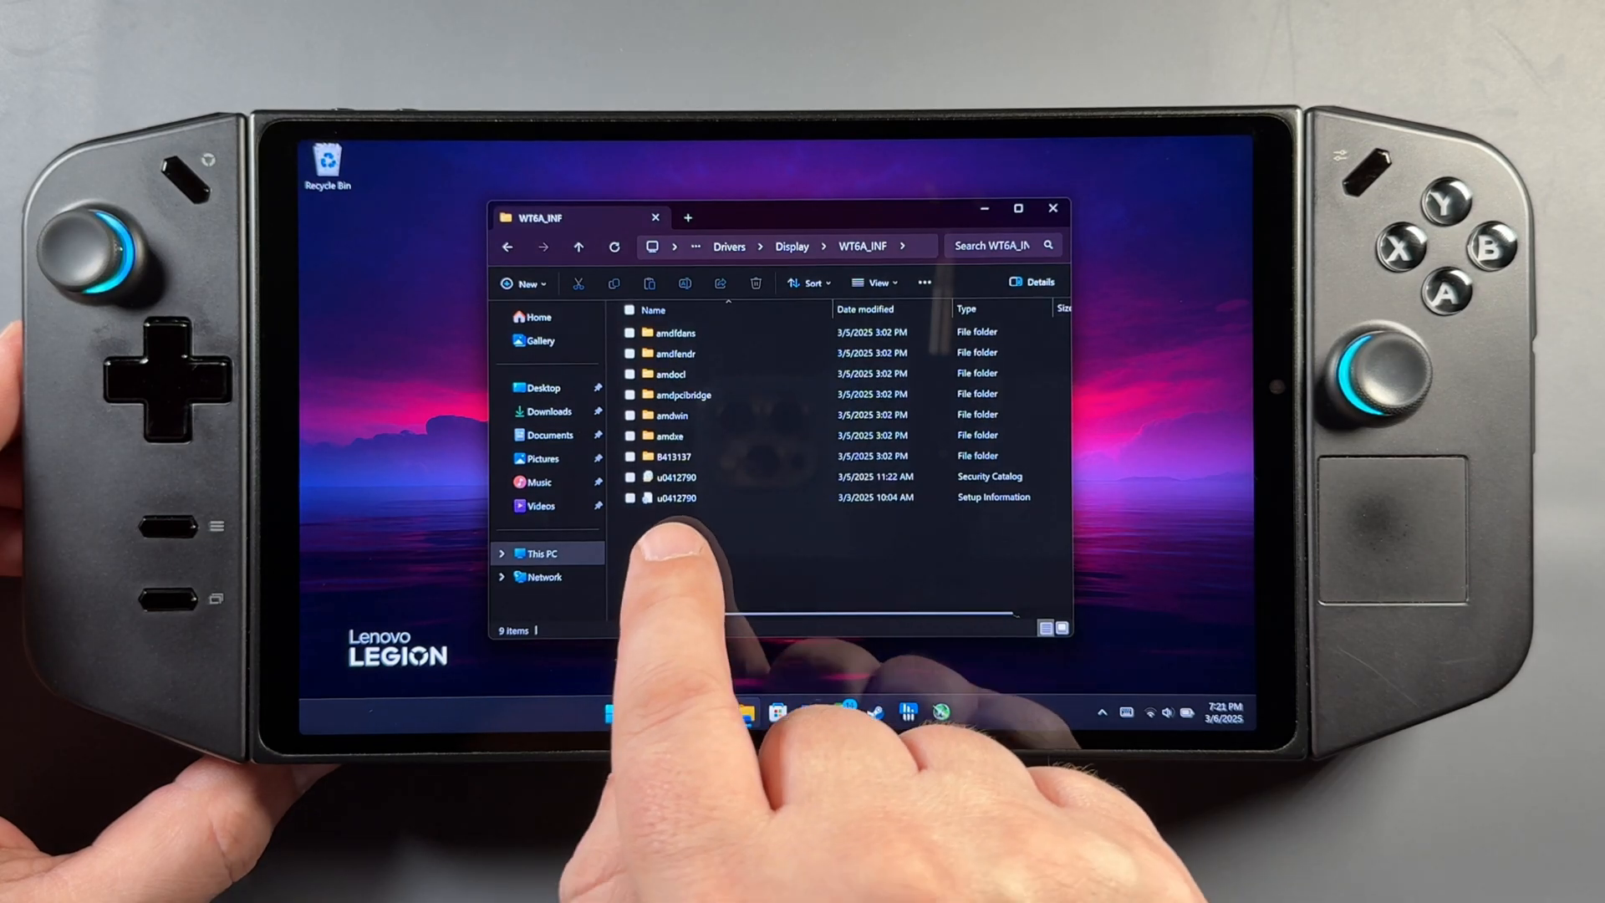
click(632, 455)
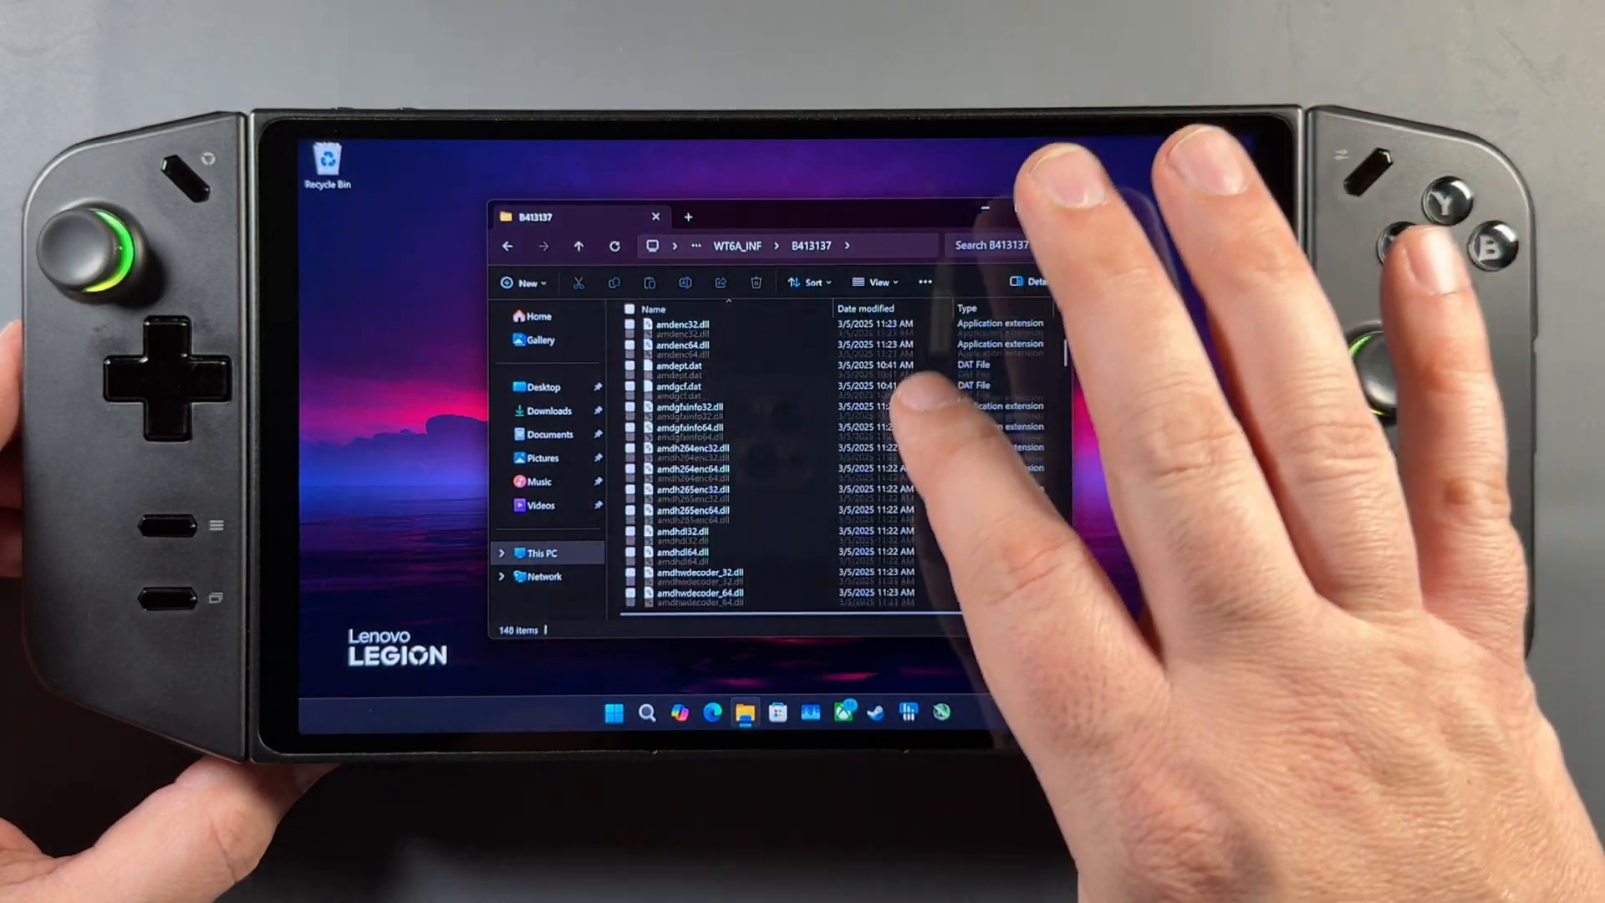
scroll(down, 3)
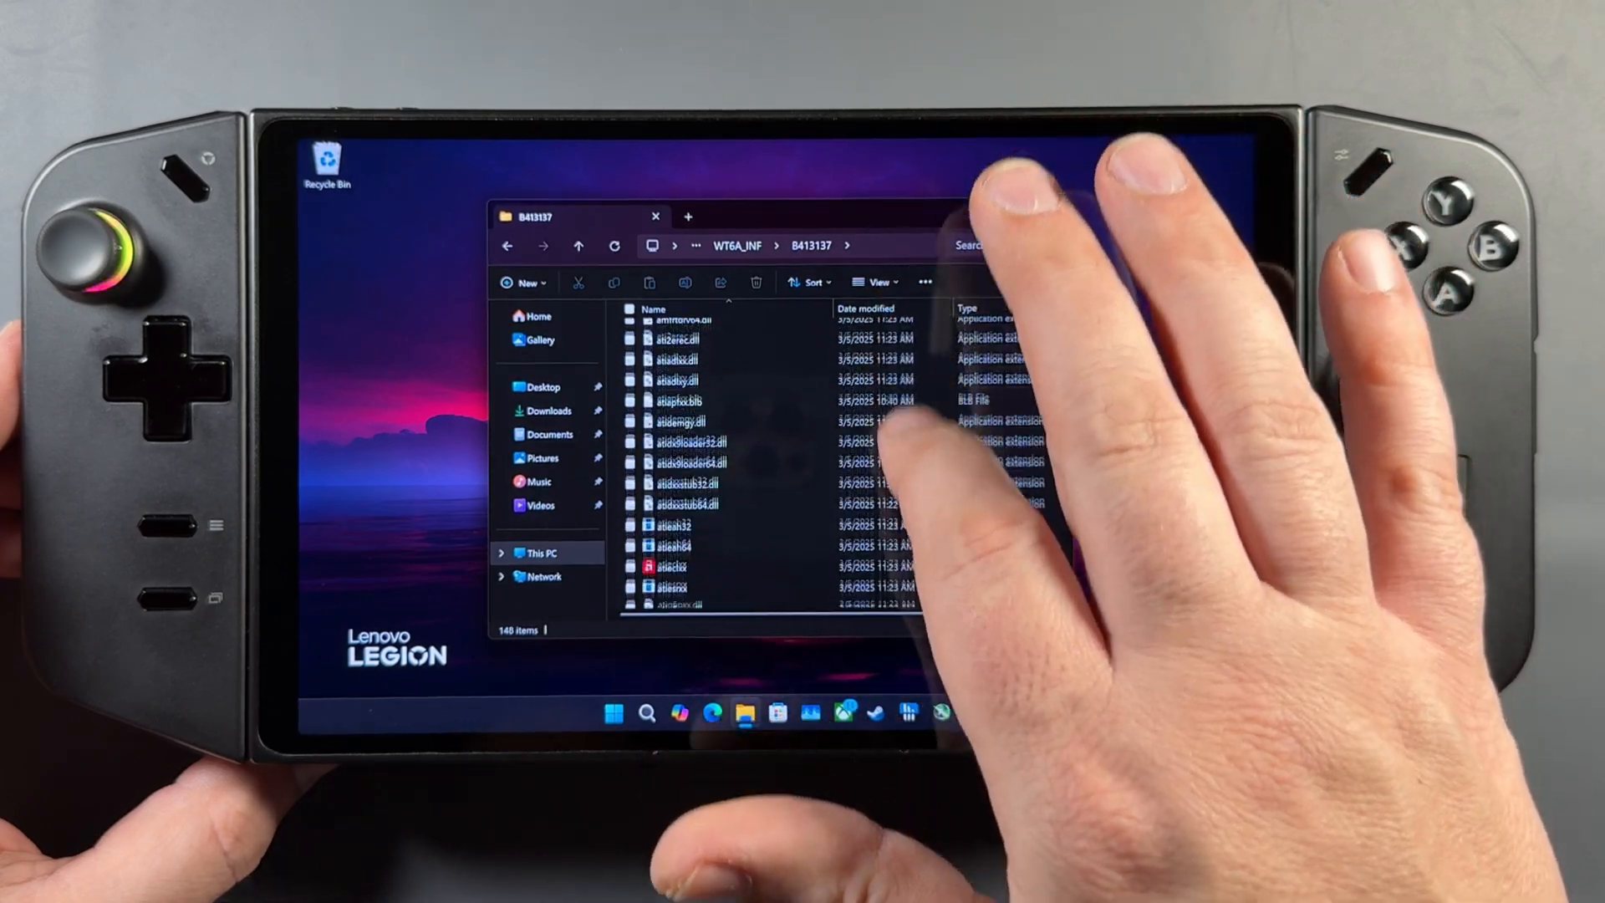
scroll(down, 3)
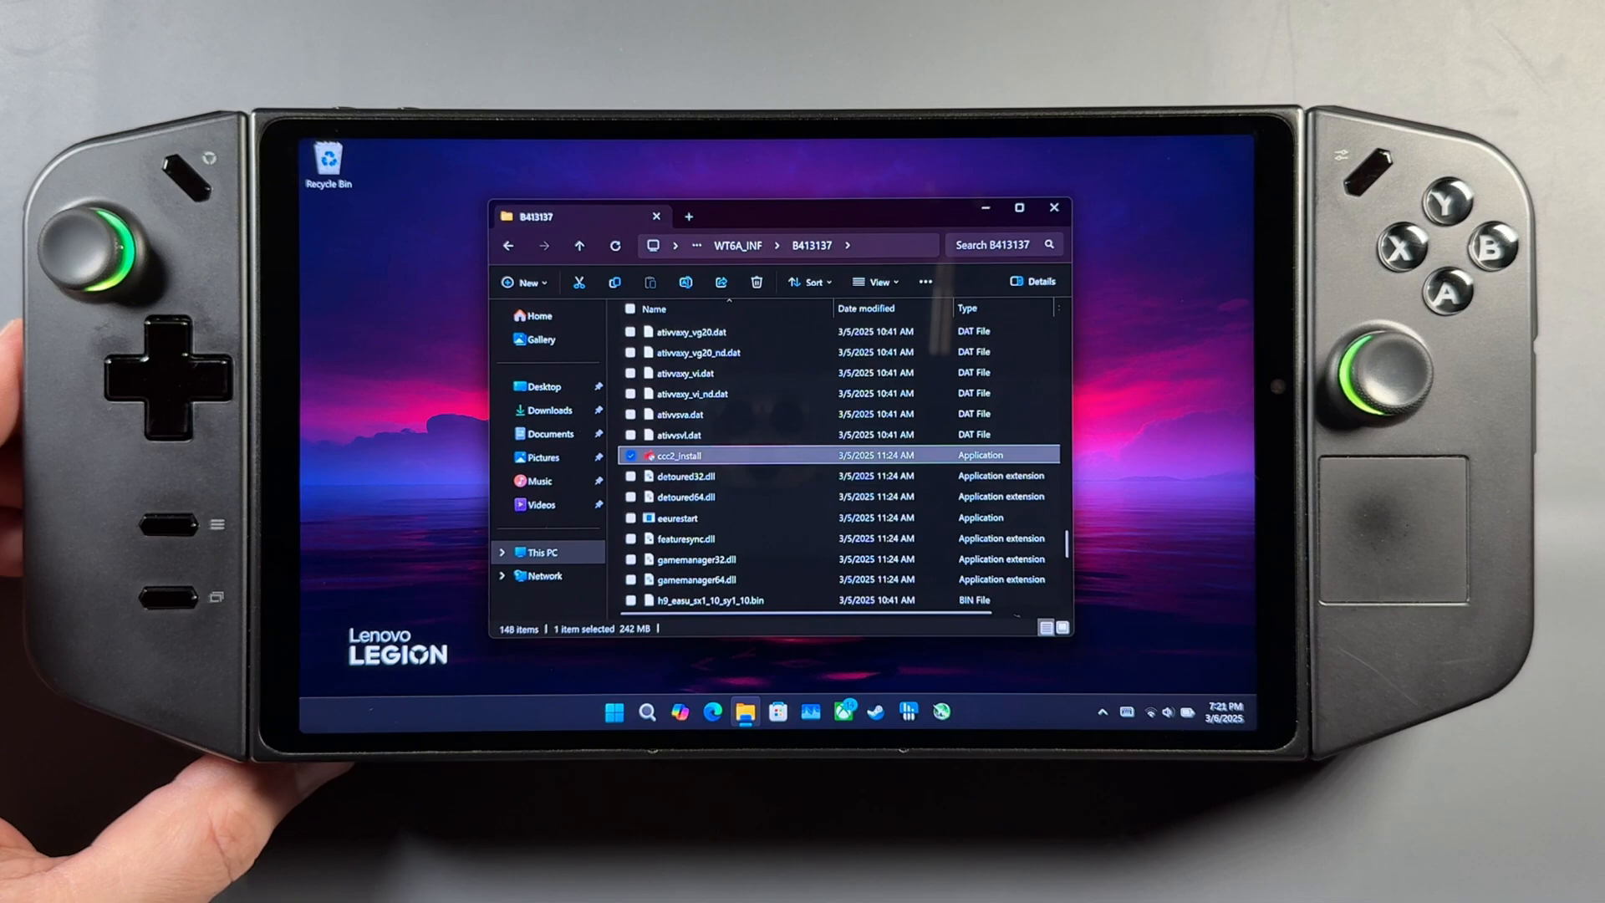
Run ccc2_install to completion, close it and show the Start menu's recently added apps
double_click(679, 455)
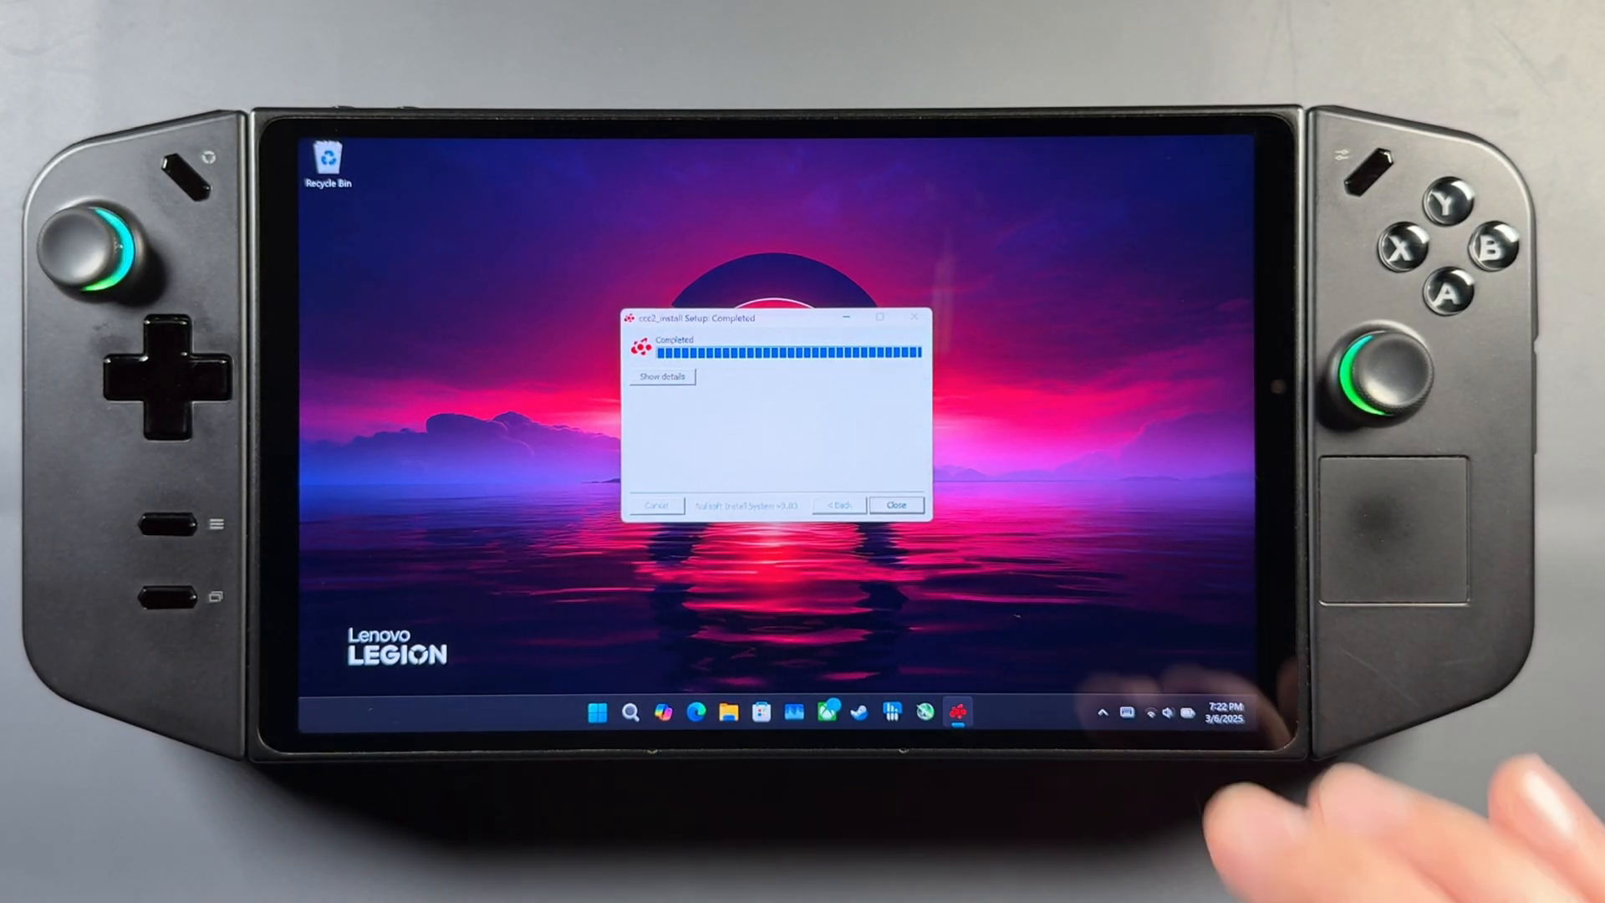
click(896, 505)
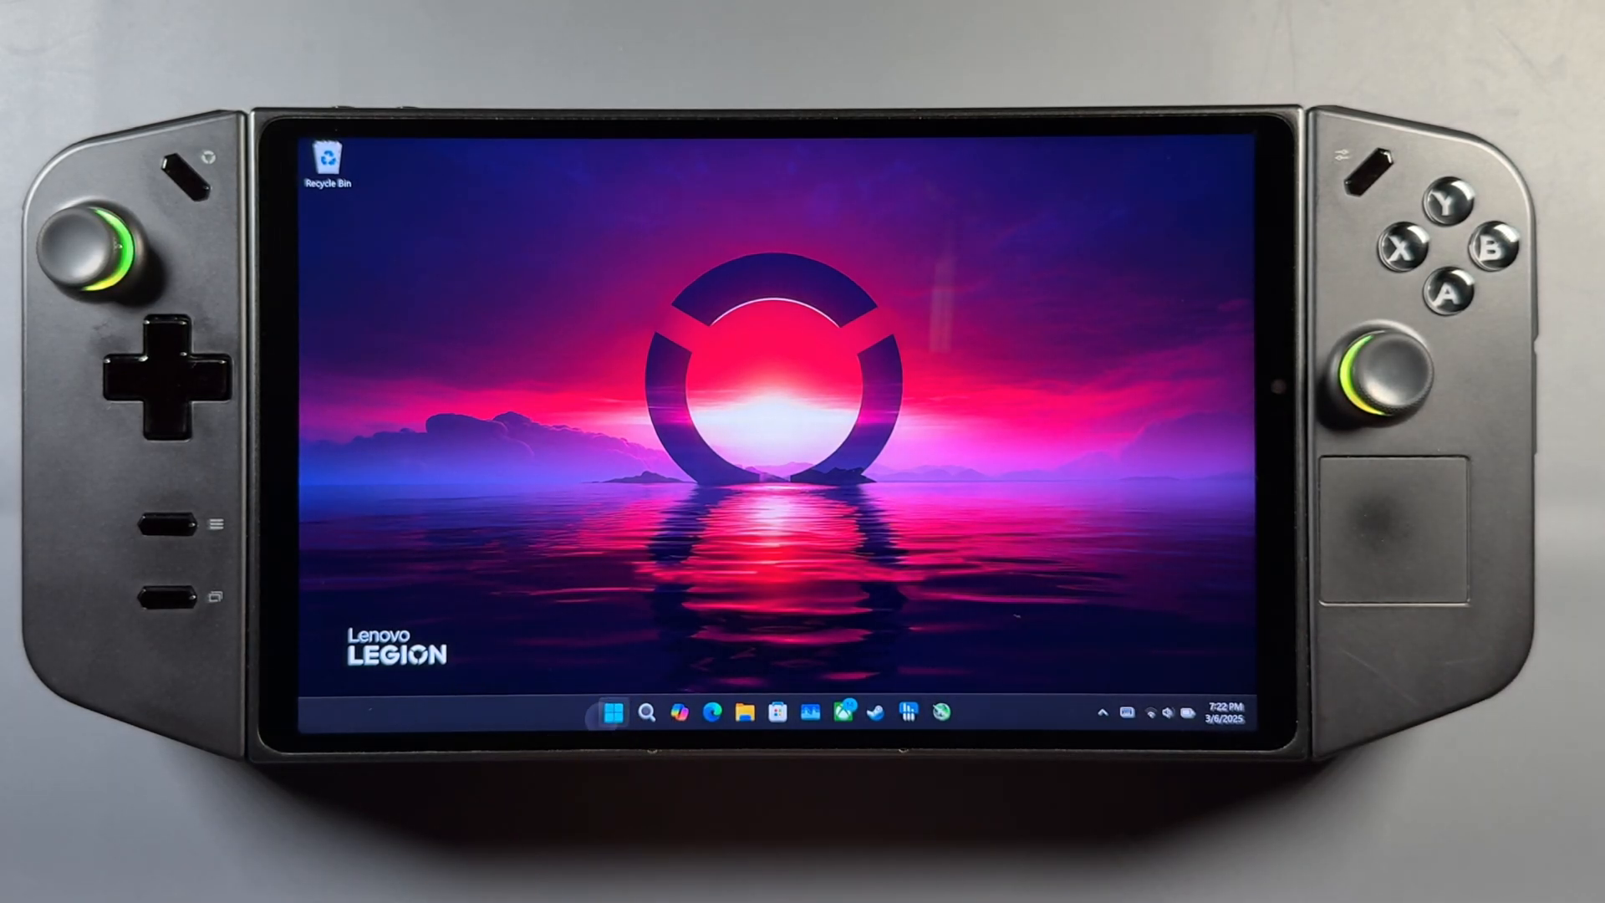
click(615, 713)
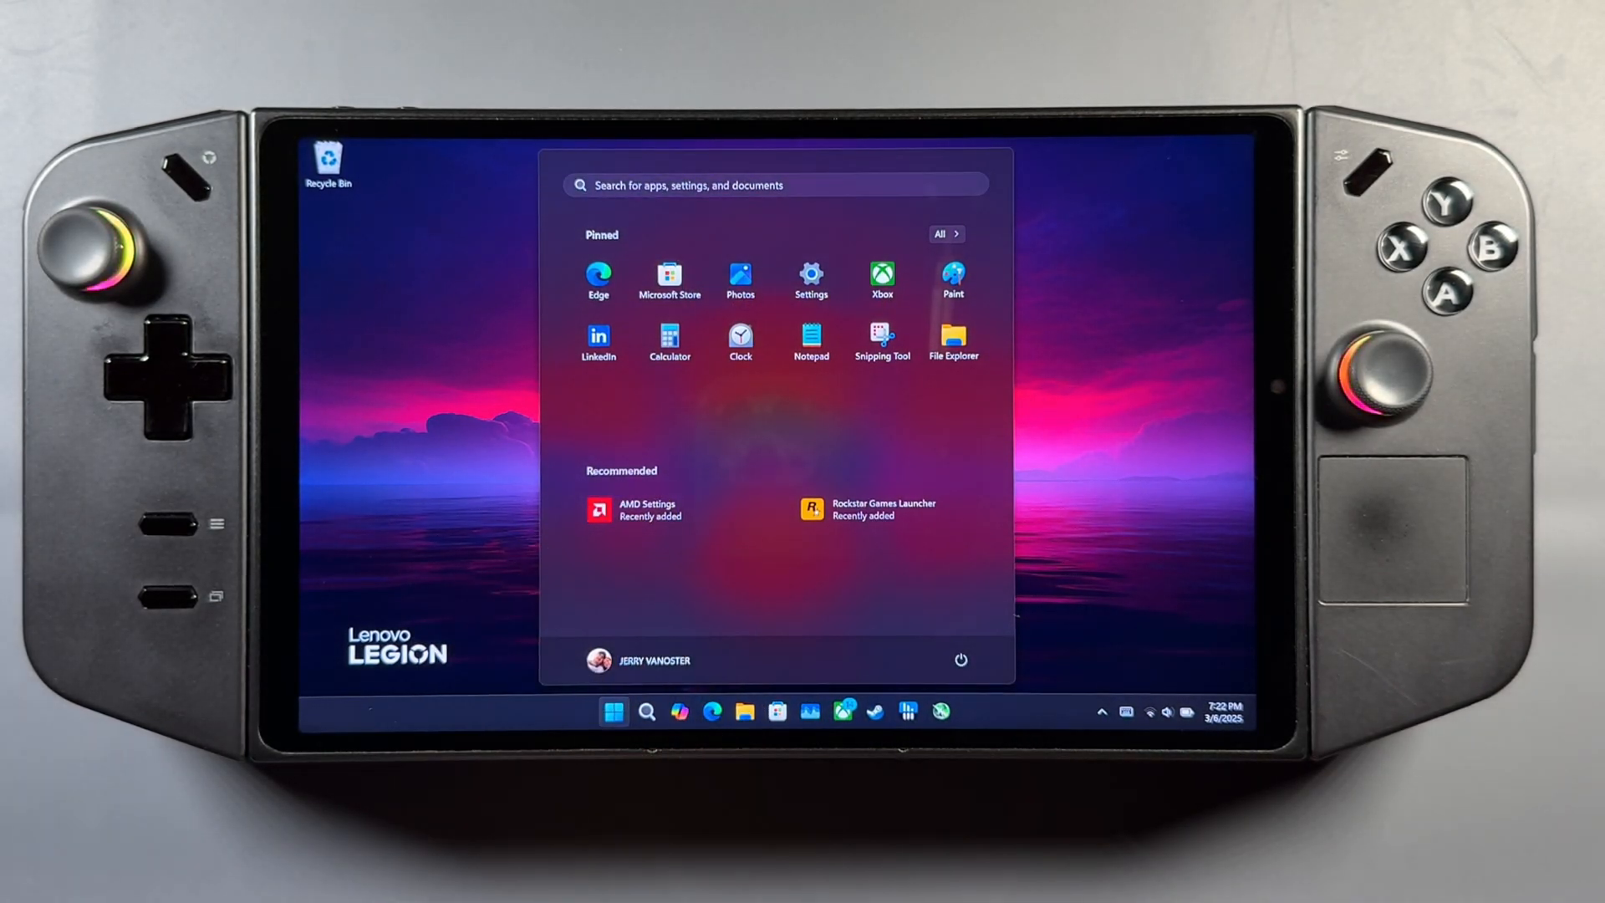
Launch AMD Settings from Start and continue past the Adrenalin welcome screen with Quick Setup
click(635, 508)
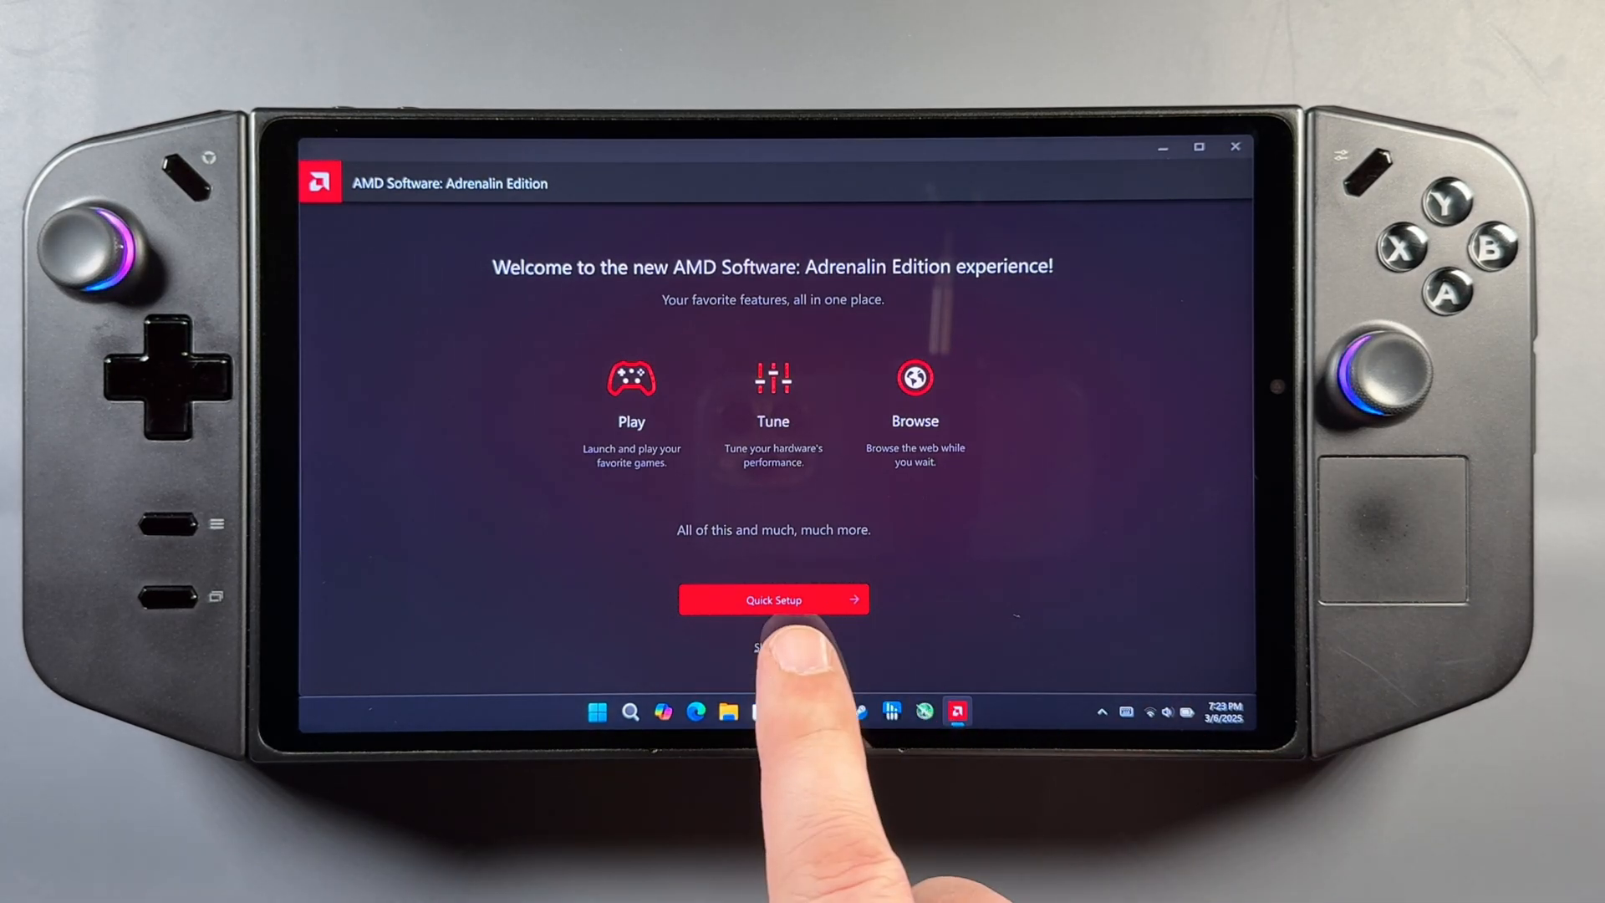
click(773, 652)
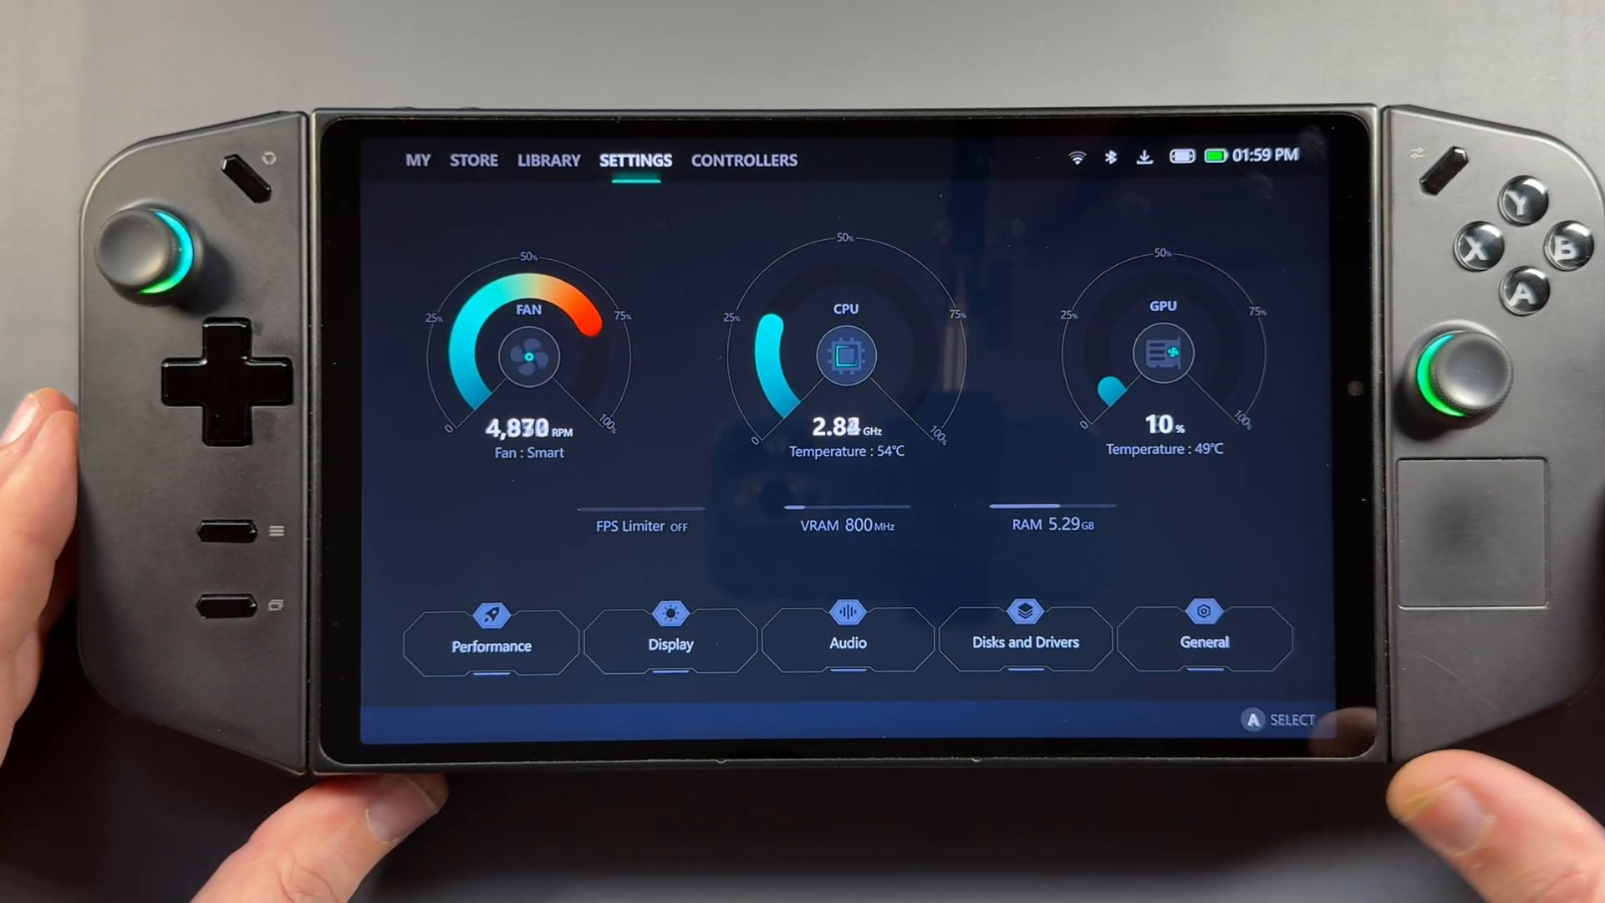
Check the Legion Space quick settings panel, then switch to the Controllers overview
click(1027, 640)
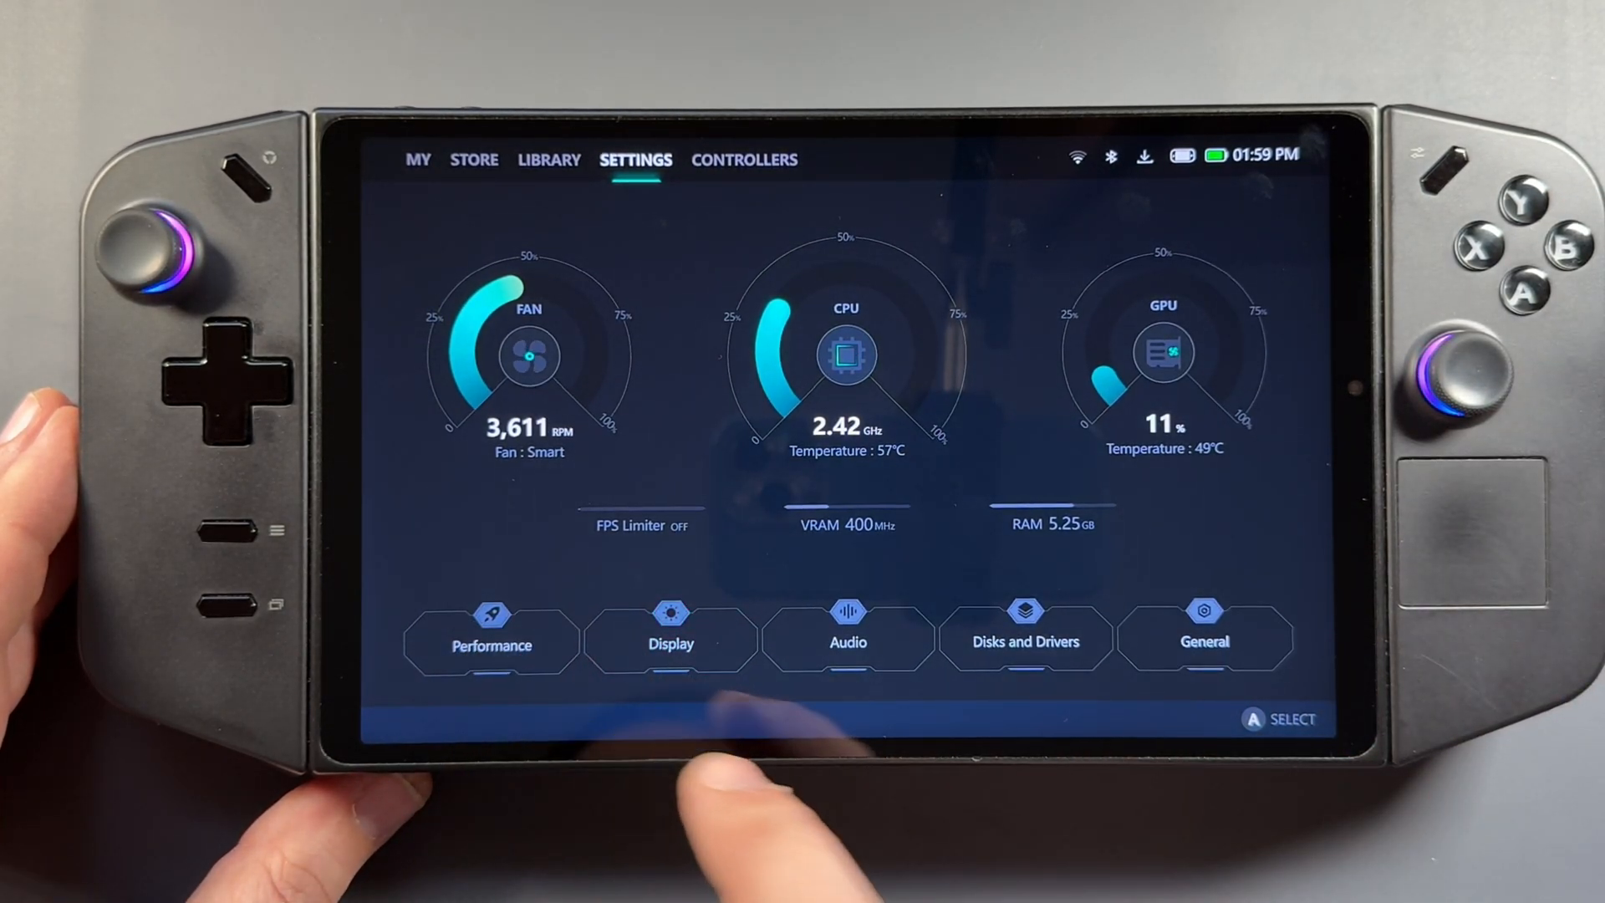
click(490, 645)
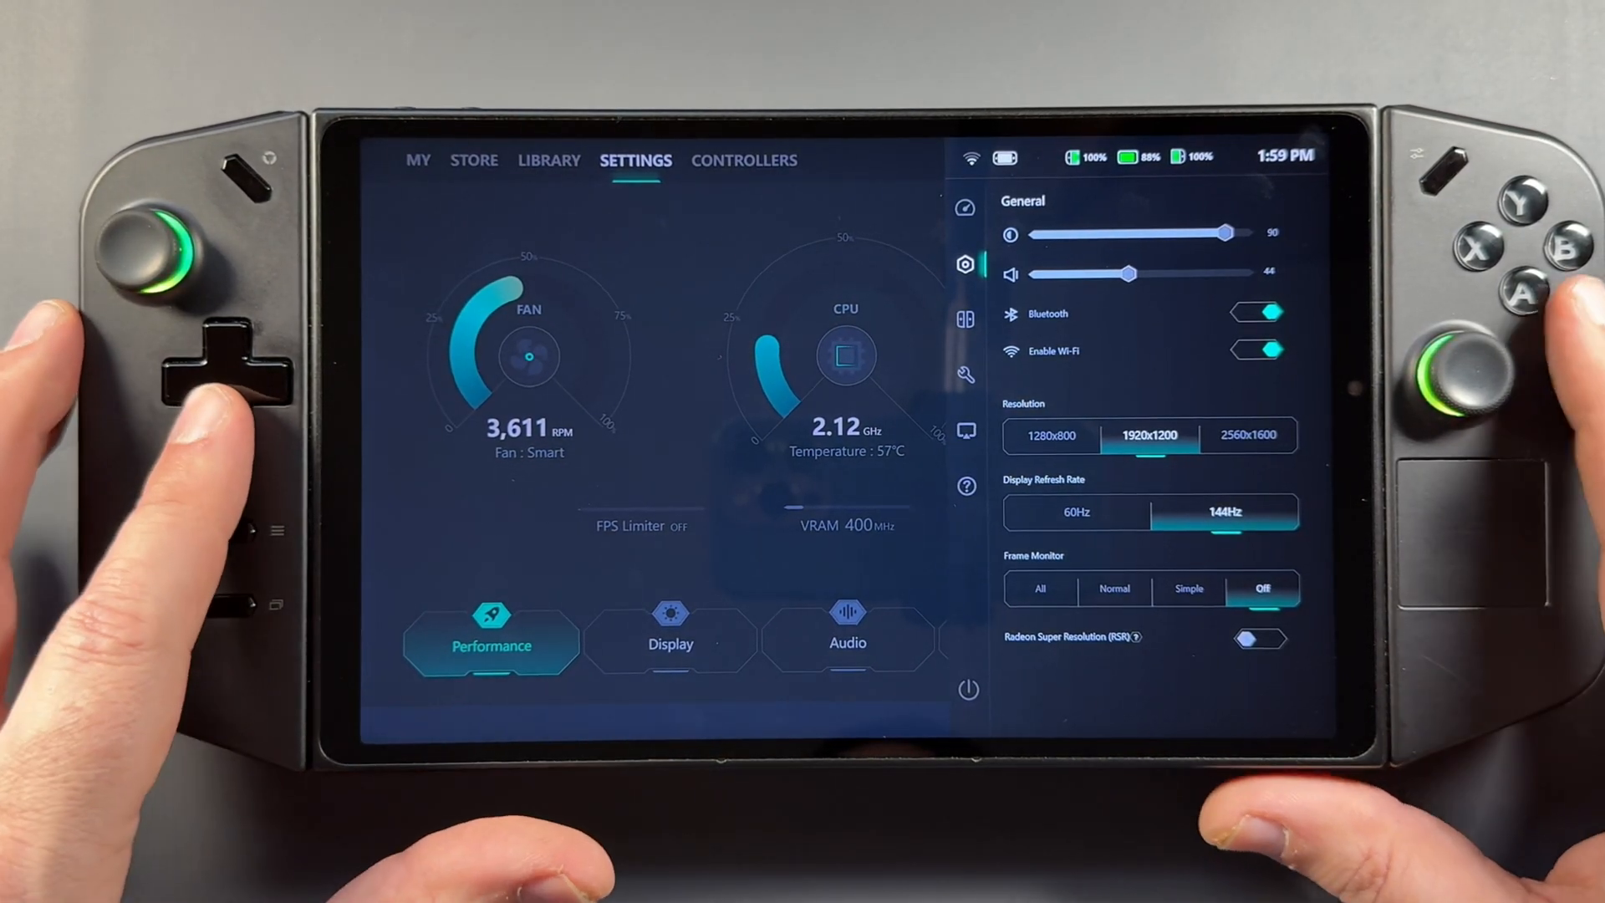
click(965, 208)
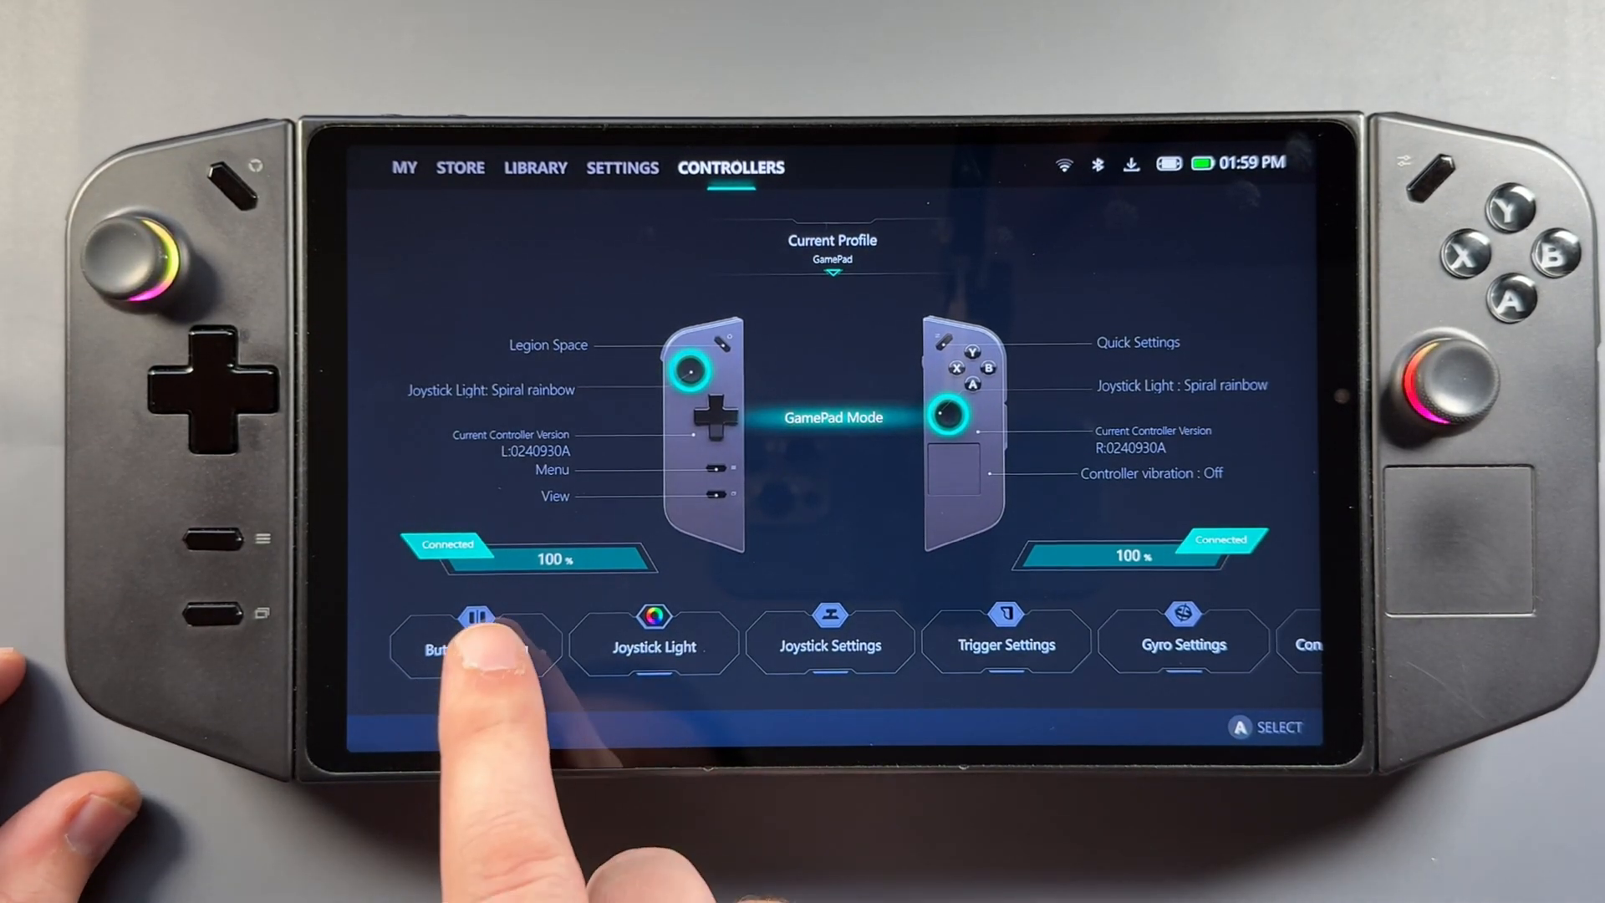
Open Button Mapping for the gamepads and show their Rear View
click(475, 642)
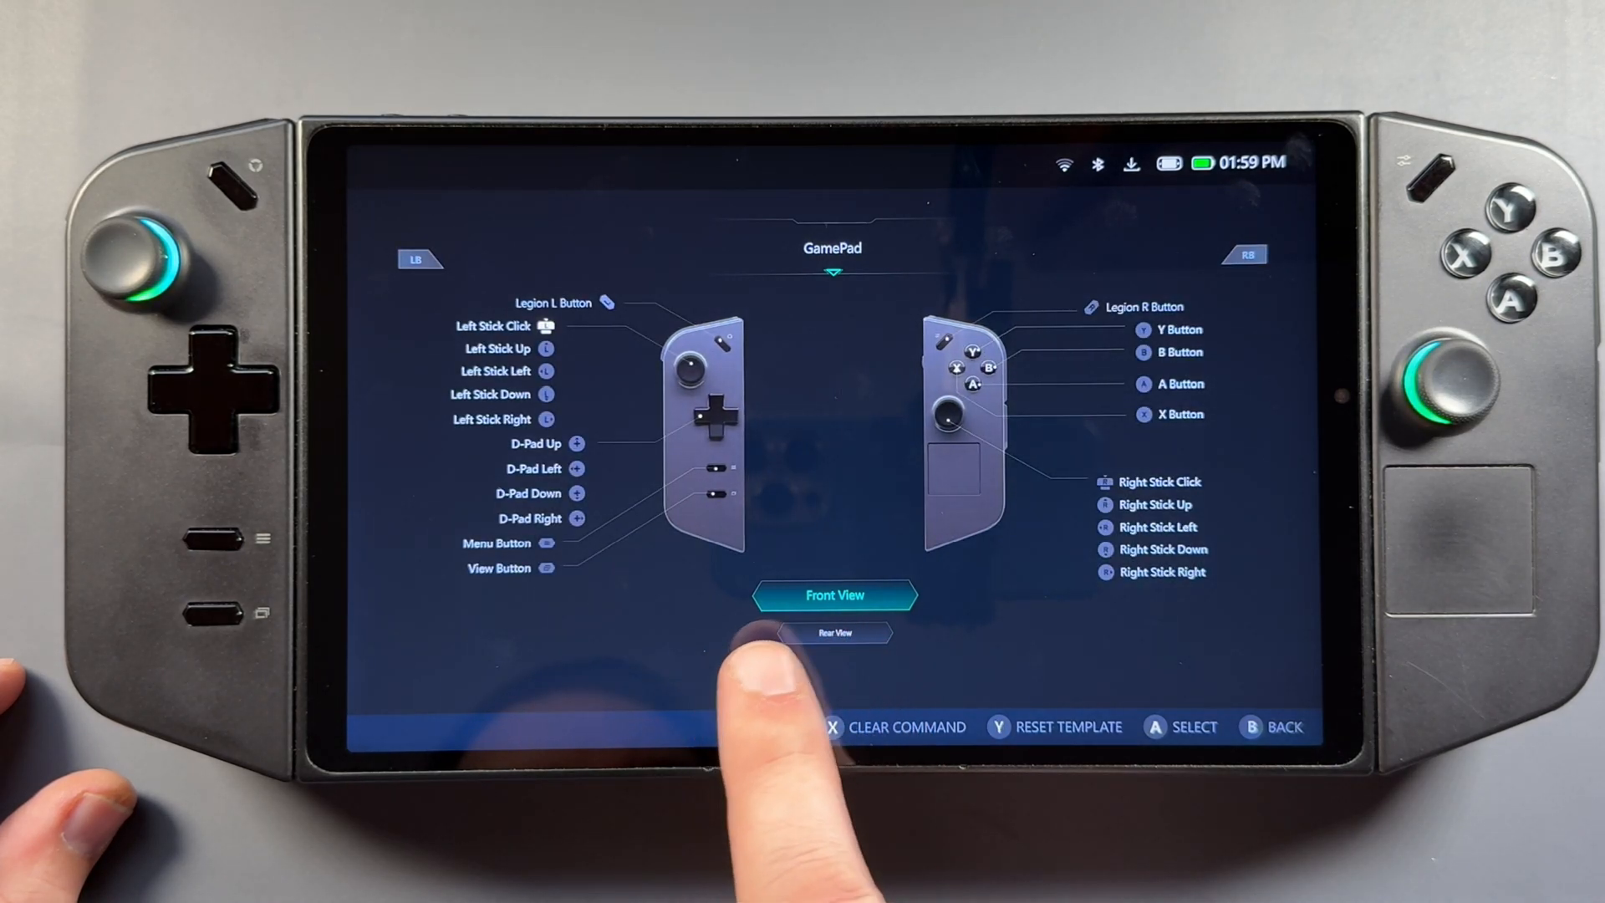
click(835, 632)
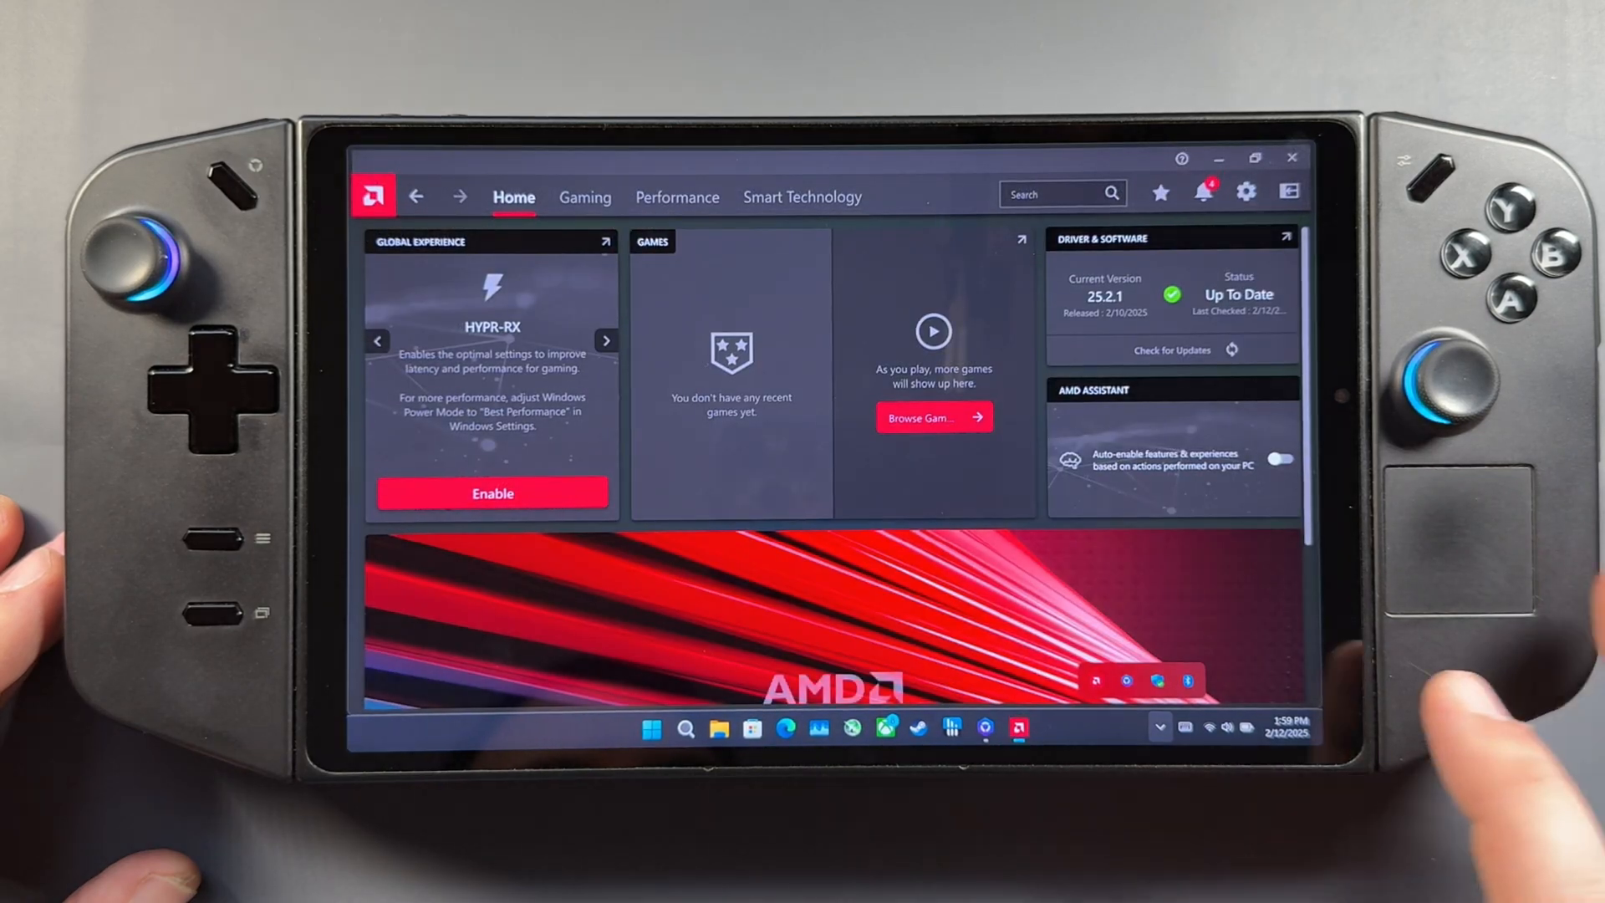
Review Adrenalin's Performance metrics, then find the Toggle AMD Fluid Motion Frames 2 hotkey
click(676, 197)
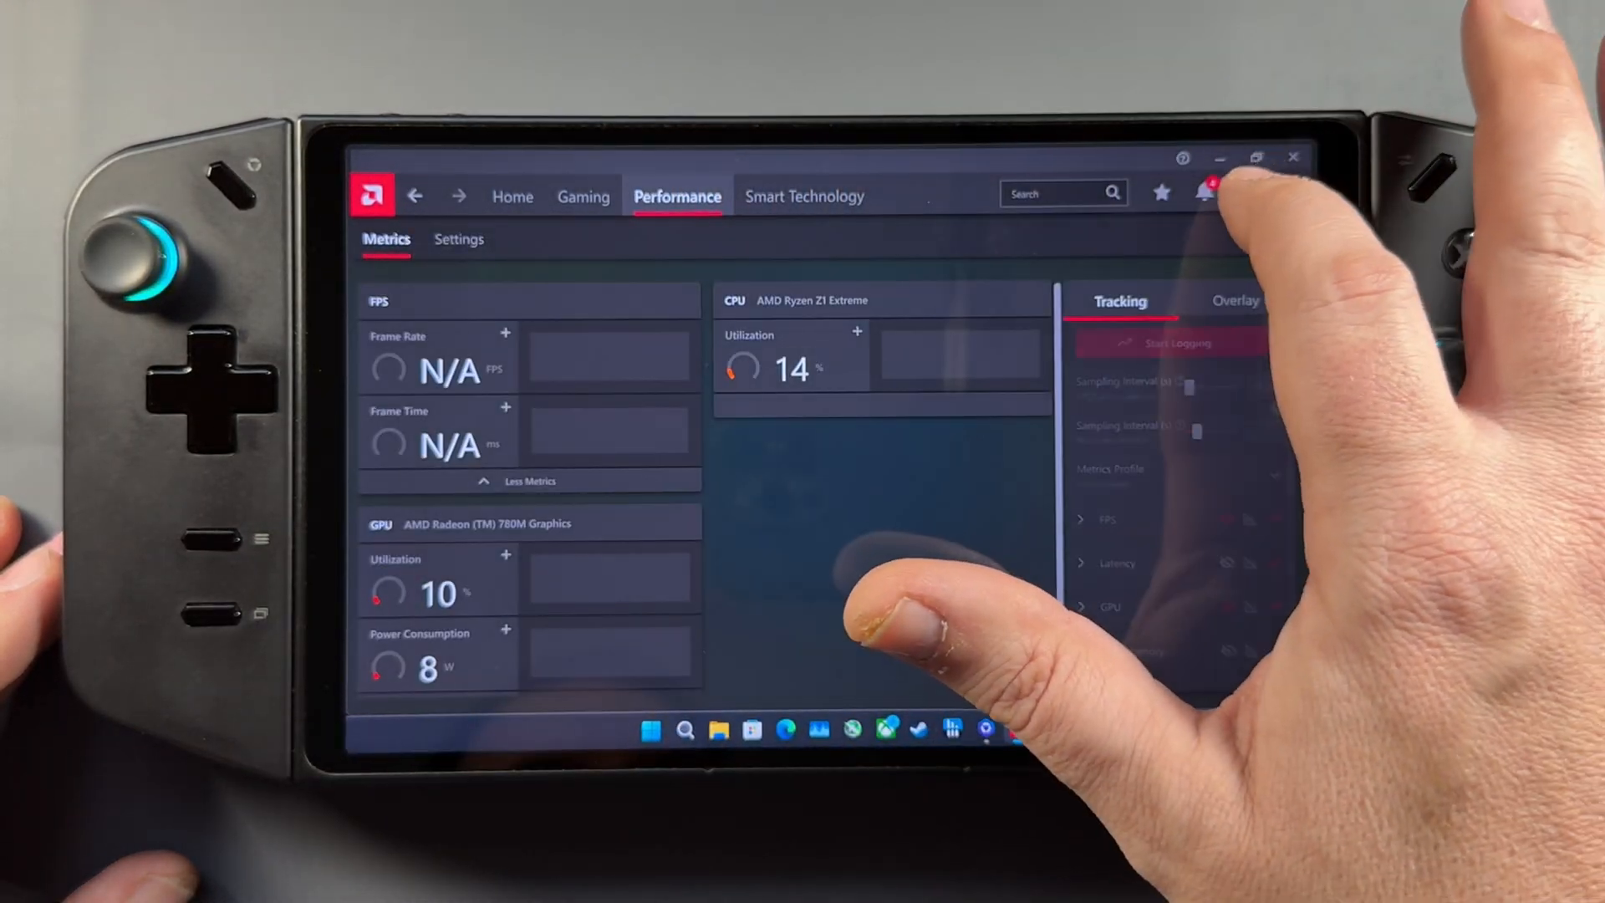
click(1248, 192)
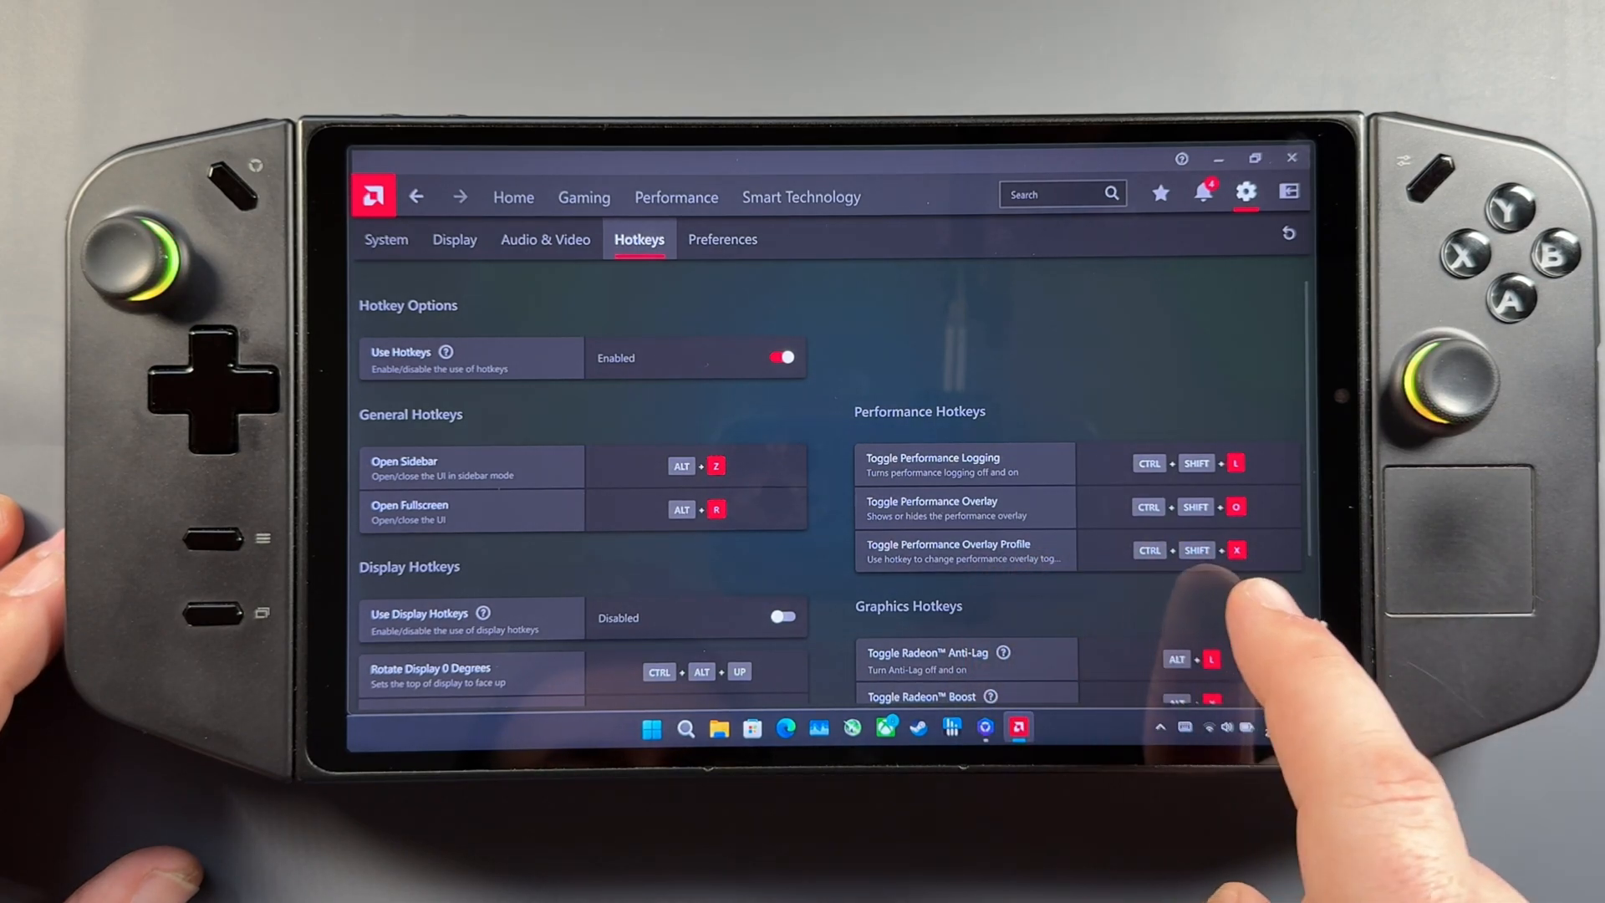
scroll(down, 3)
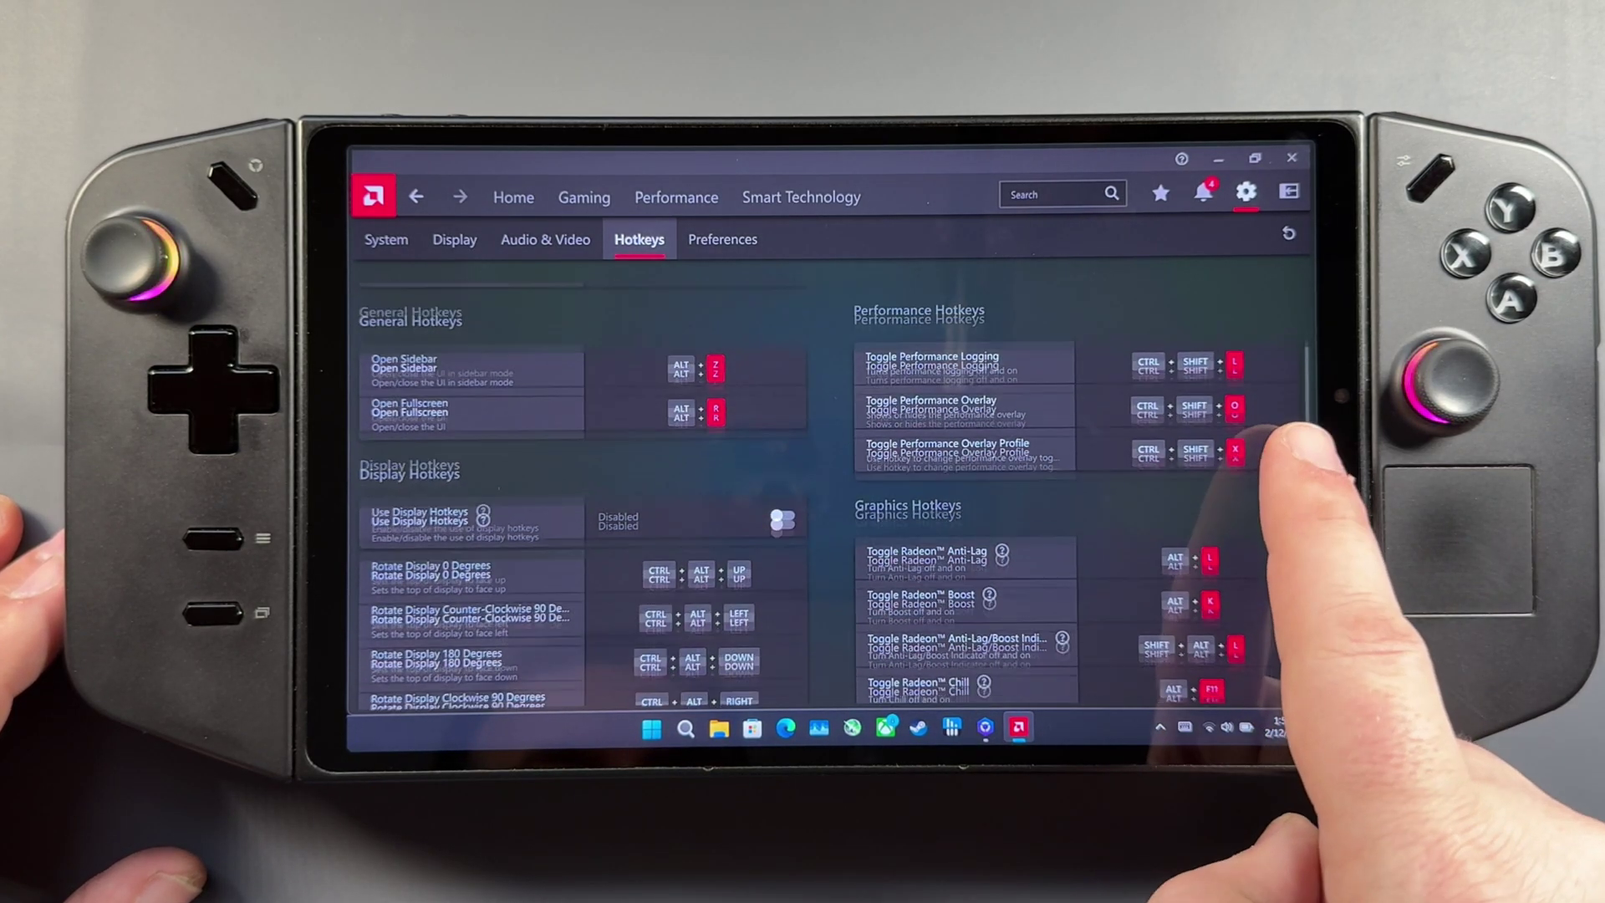
scroll(down, 3)
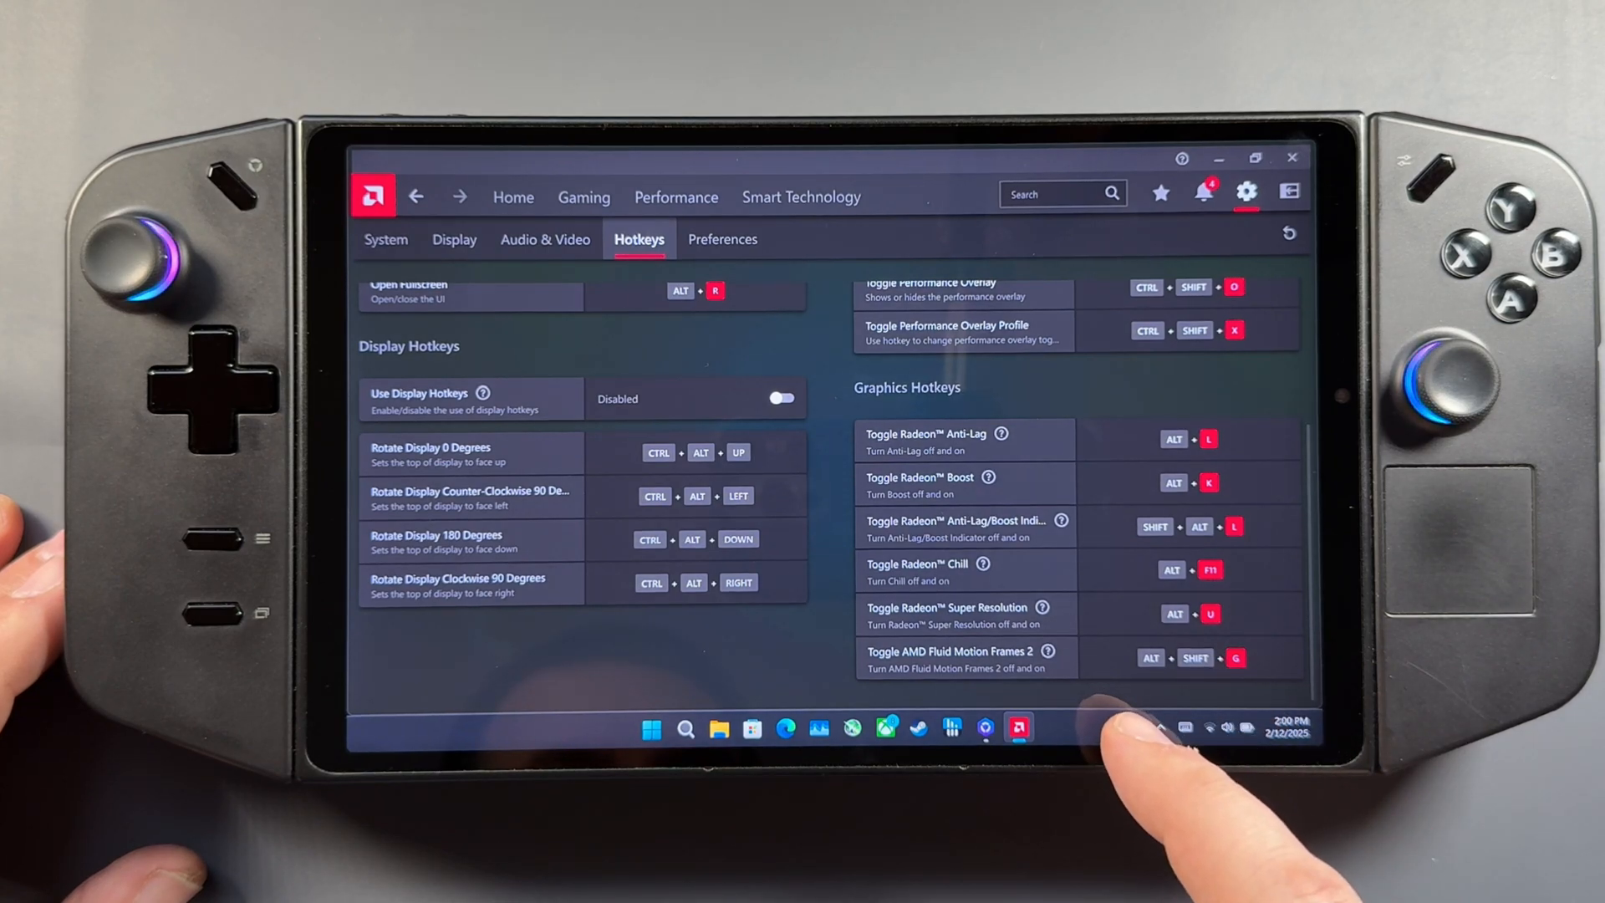
scroll(up, 3)
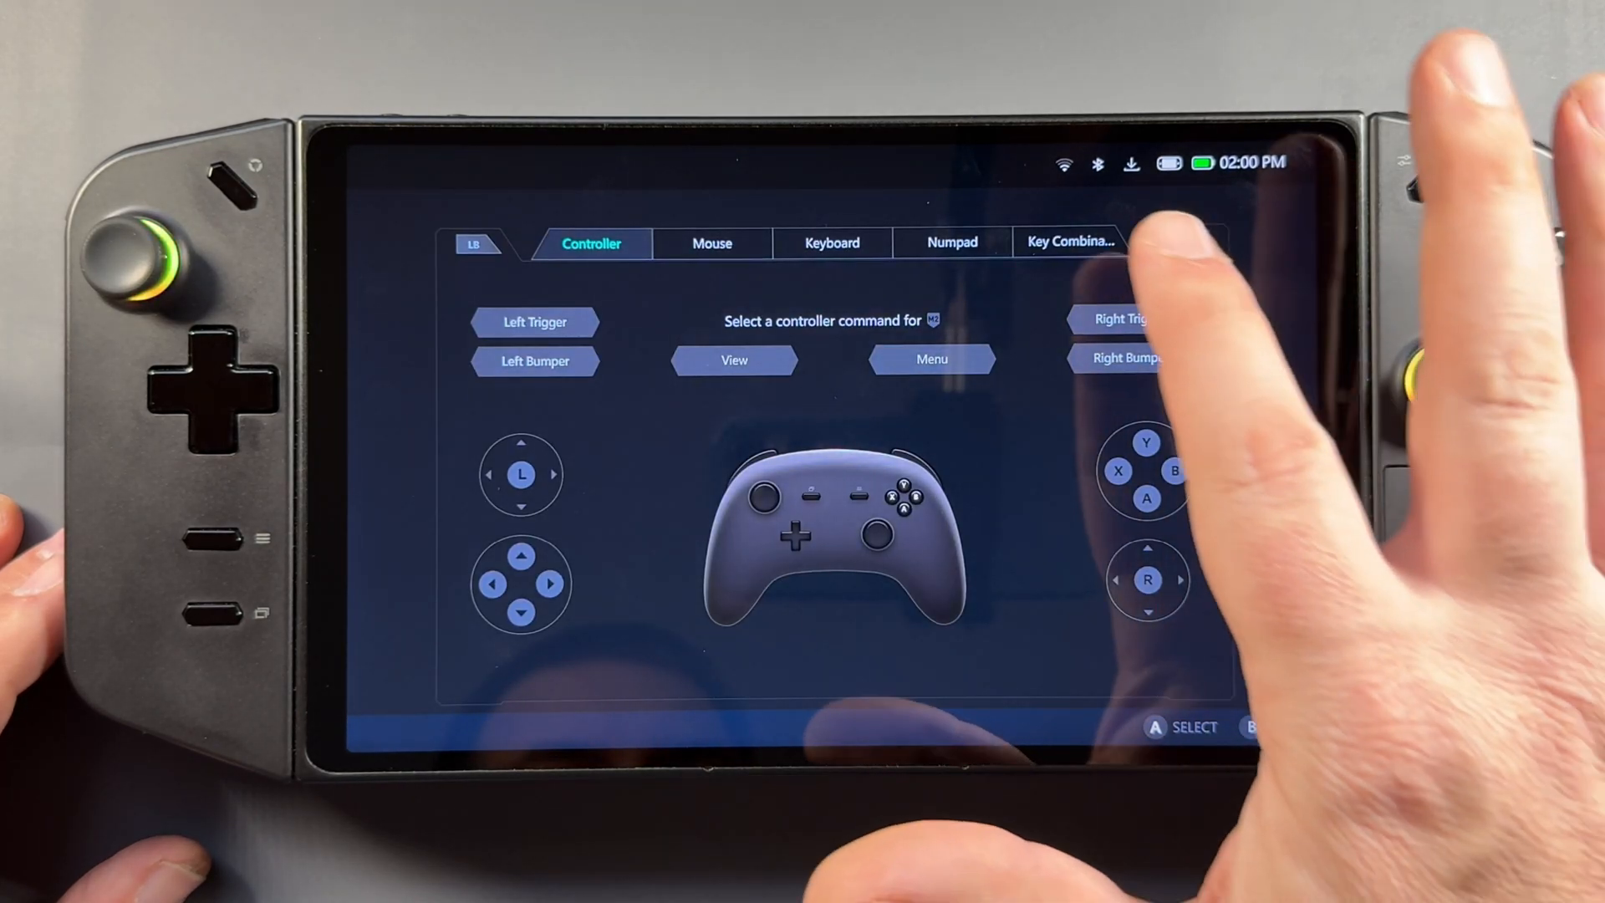
Assign a rear button the Ctrl+Shift+O overlay key combination and confirm it
click(1071, 241)
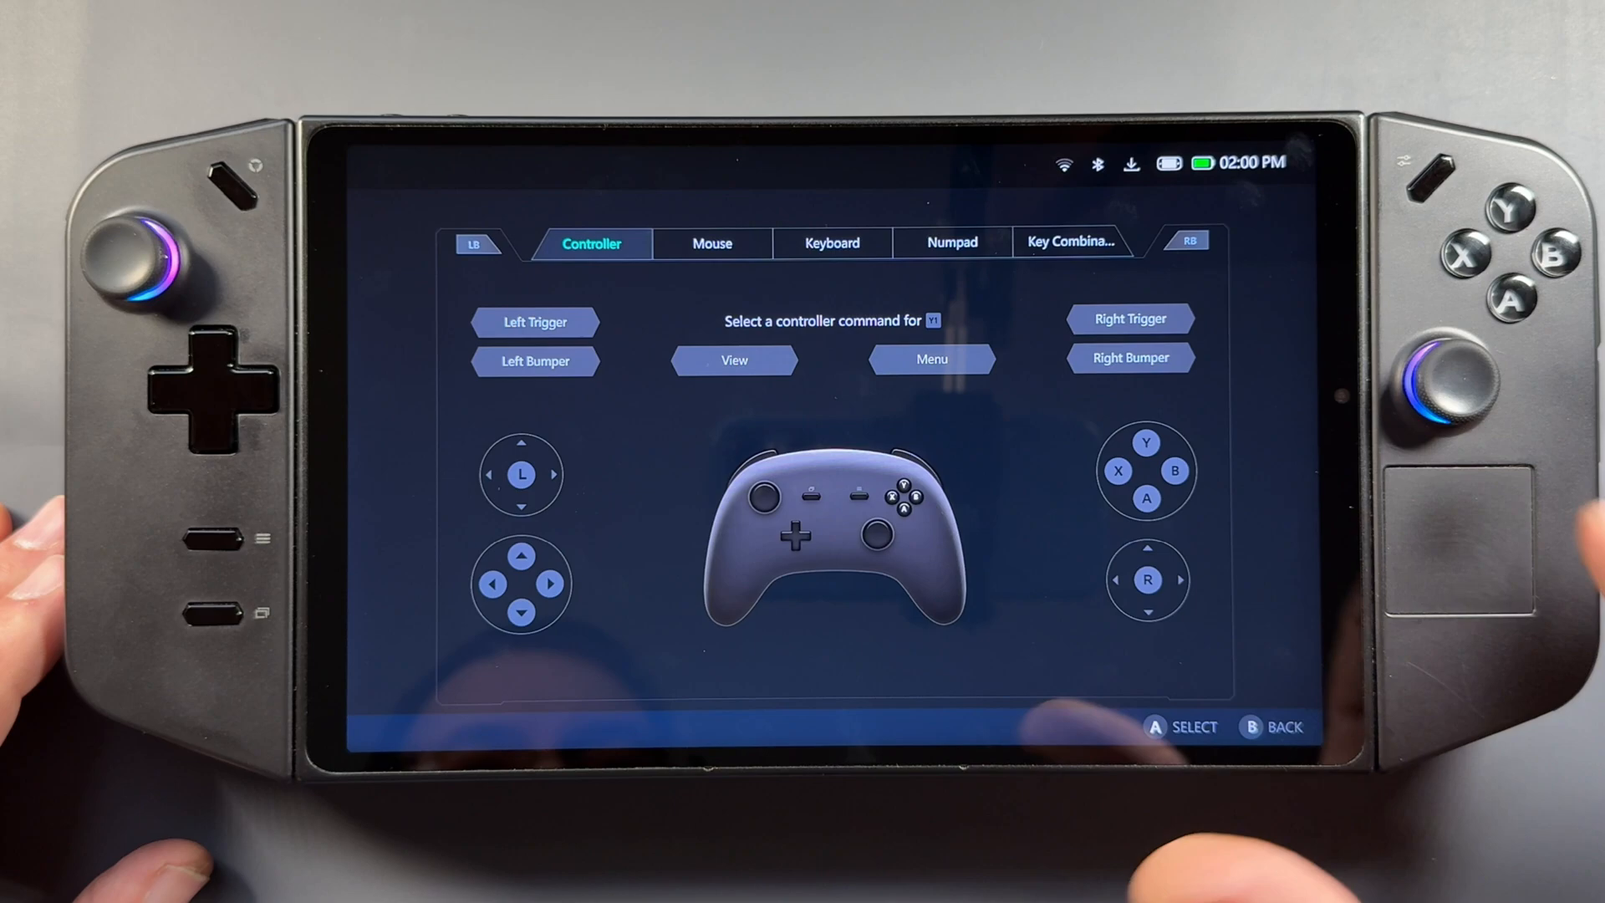
click(1070, 241)
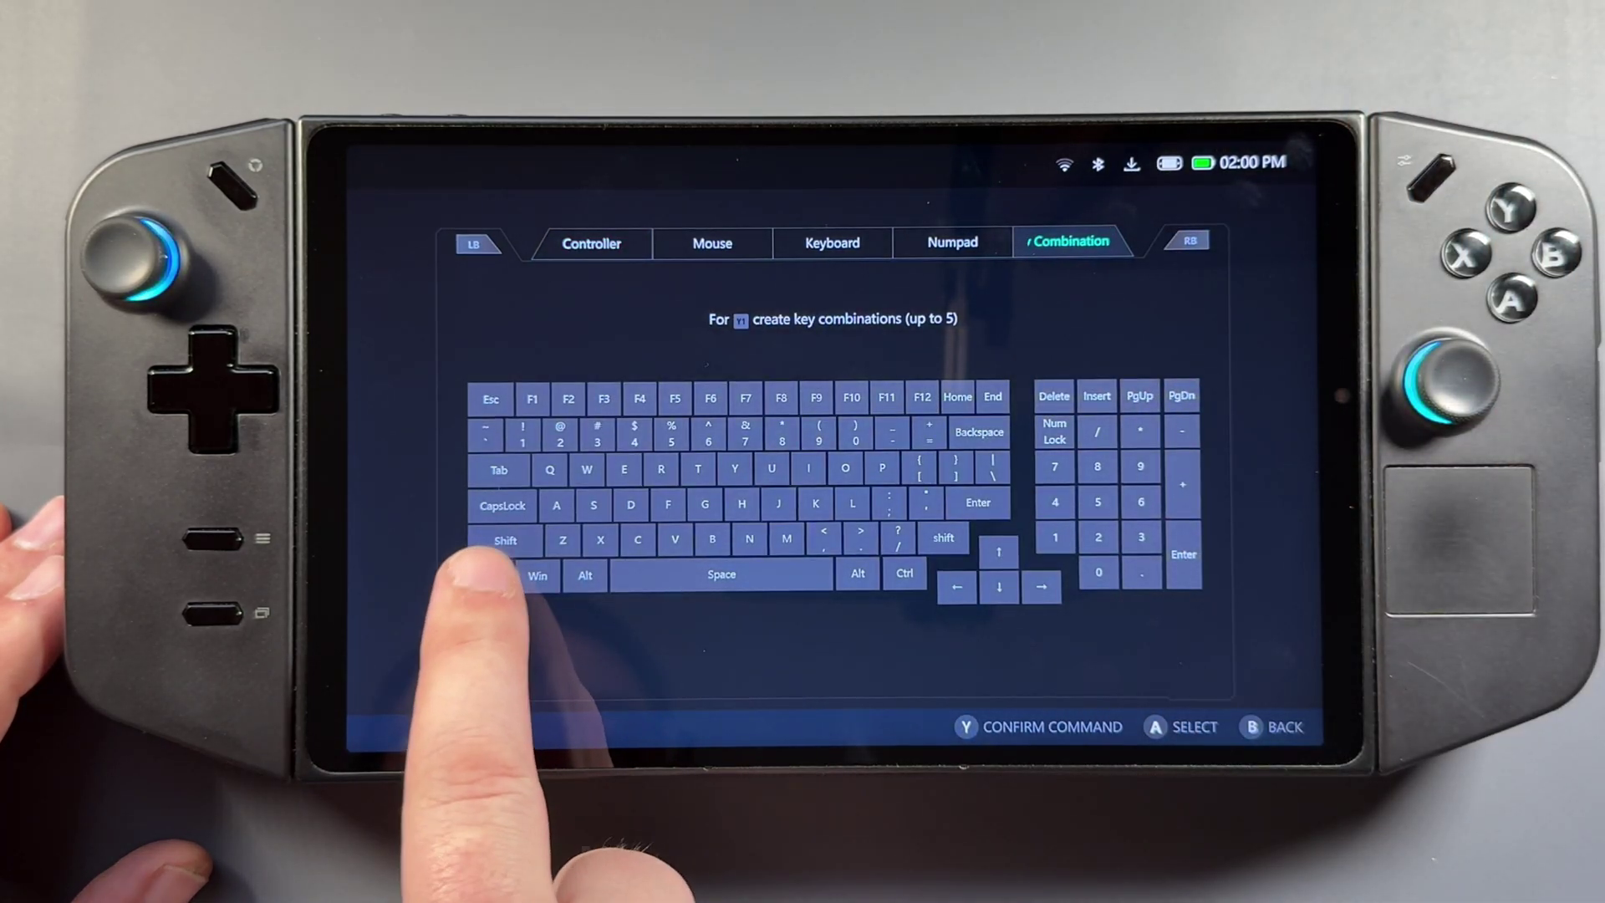
click(844, 495)
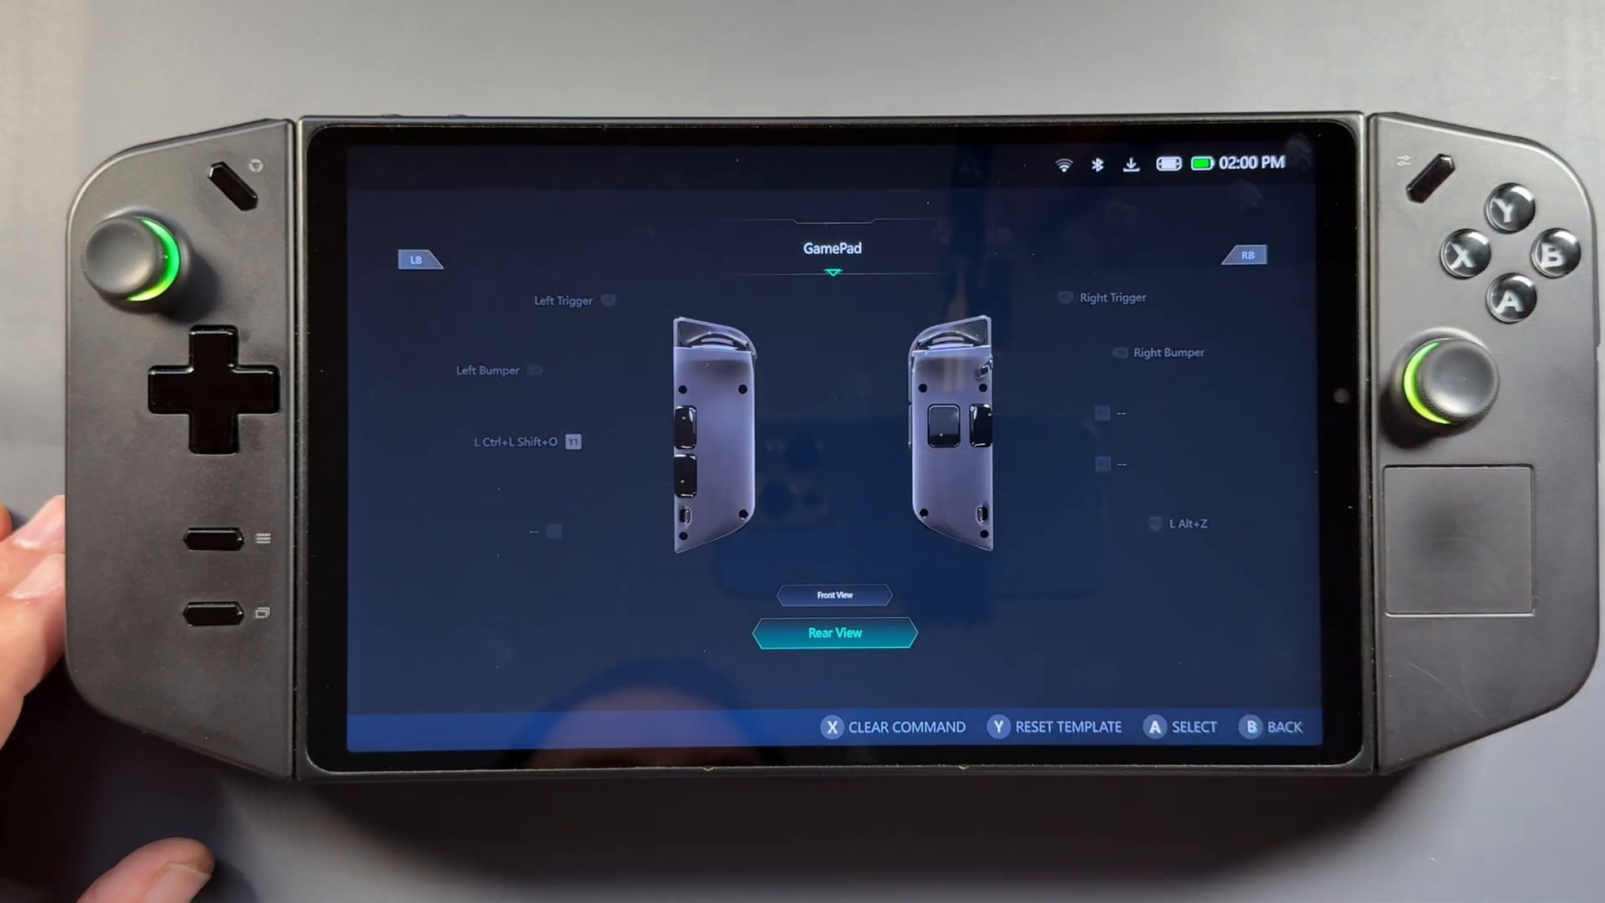
click(652, 729)
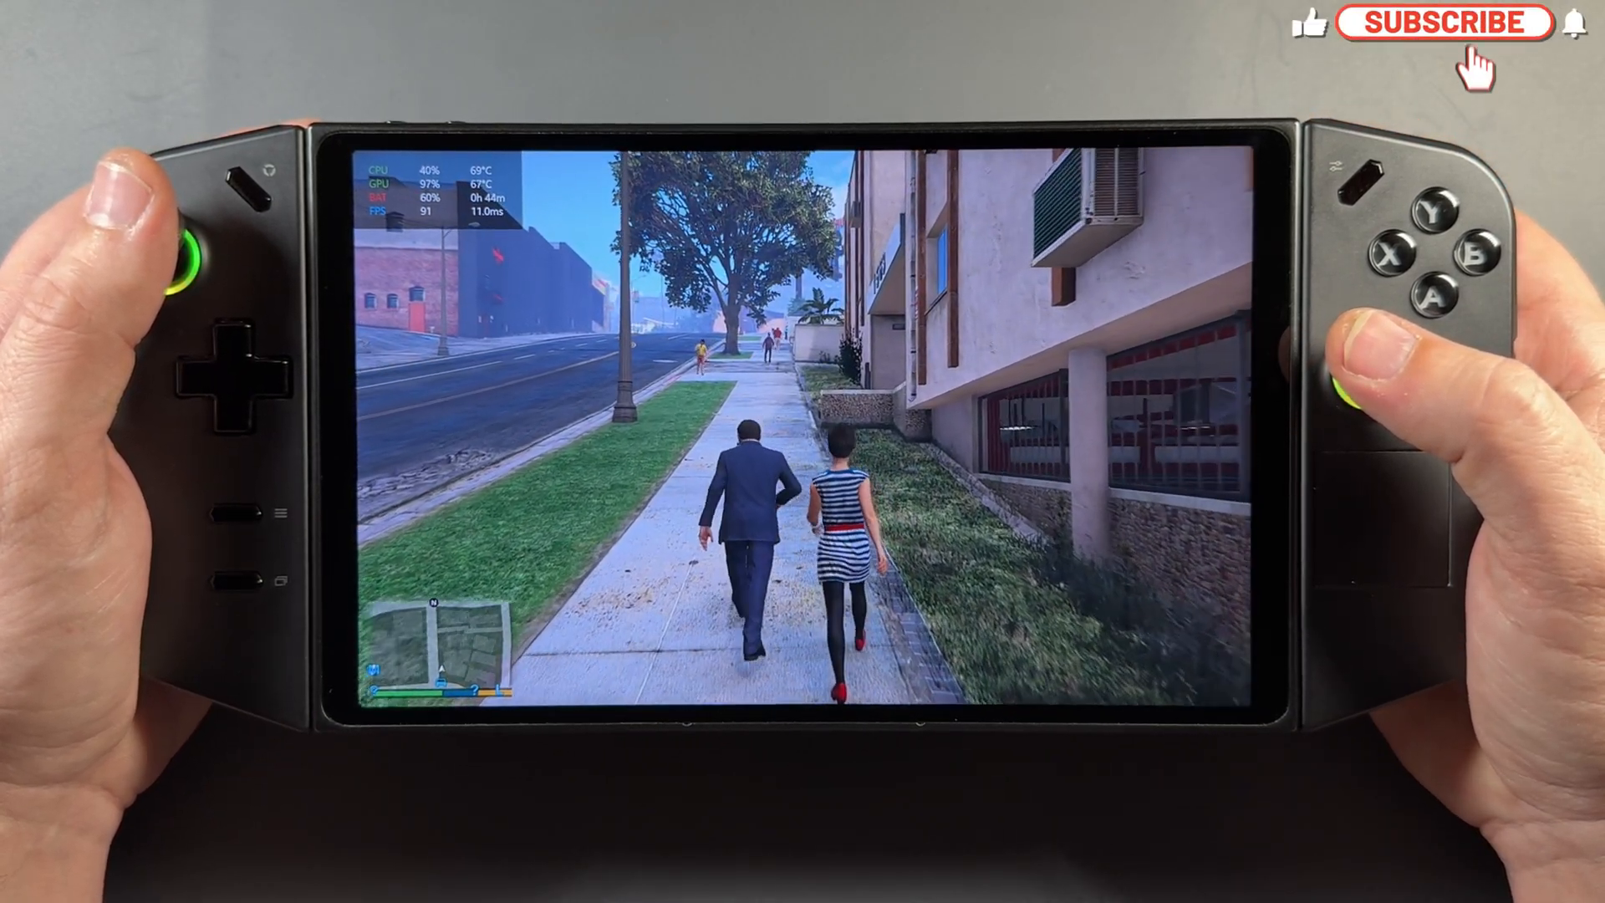
click(1440, 23)
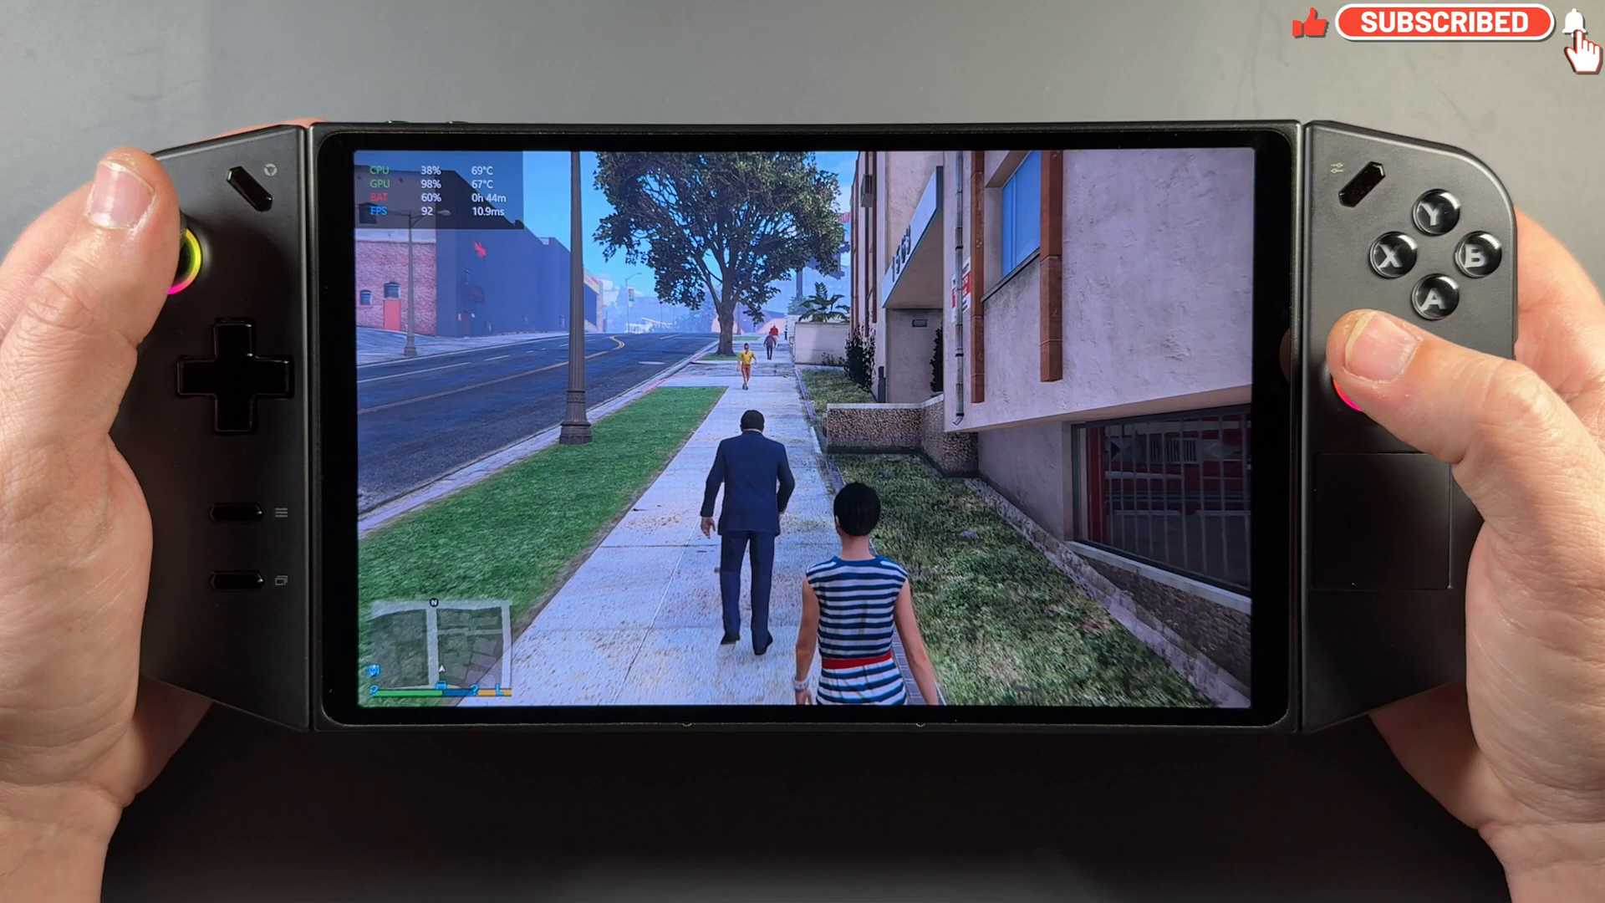